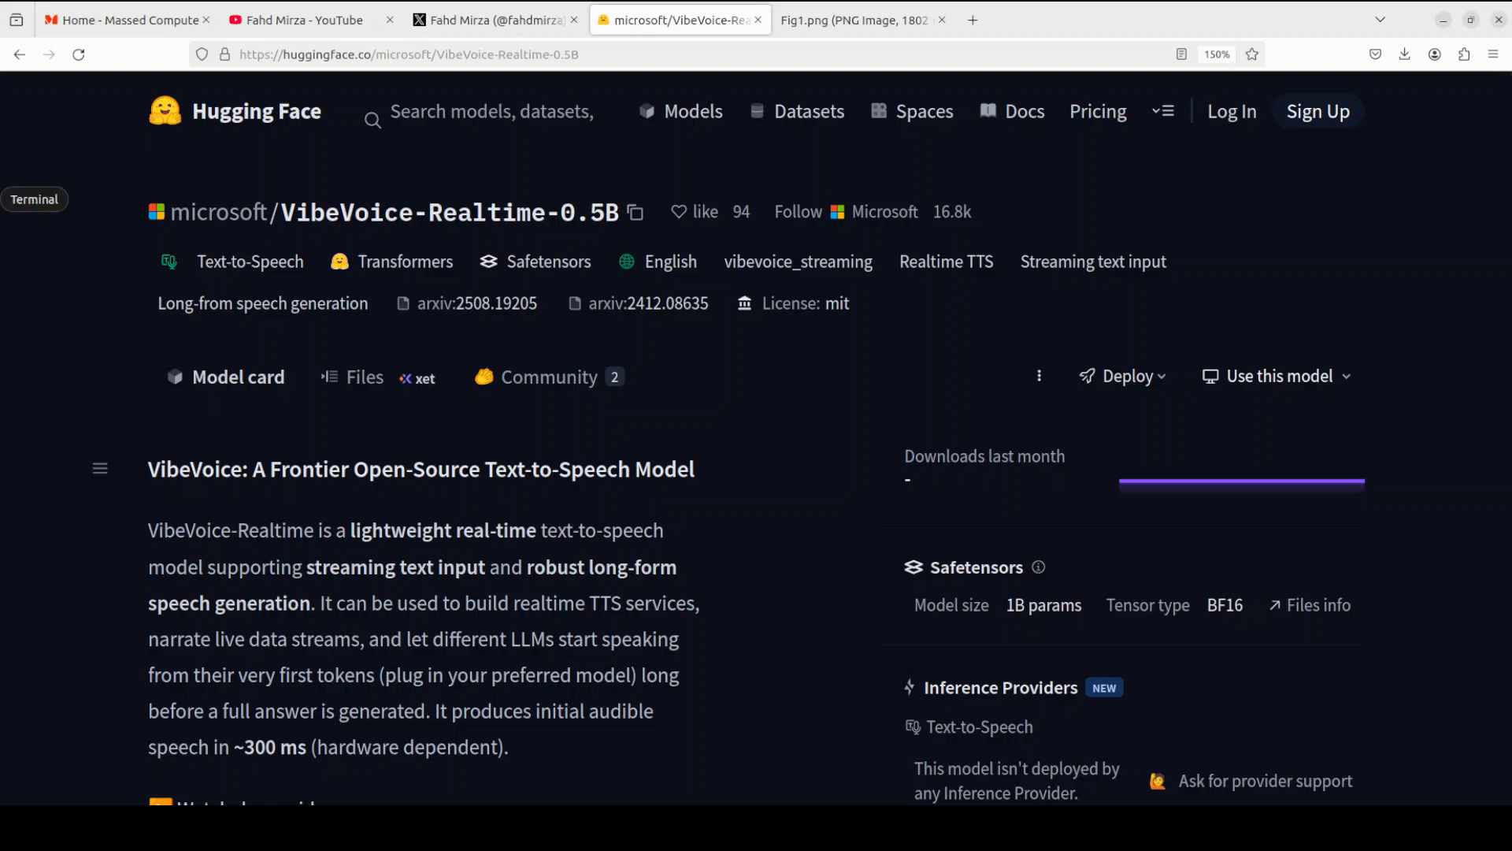
- Show the creator's YouTube VibeVoice video list and then their X profile
{"action": "left_click", "coordinate": [299, 20]}
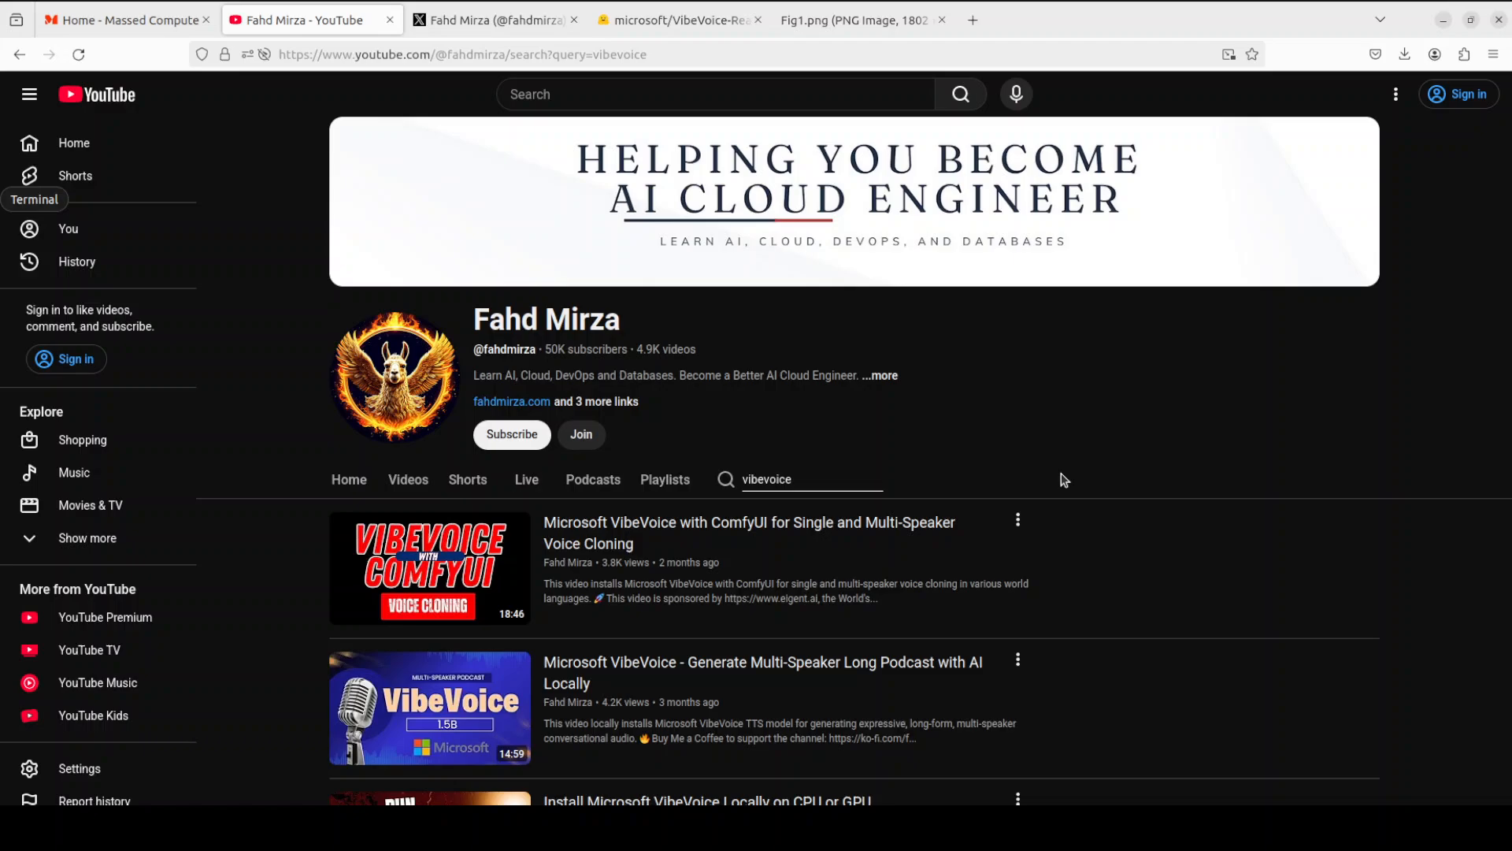
{"action": "mouse_move", "coordinate": [1156, 430]}
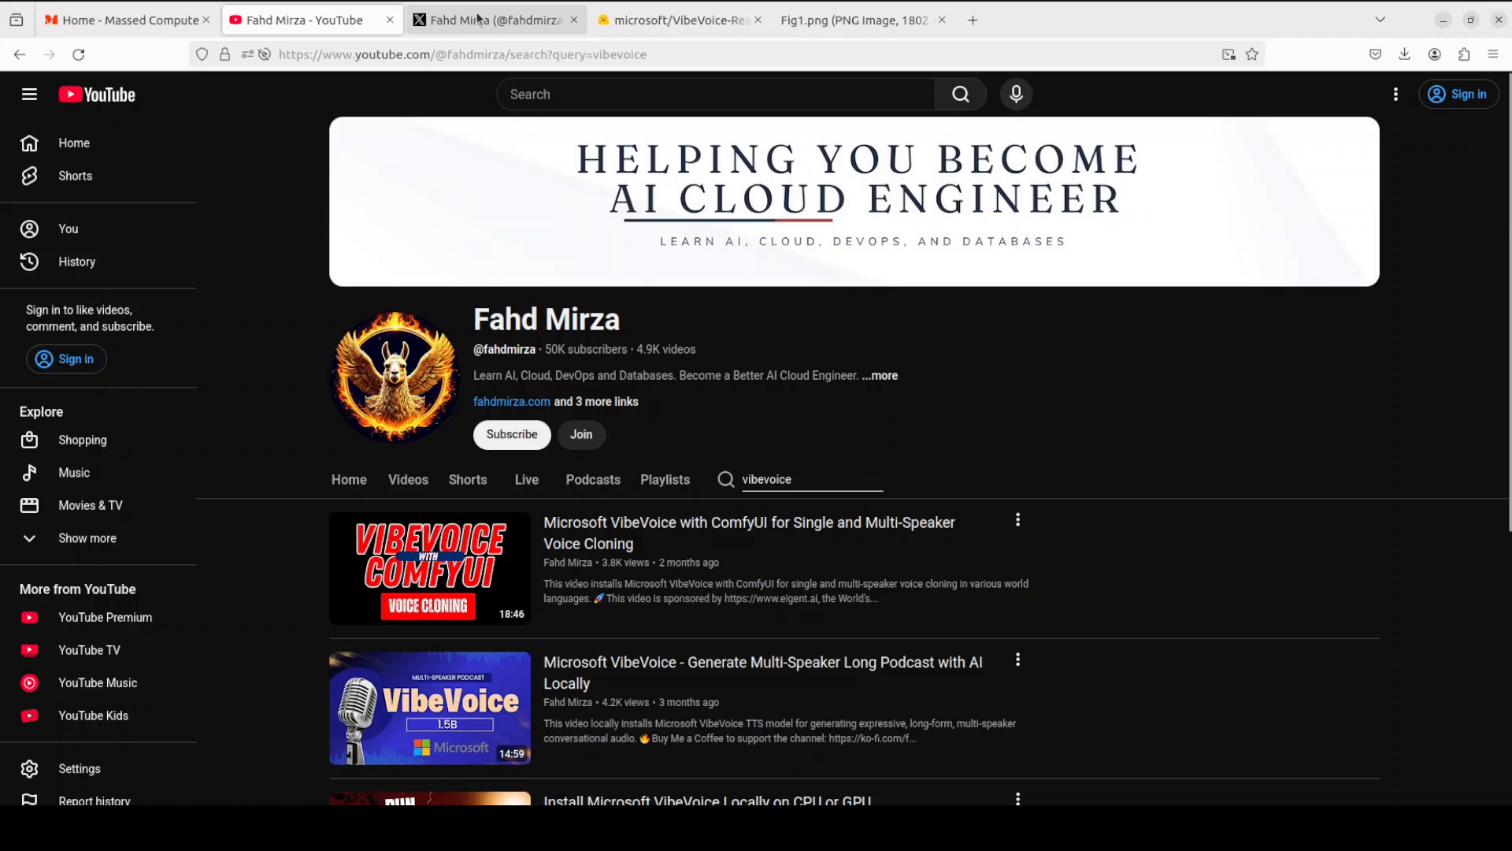
{"action": "left_click", "coordinate": [495, 20]}
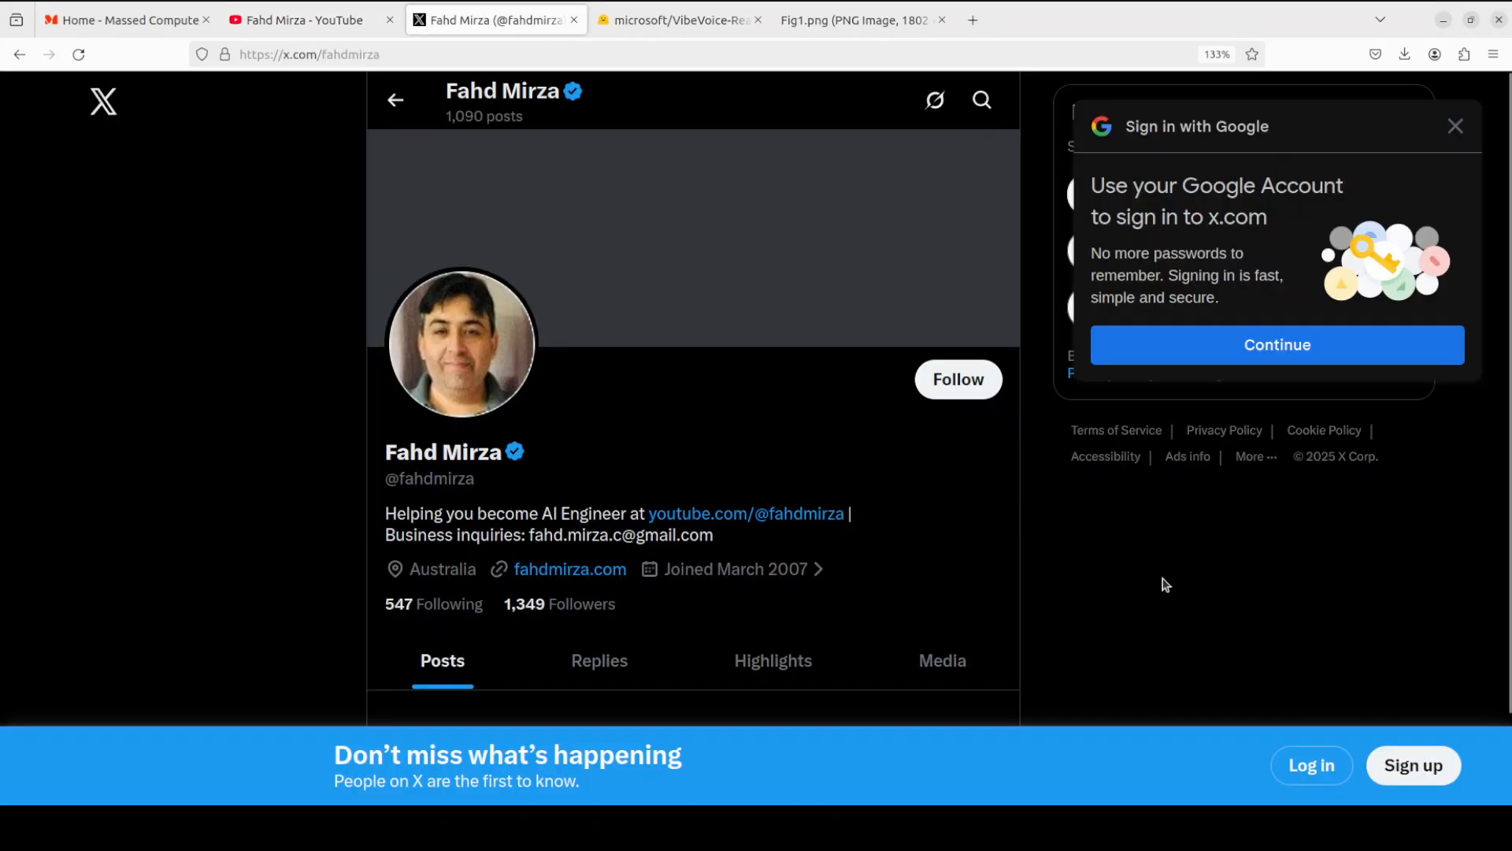
{"action": "mouse_move", "coordinate": [1091, 559]}
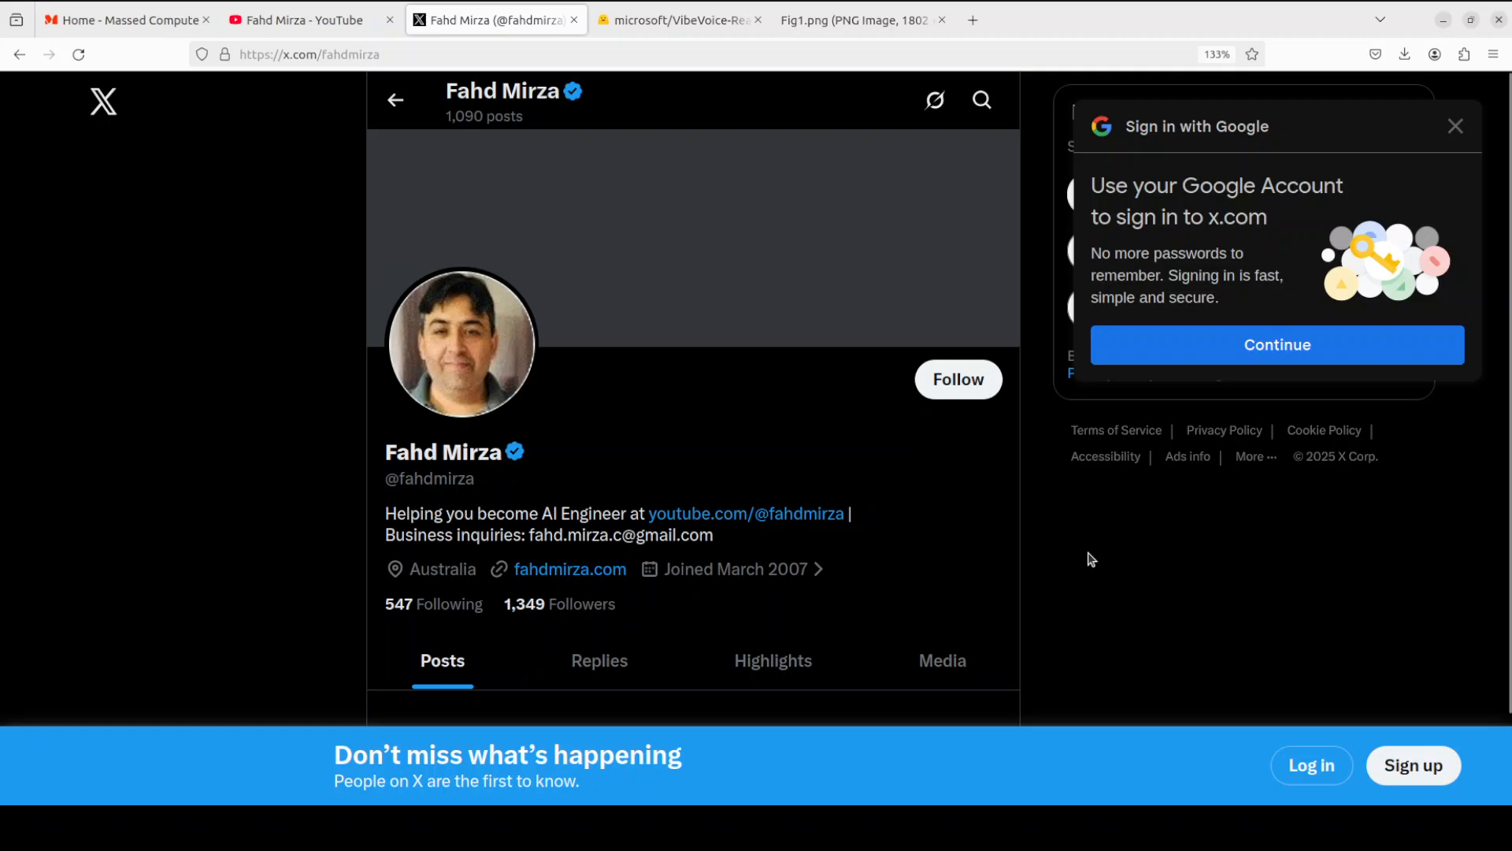
{"action": "mouse_move", "coordinate": [1005, 547]}
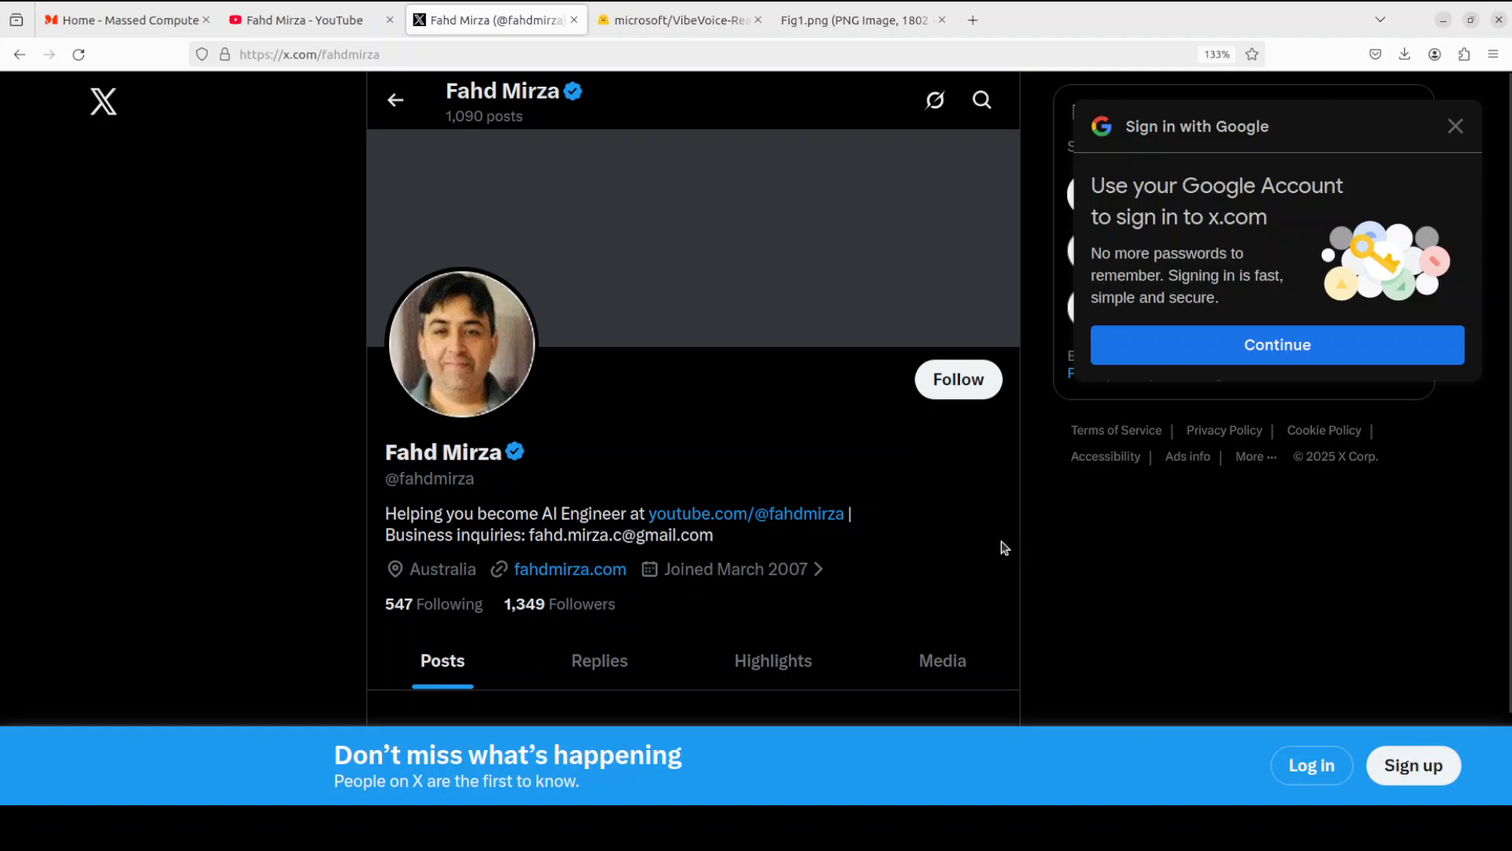
{"action": "mouse_move", "coordinate": [719, 172]}
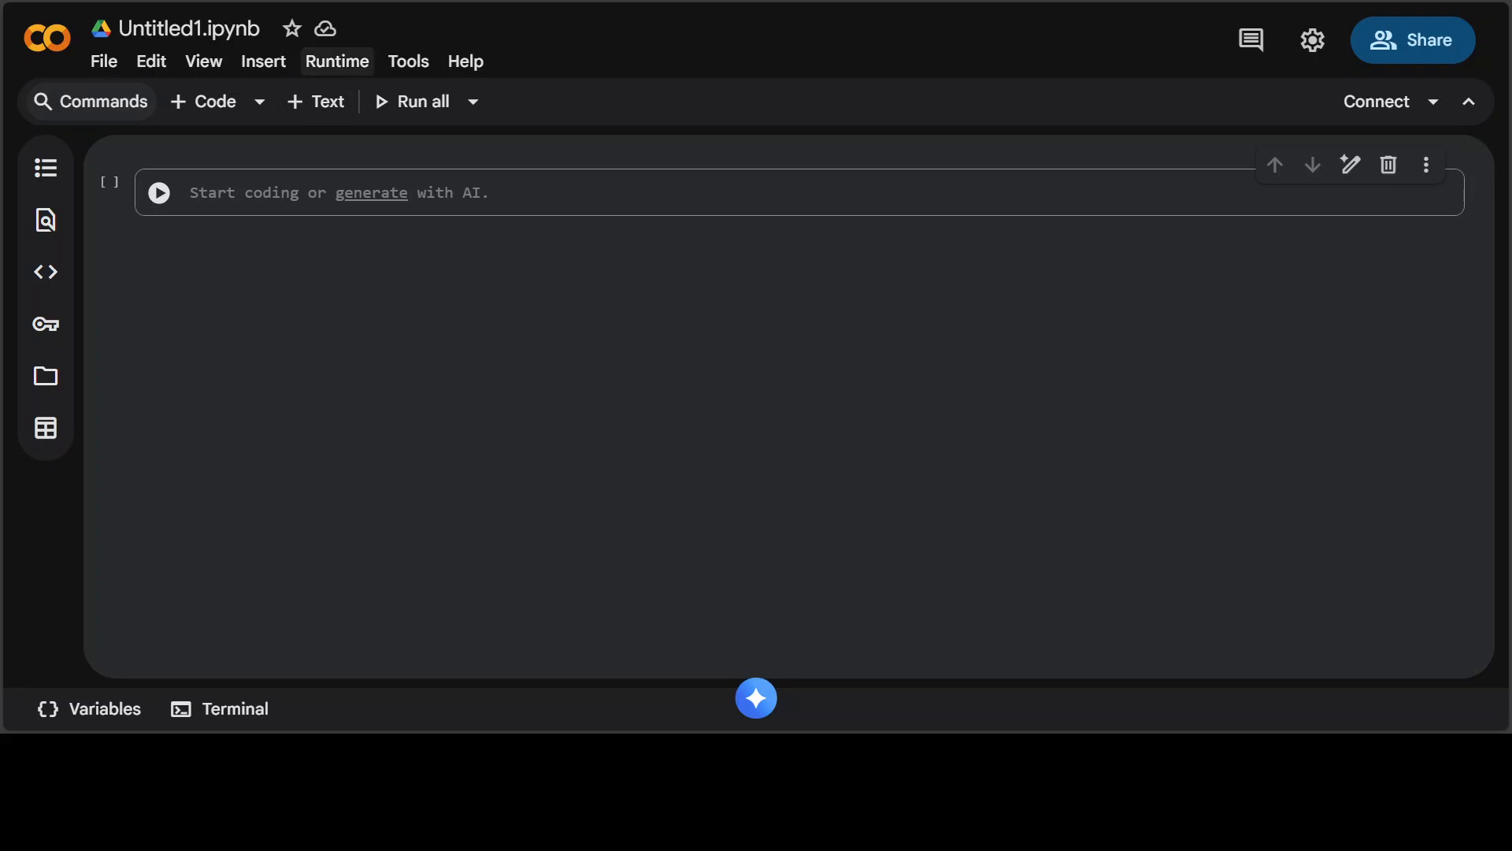
- Switch the runtime to a T4 GPU and paste the clone, install and model-download code
{"action": "left_click", "coordinate": [337, 62]}
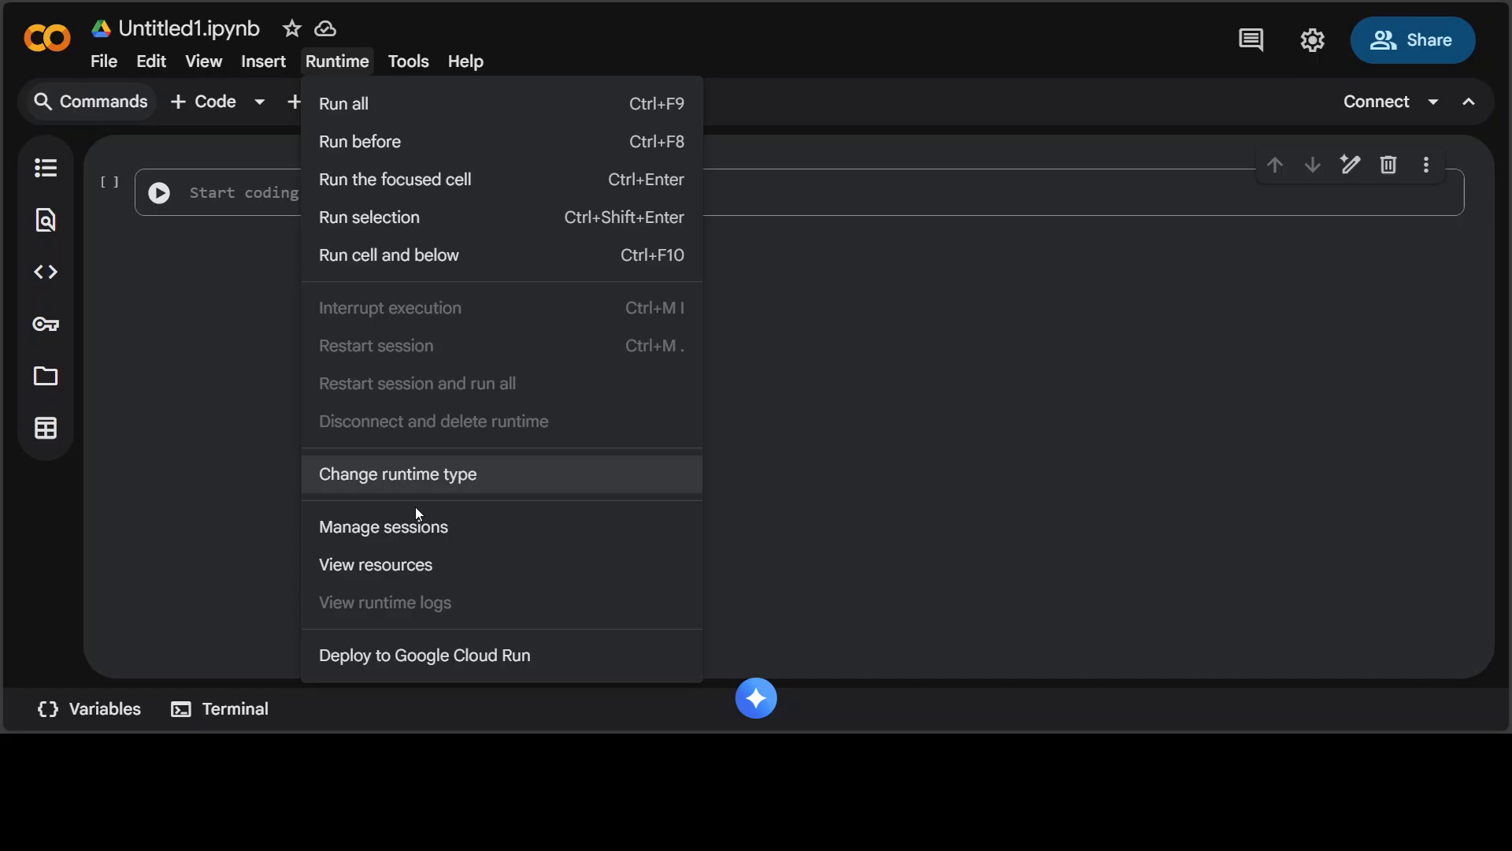
{"action": "left_click", "coordinate": [397, 474]}
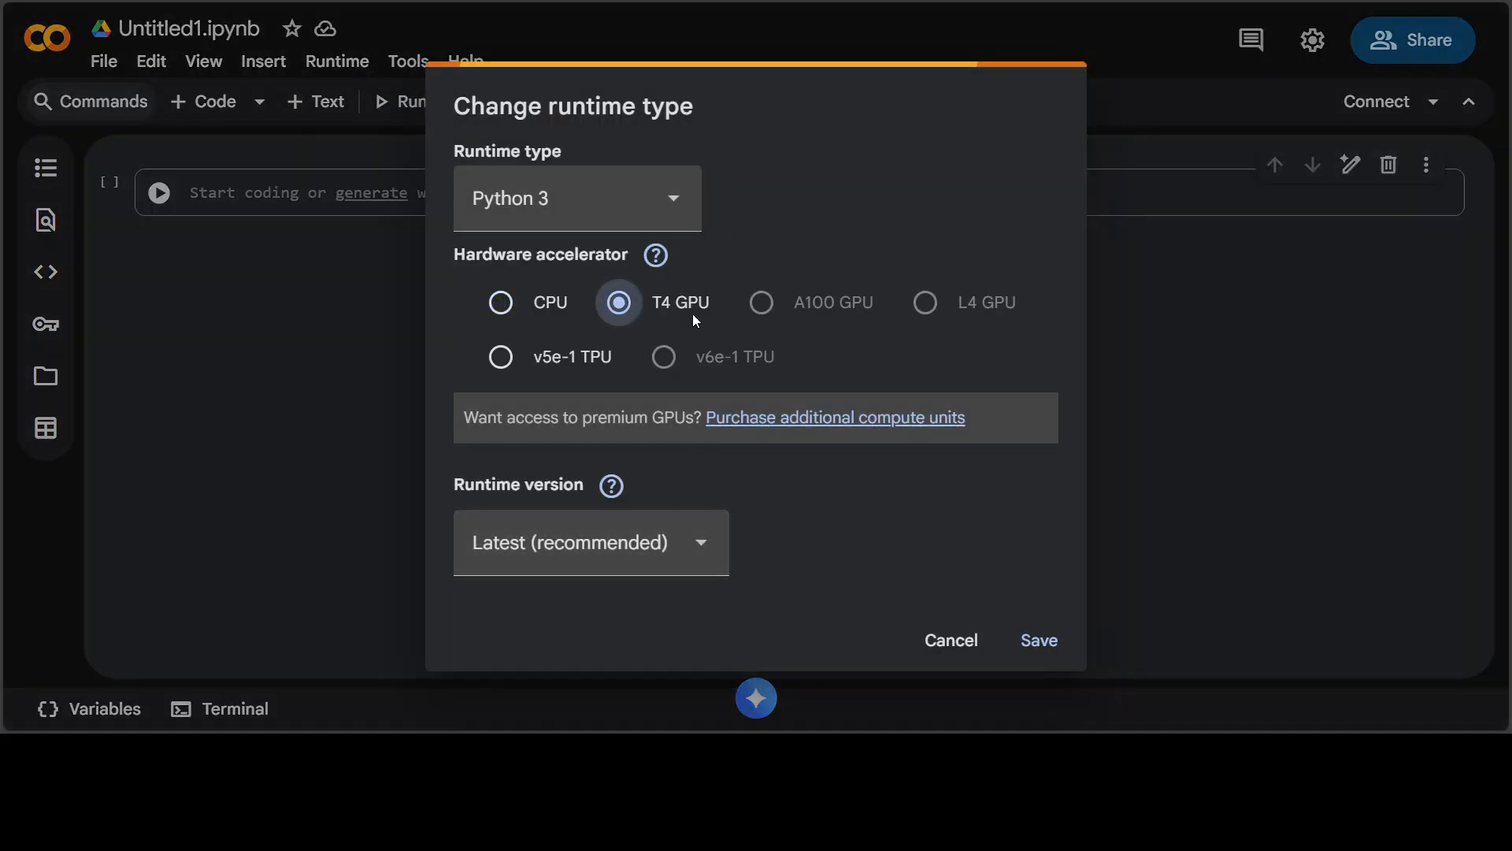
{"action": "left_click", "coordinate": [1039, 641]}
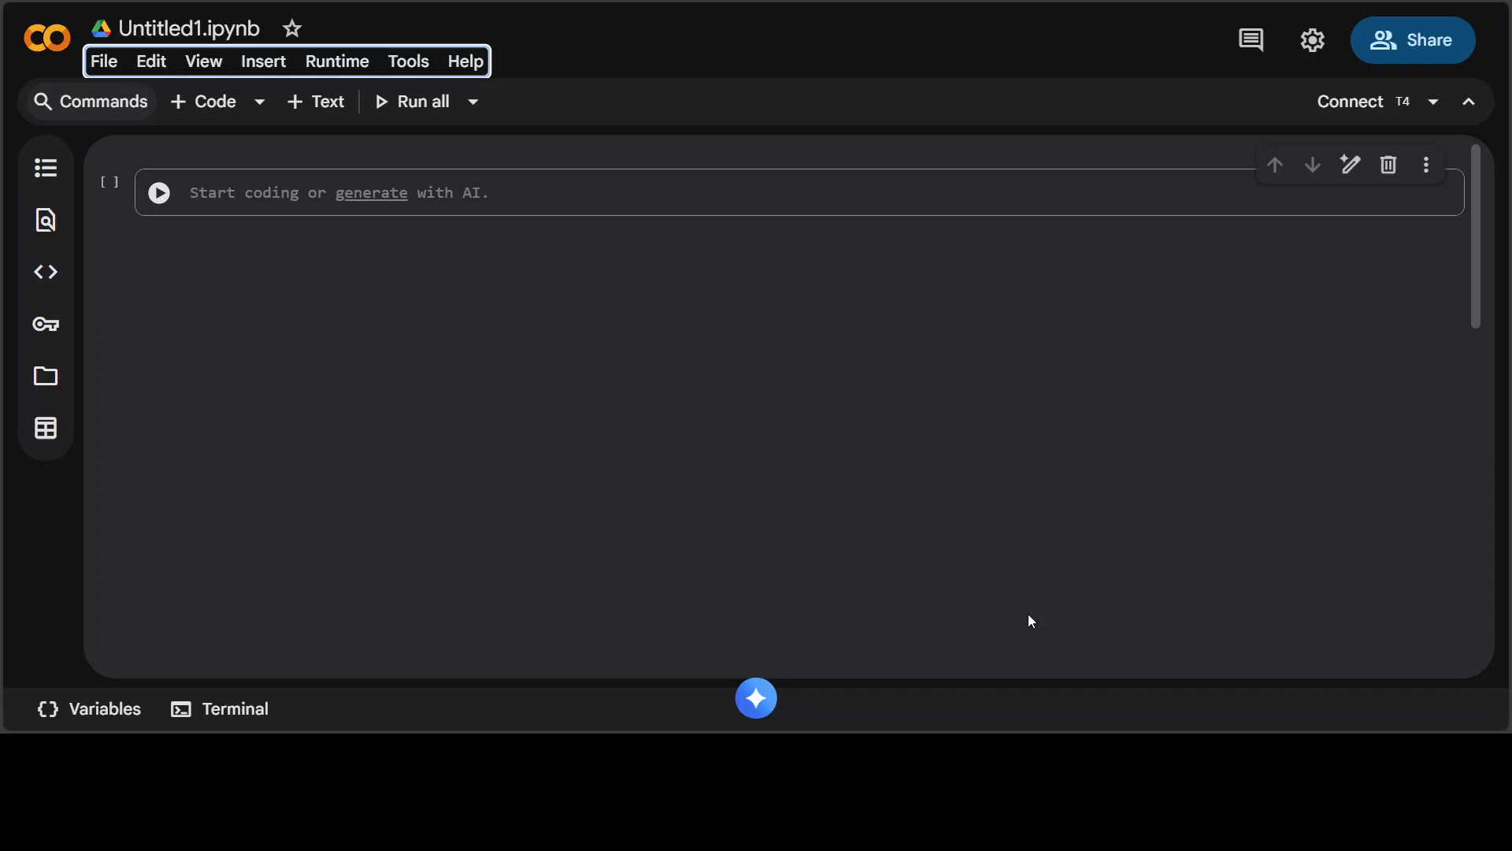
{"action": "type", "text": "# Clone the VibeVoice repository..."}
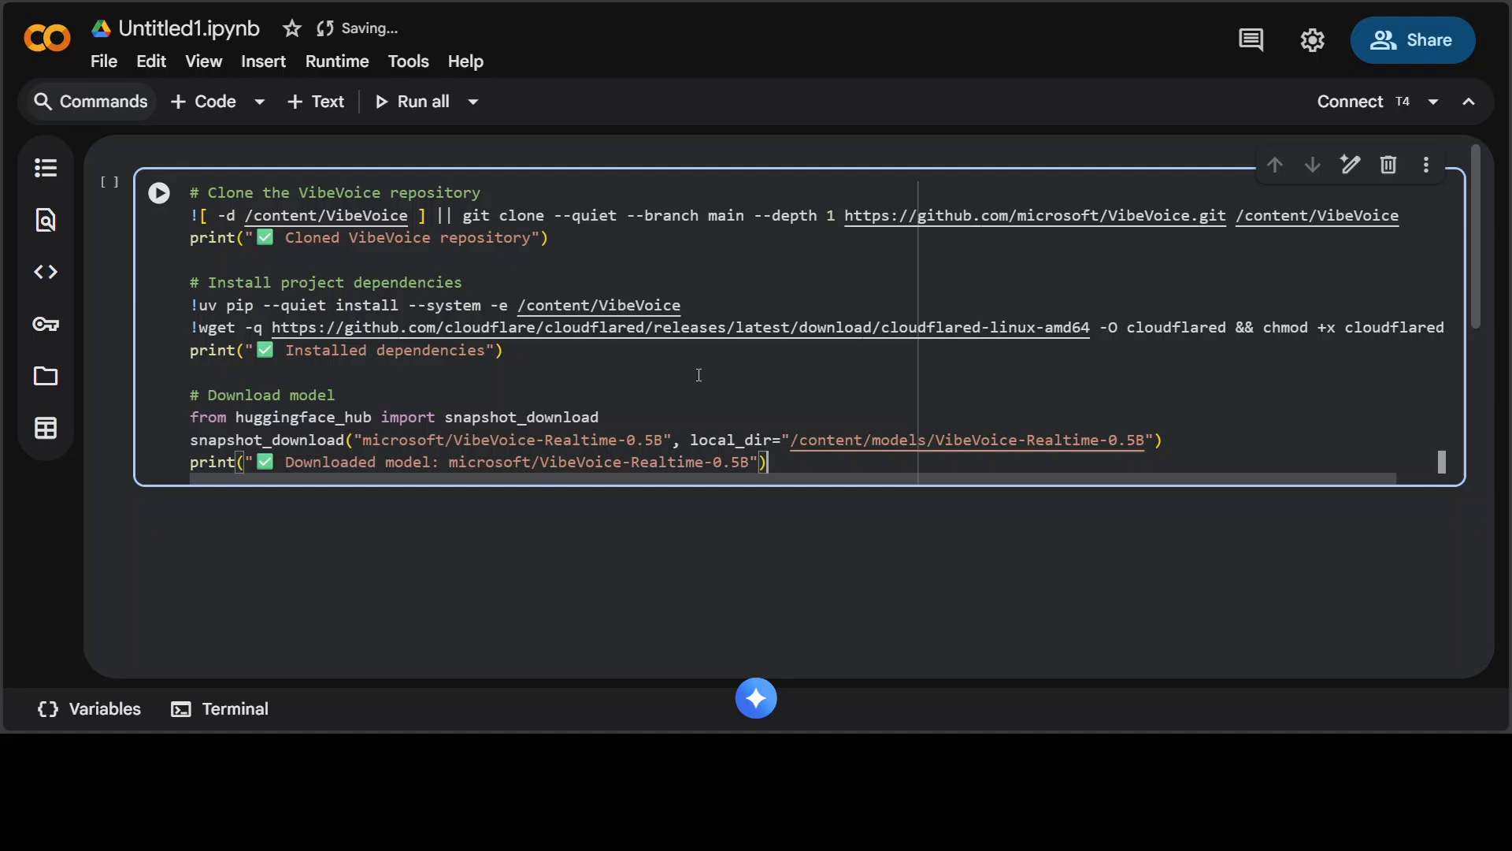
- Start the setup cell, then return to the microsoft/VibeVoice-Realtime model page tab
{"action": "left_click", "coordinate": [159, 193]}
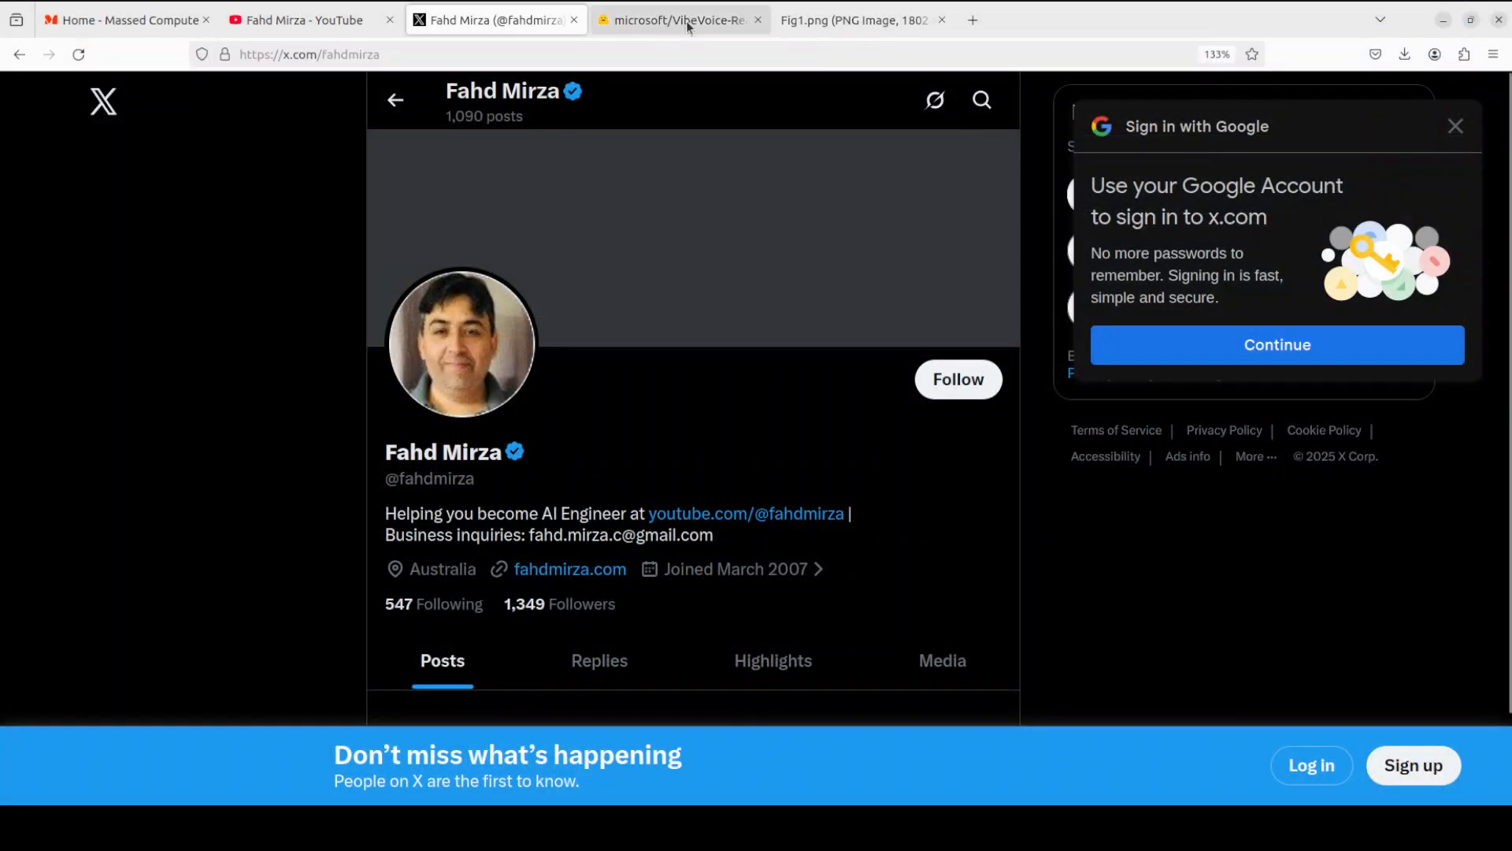
{"action": "left_click", "coordinate": [685, 19]}
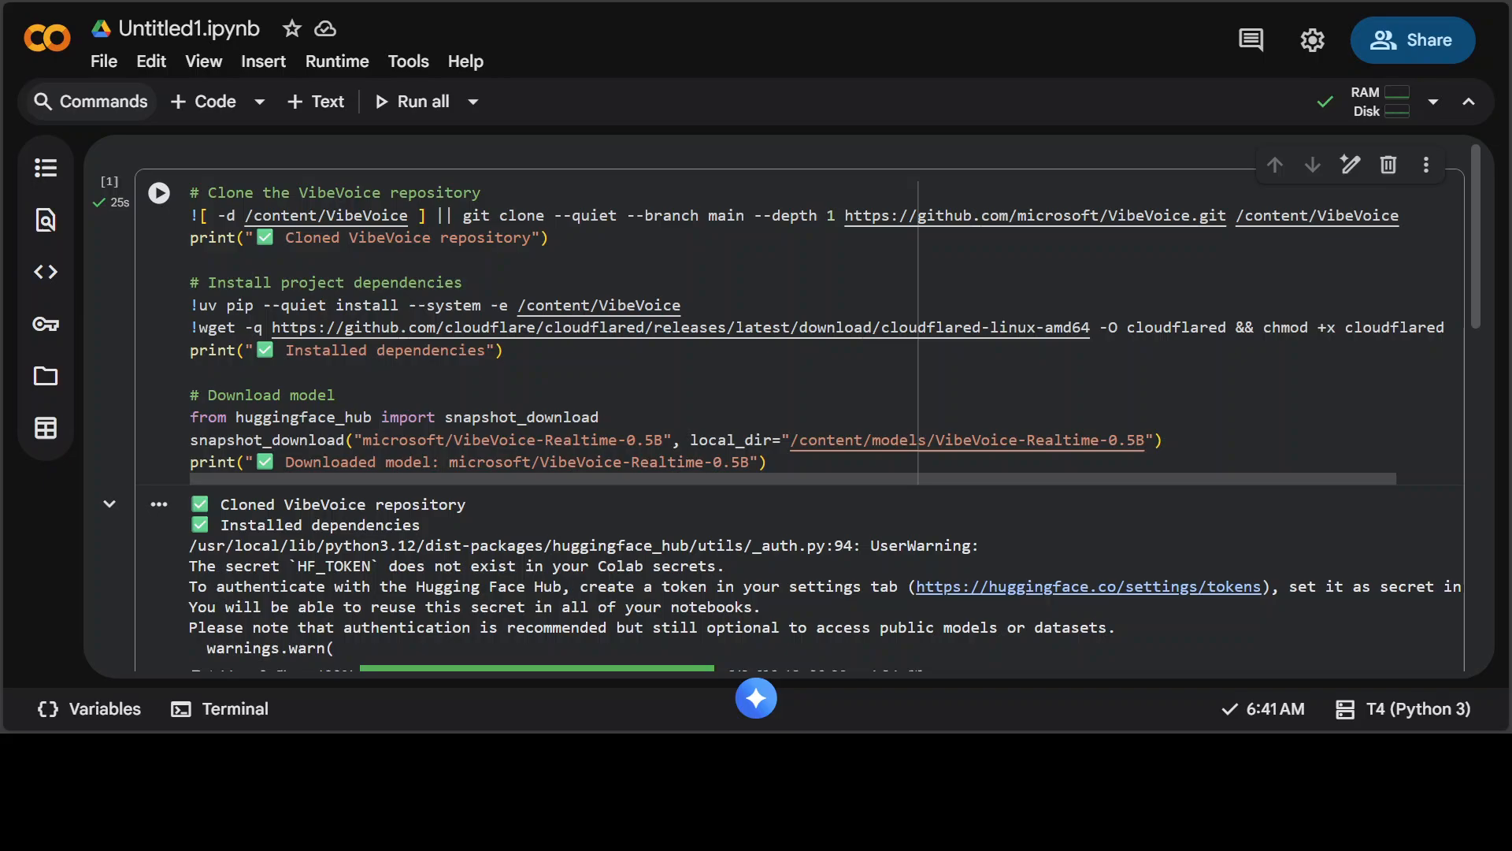
- Scroll through the demo server subprocess and cloudflared tunnel script in the second cell
{"action": "scroll", "scroll_direction": "down", "scroll_amount": 3}
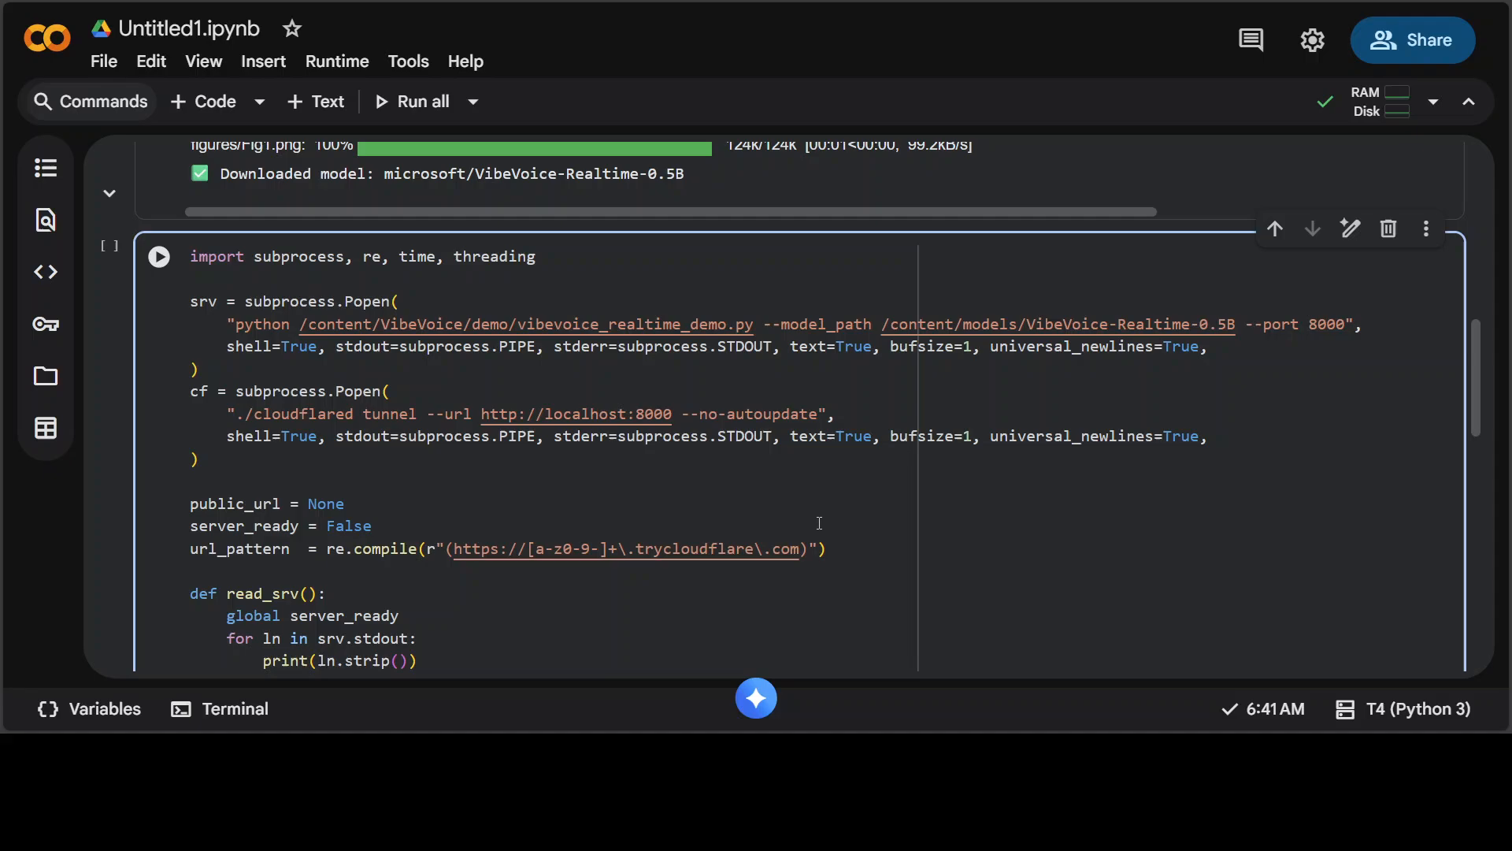
{"action": "mouse_move", "coordinate": [813, 517]}
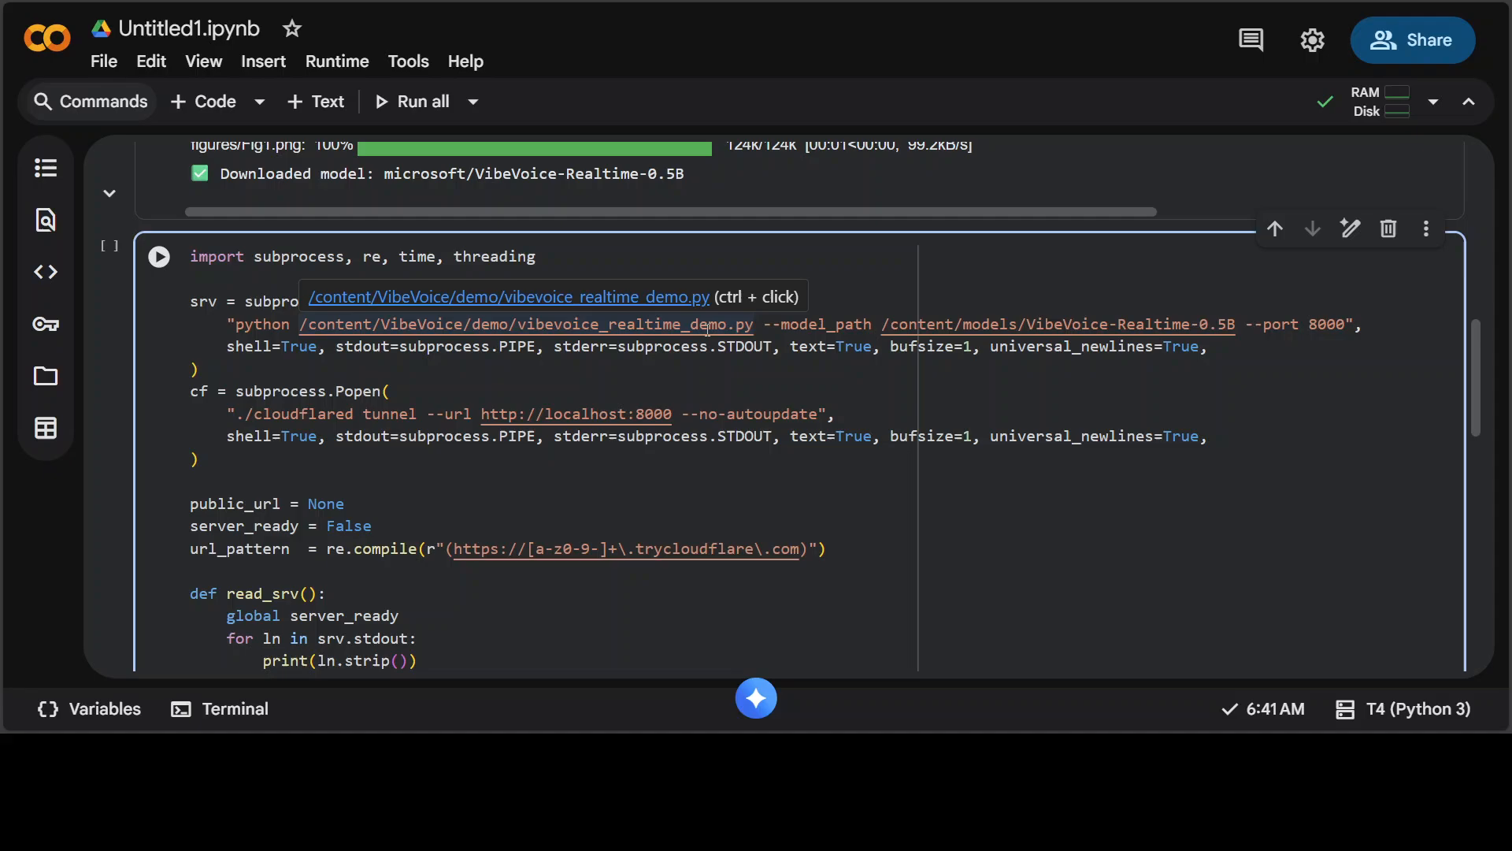
{"action": "mouse_move", "coordinate": [916, 394]}
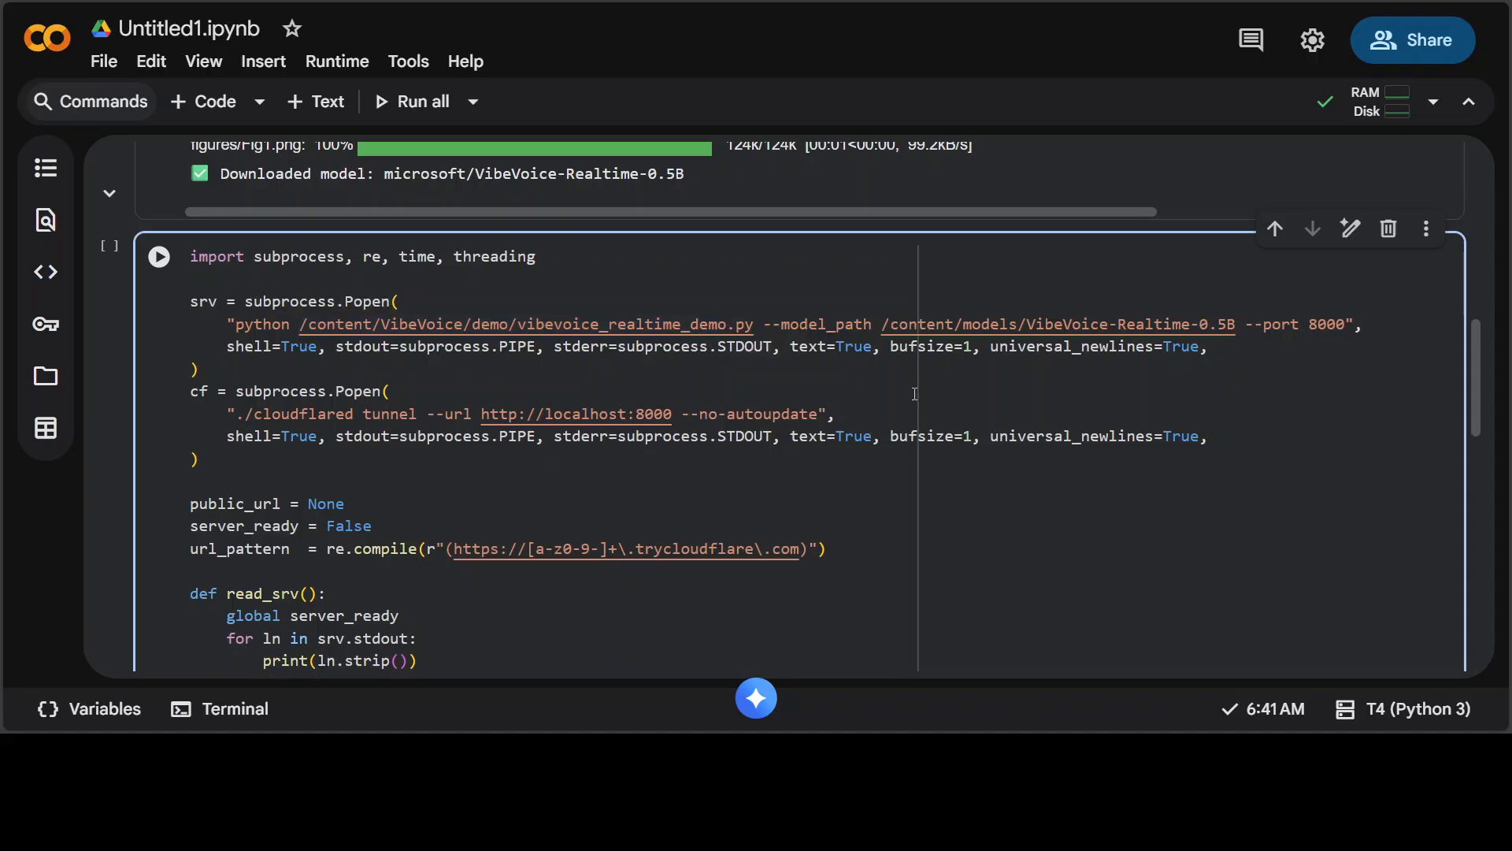
{"action": "scroll", "scroll_direction": "down", "scroll_amount": 3}
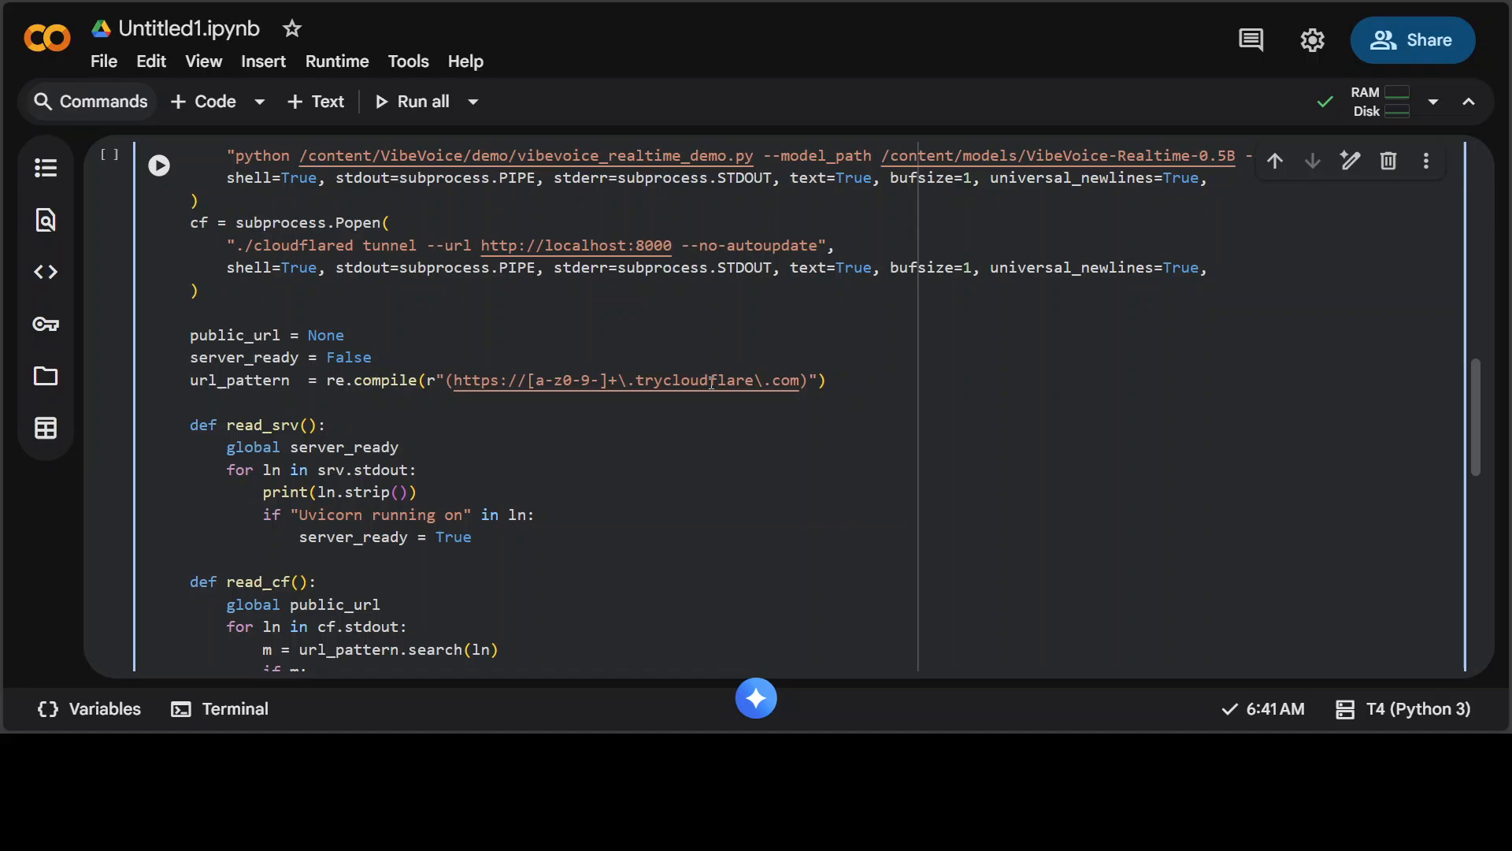
{"action": "scroll", "scroll_direction": "down", "scroll_amount": 3}
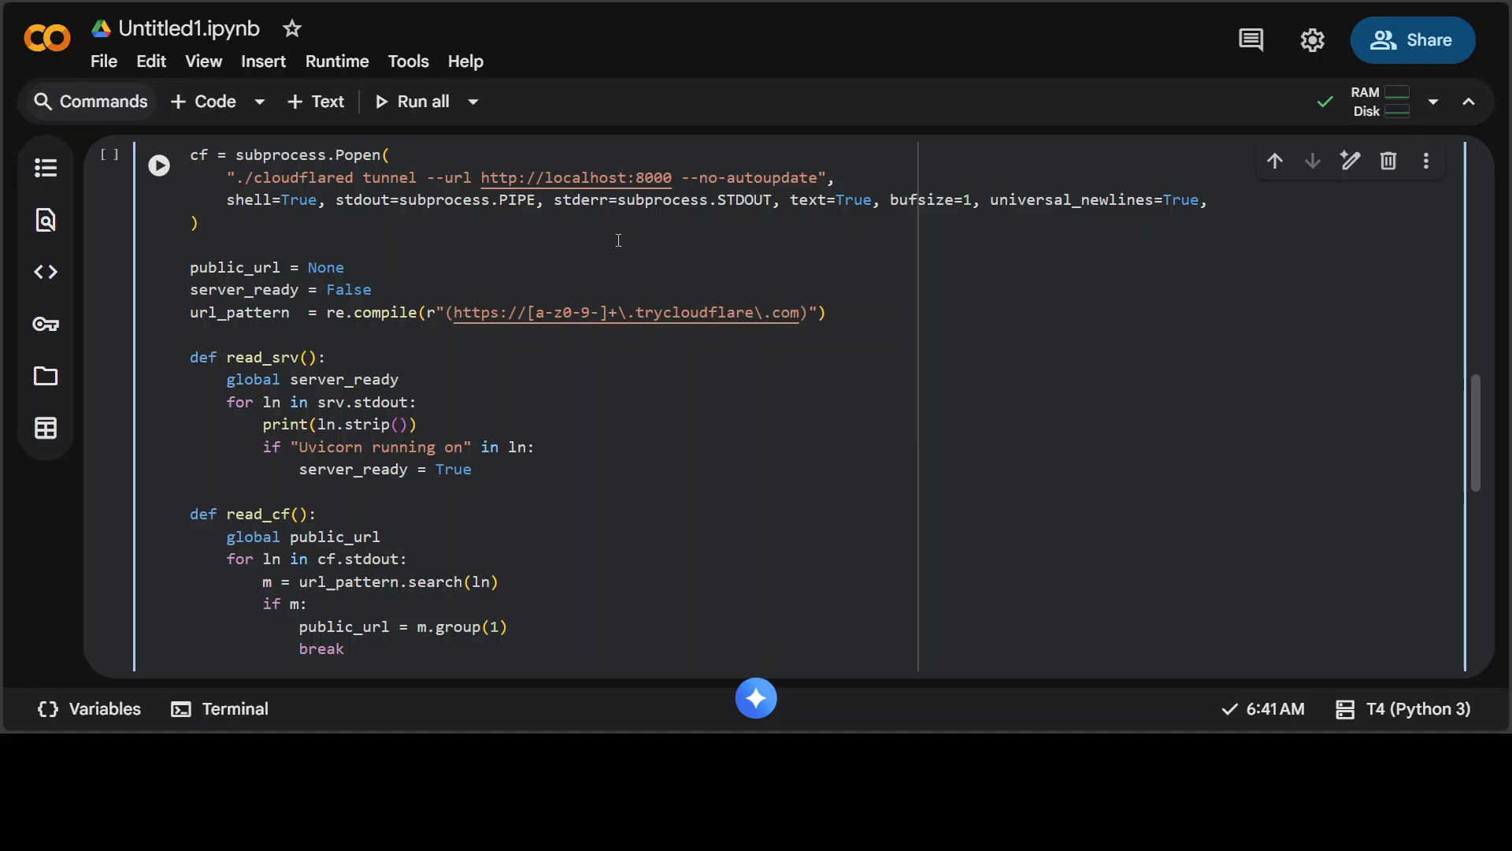
{"action": "mouse_move", "coordinate": [632, 275]}
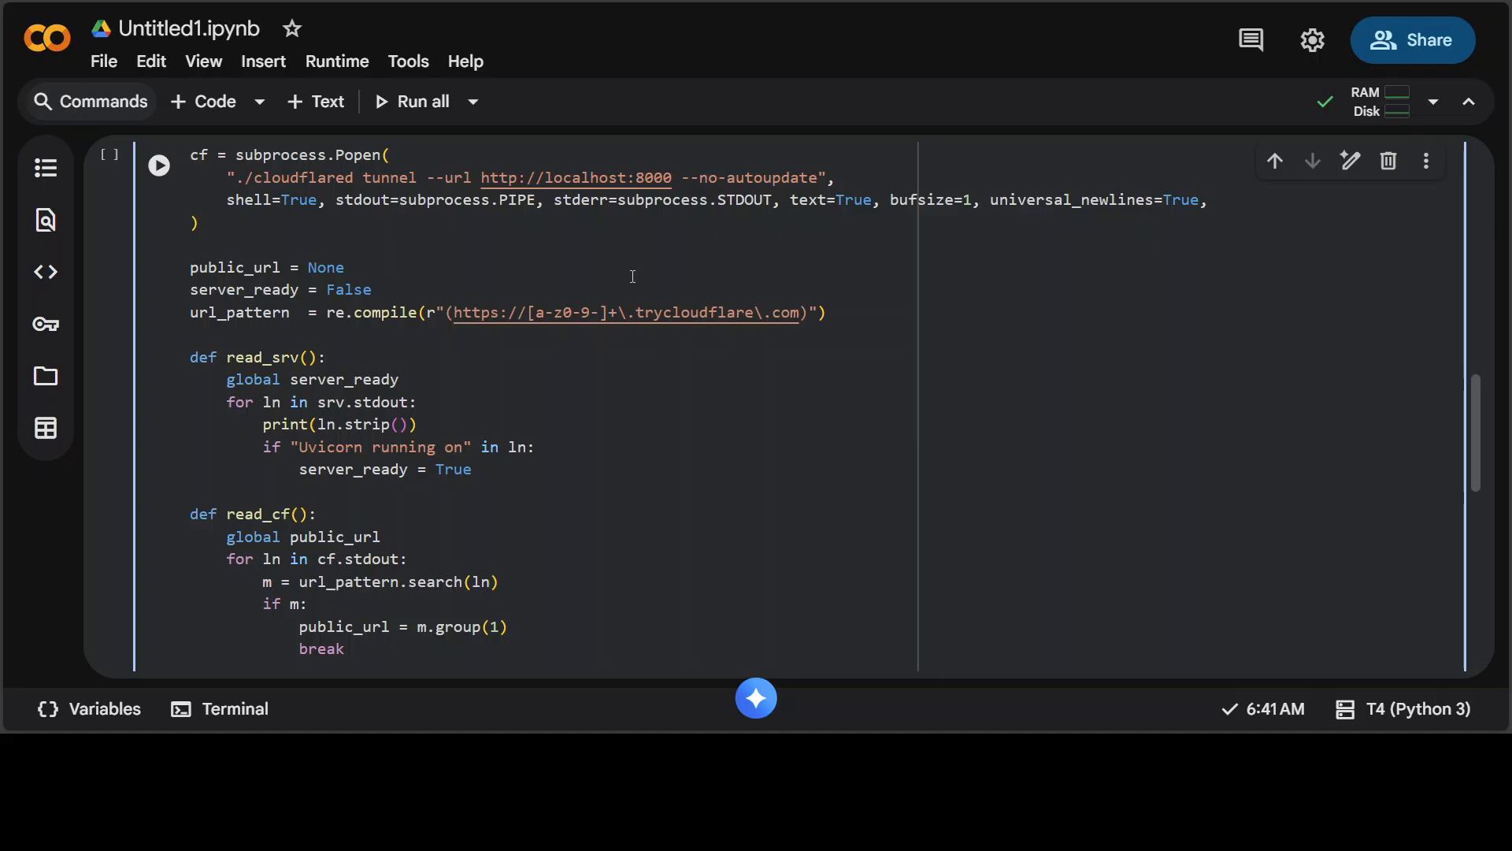
{"action": "scroll", "scroll_direction": "down", "scroll_amount": 3}
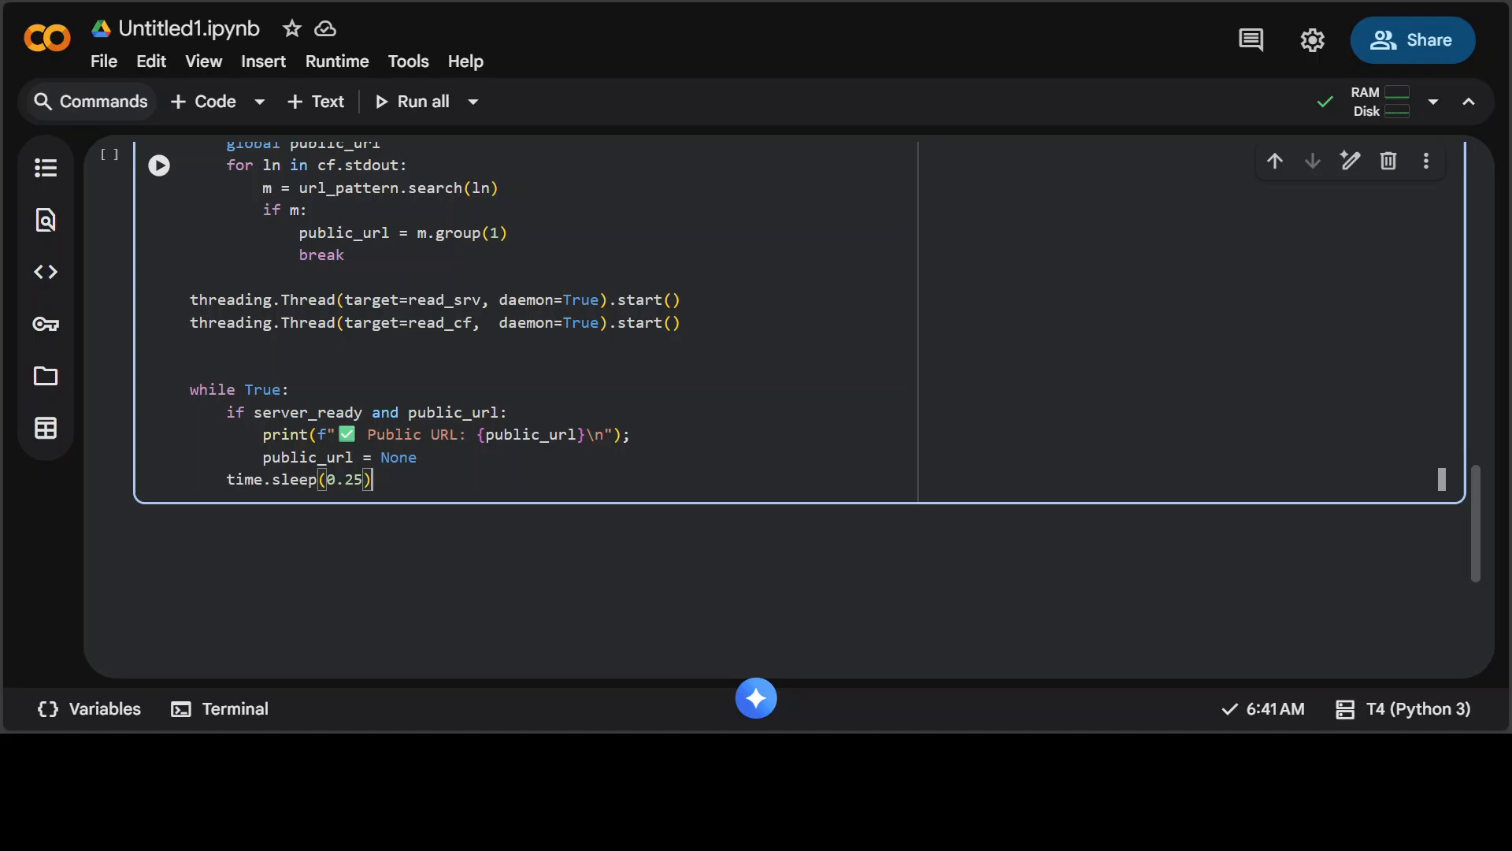
- Run the server cell and open the printed trycloudflare public URL
{"action": "left_click", "coordinate": [158, 165]}
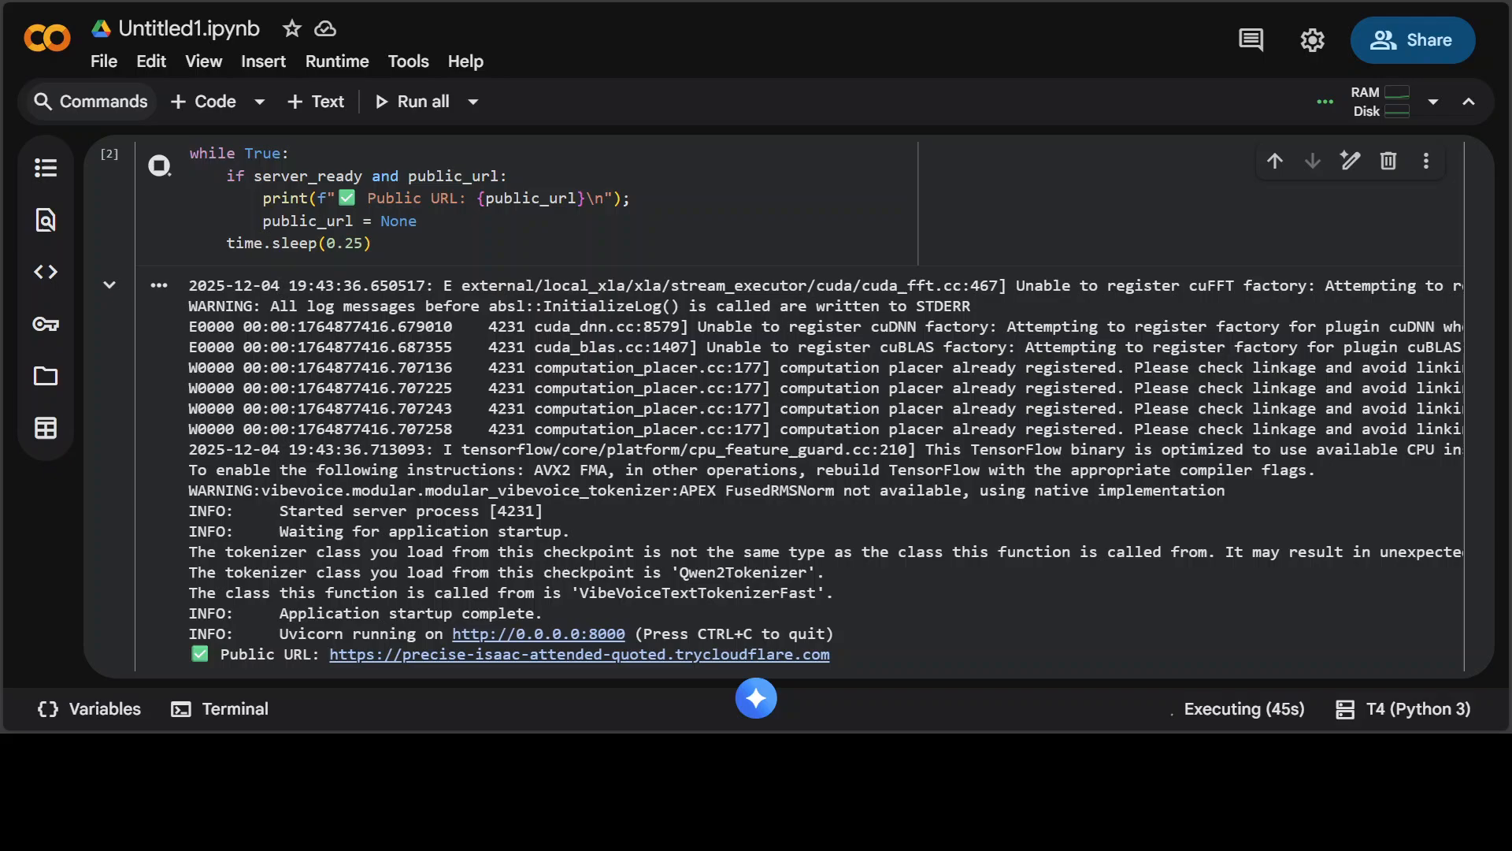
{"action": "left_click", "coordinate": [579, 654]}
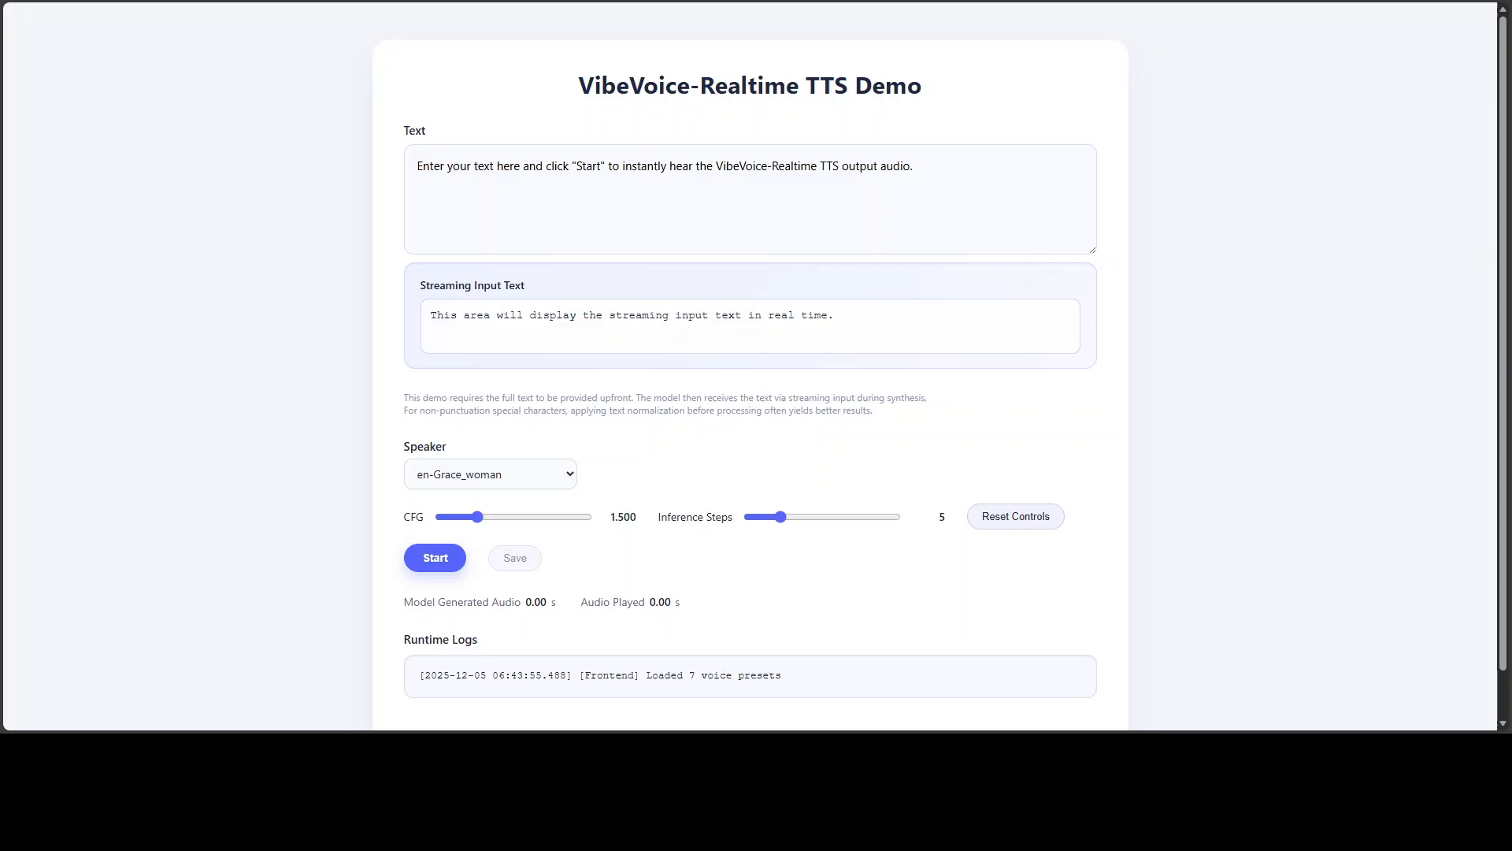
- Replace the placeholder sample text with the 'Let's be honest…' AI-news passage
{"action": "left_click", "coordinate": [916, 166]}
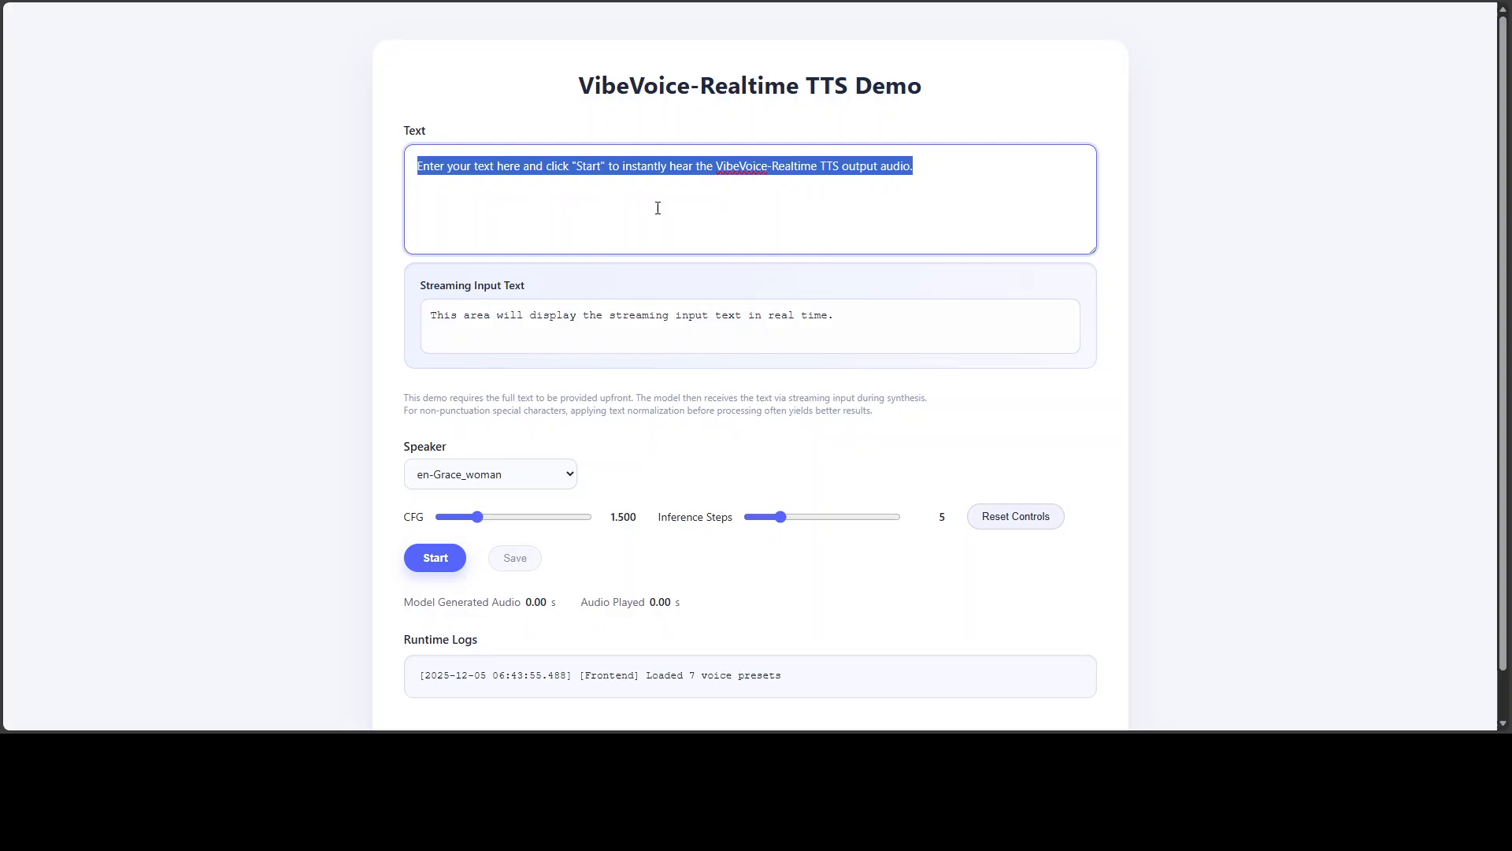
{"action": "mouse_move", "coordinate": [903, 251]}
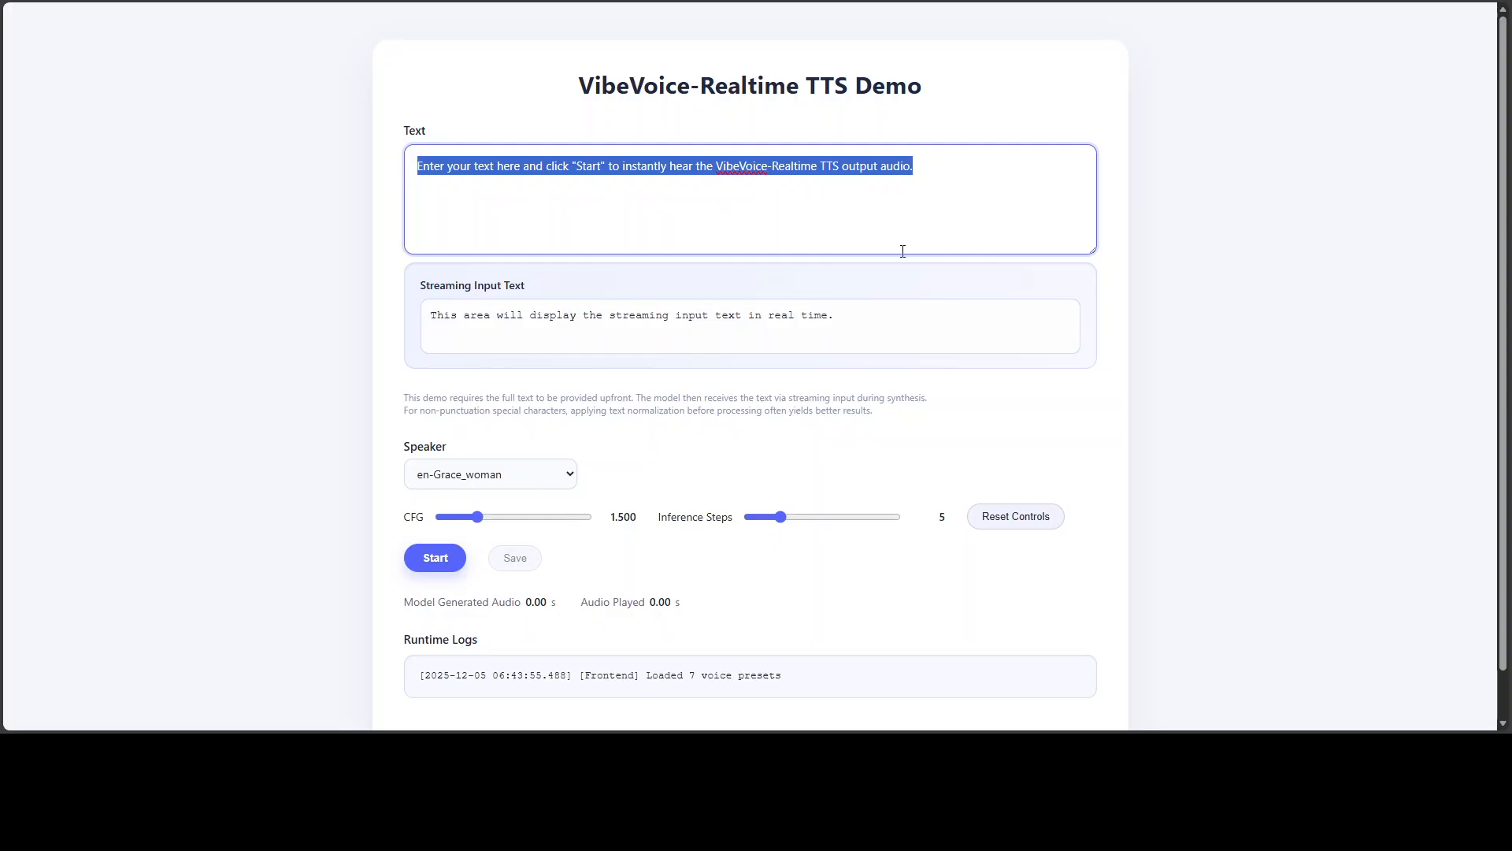
{"action": "type", "text": "Let's be honest, your brain is probably one browser tab away from short-circuiting with all the AI news flying around. While everyone else is drowning in a sea of"}
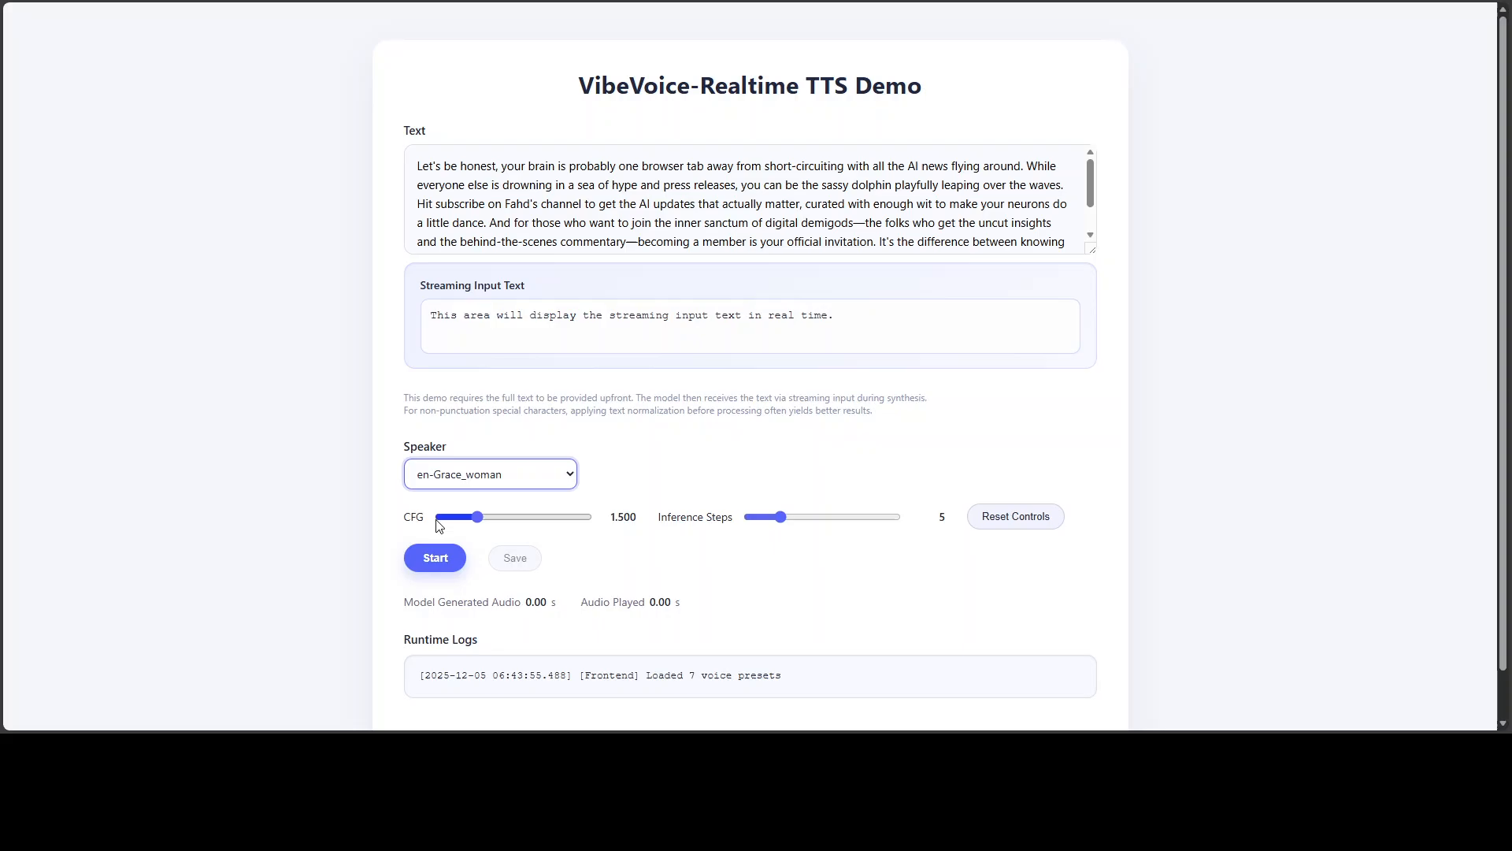
{"action": "mouse_move", "coordinate": [413, 522]}
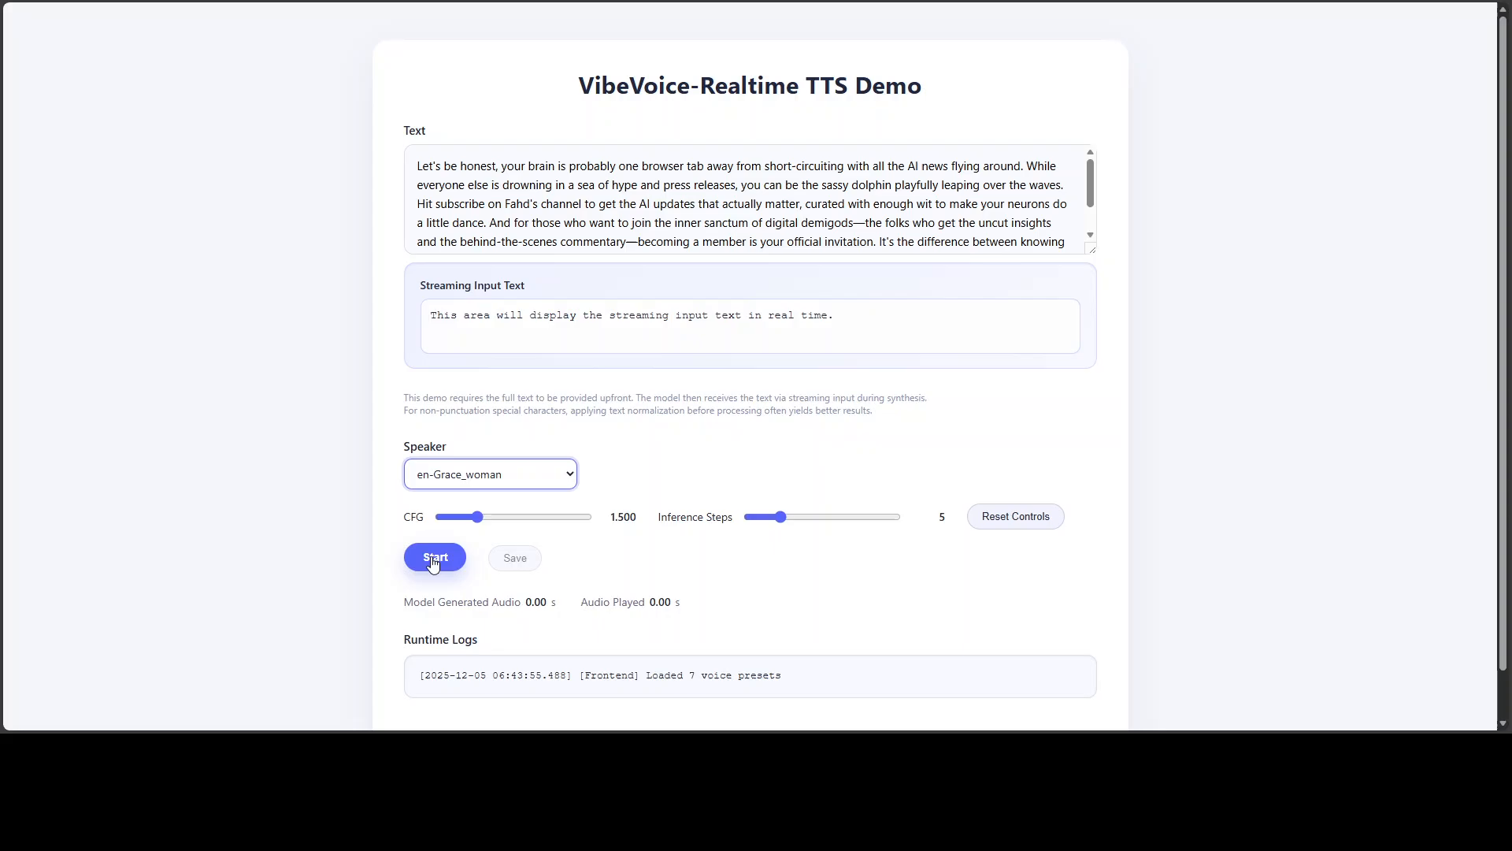
- Stream the passage in the en-Grace_woman voice, then scroll down to the runtime logs
{"action": "left_click", "coordinate": [434, 558]}
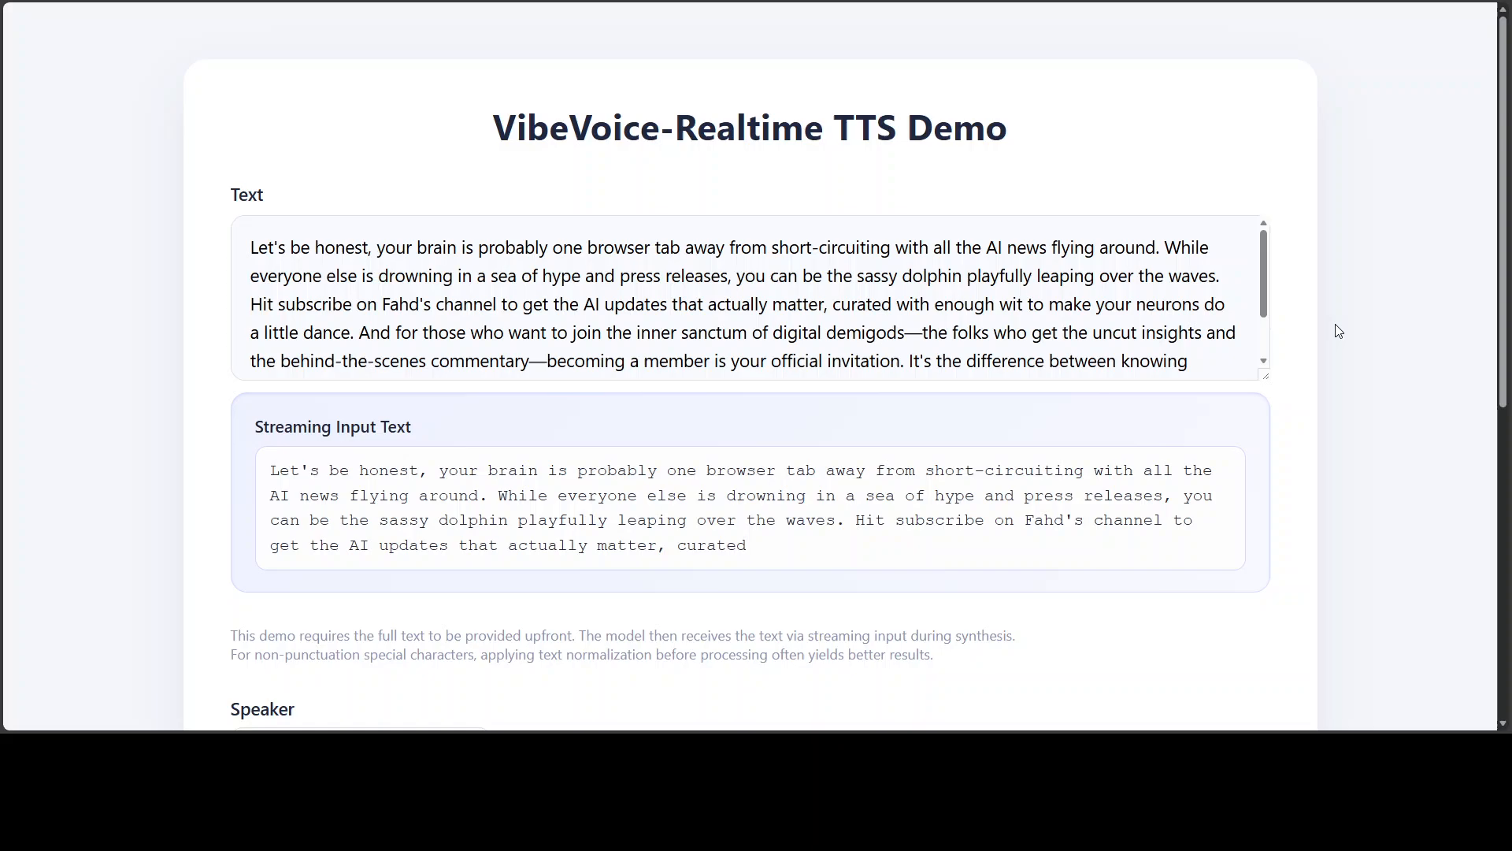
{"action": "type", "text": "with enough wit to make your neurons do"}
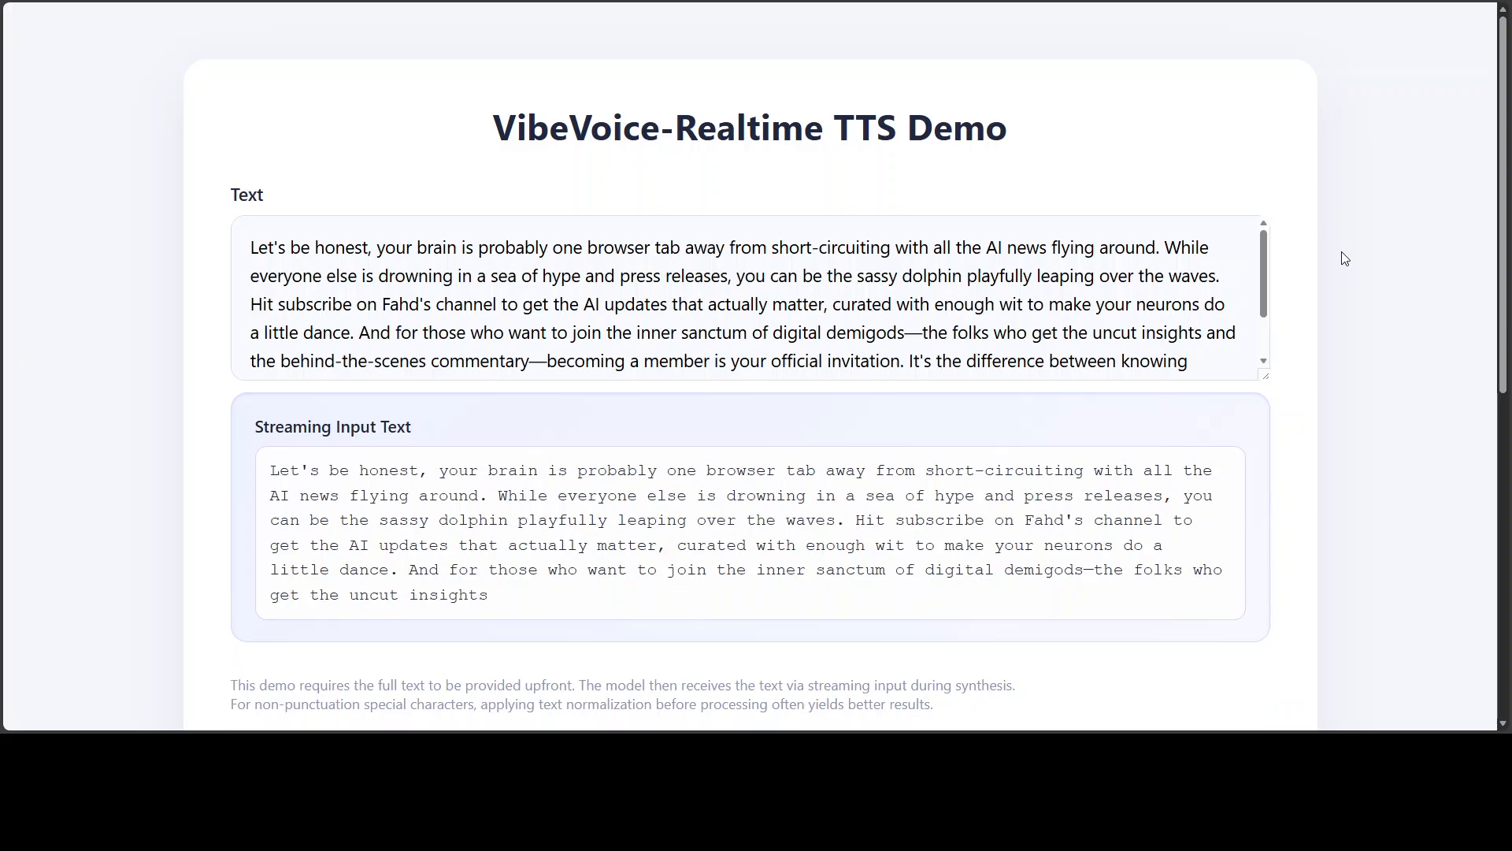
{"action": "type", "text": "and the behind-the-scenes commentary—becoming a member is your official"}
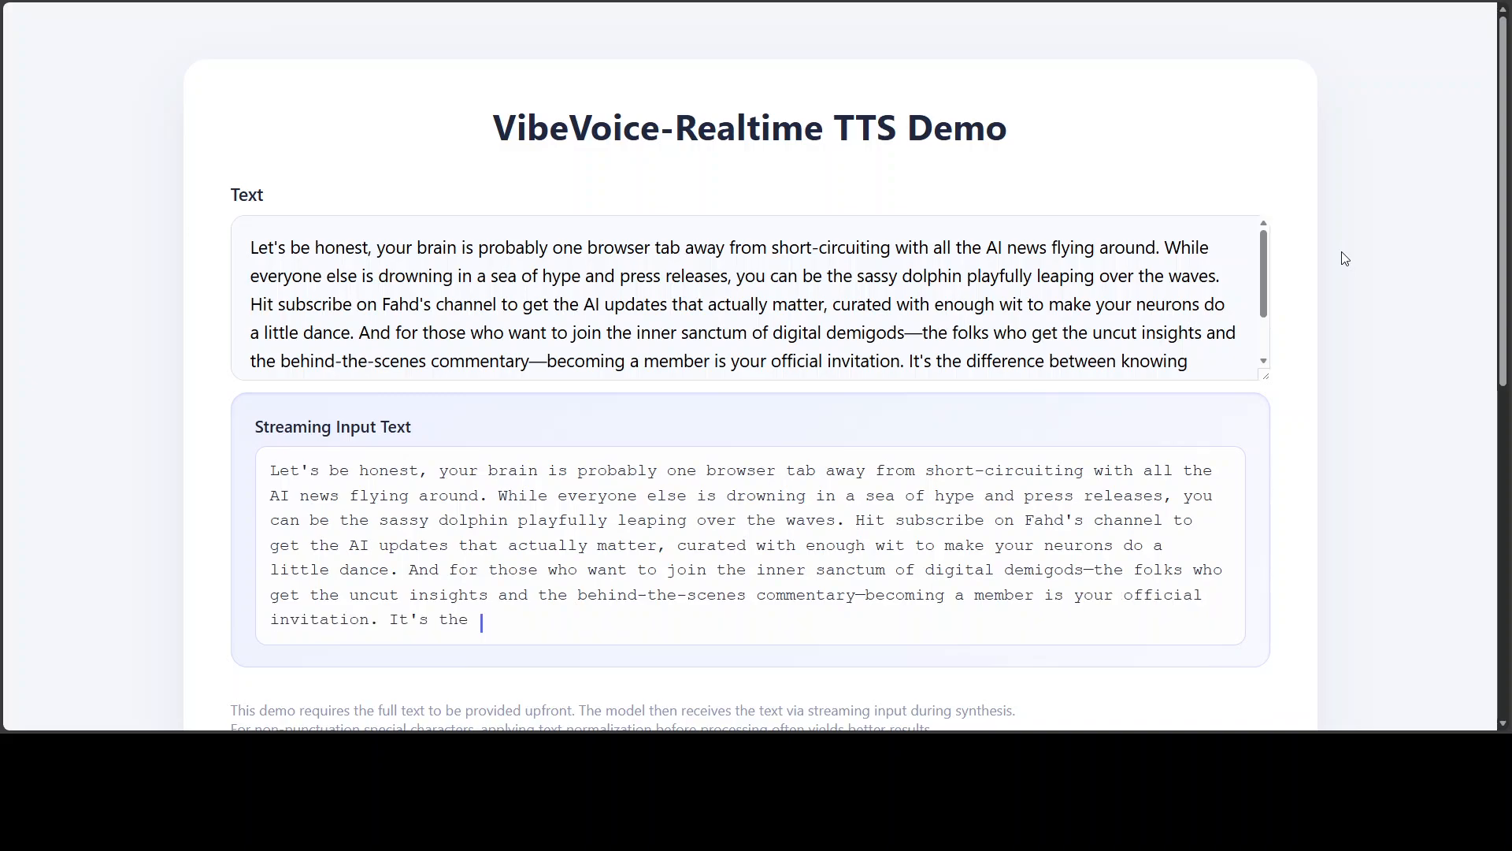
{"action": "type", "text": "difference between knowing what's happening and knowing what's really"}
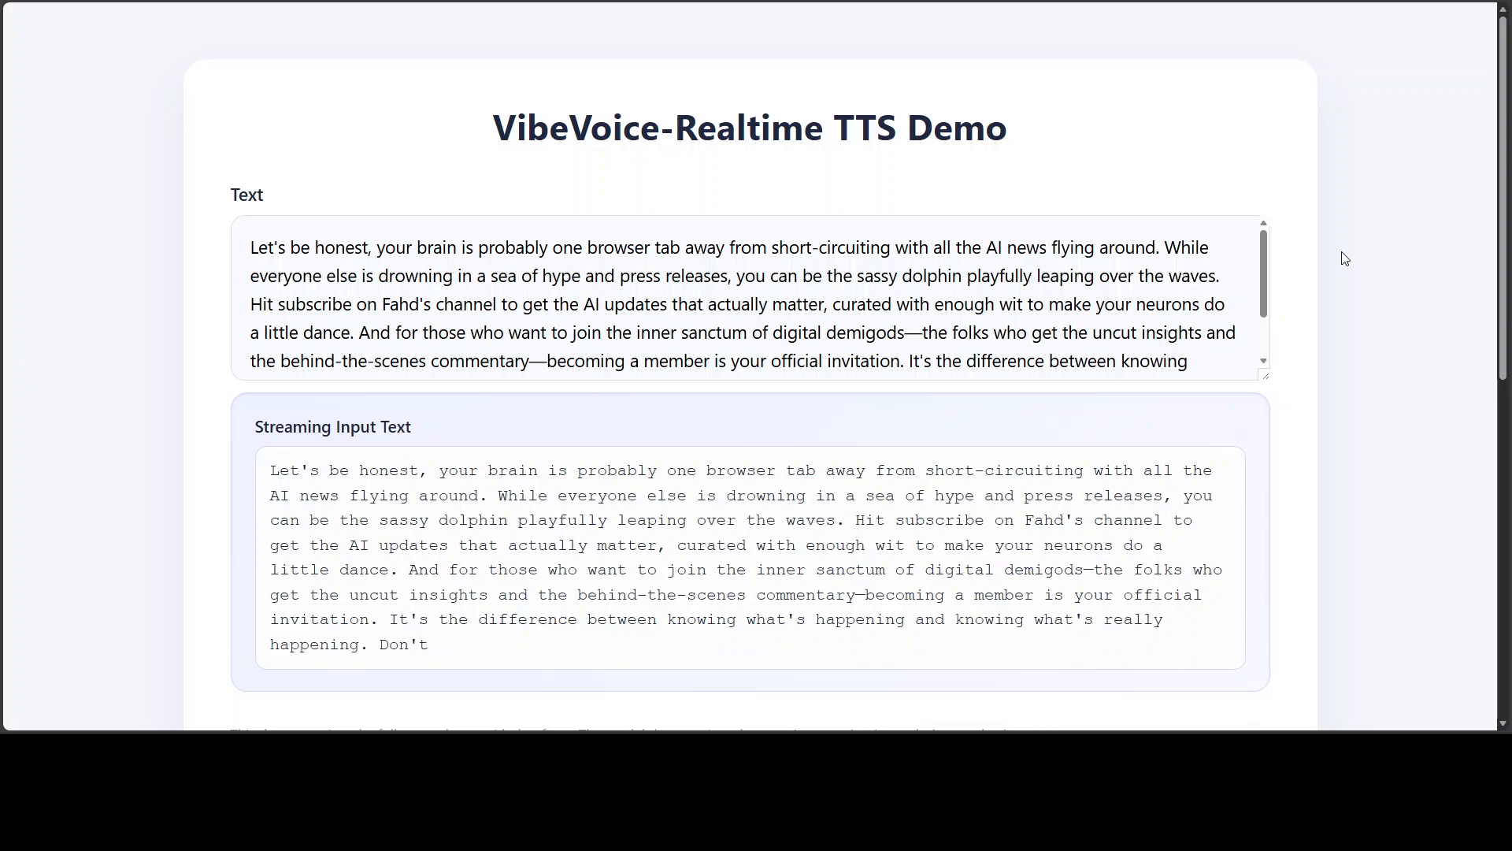
{"action": "type", "text": "get left behind asking your toaster"}
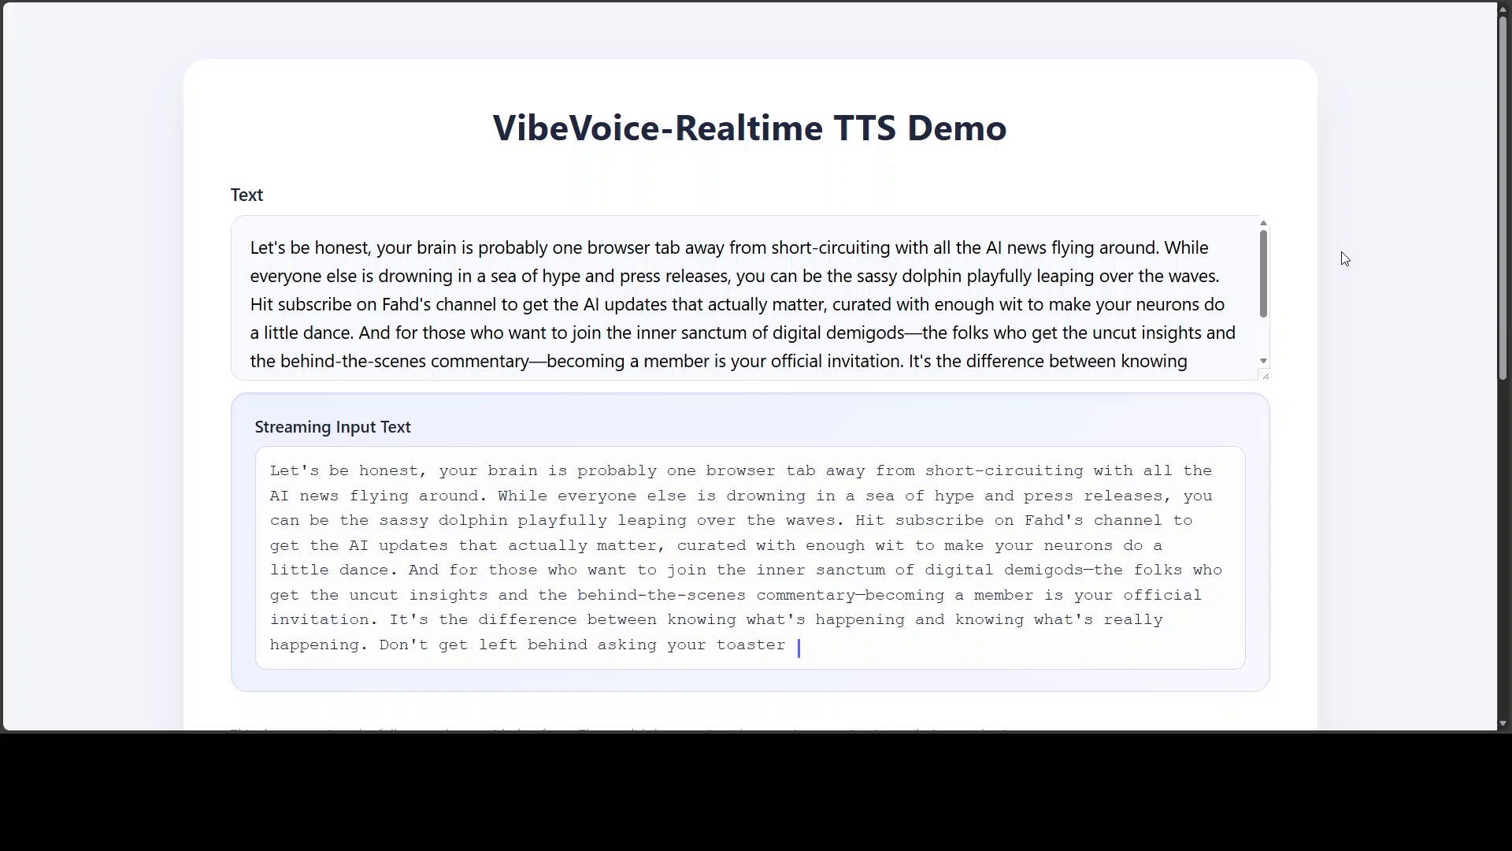
{"action": "type", "text": "for advice; join the club that's"}
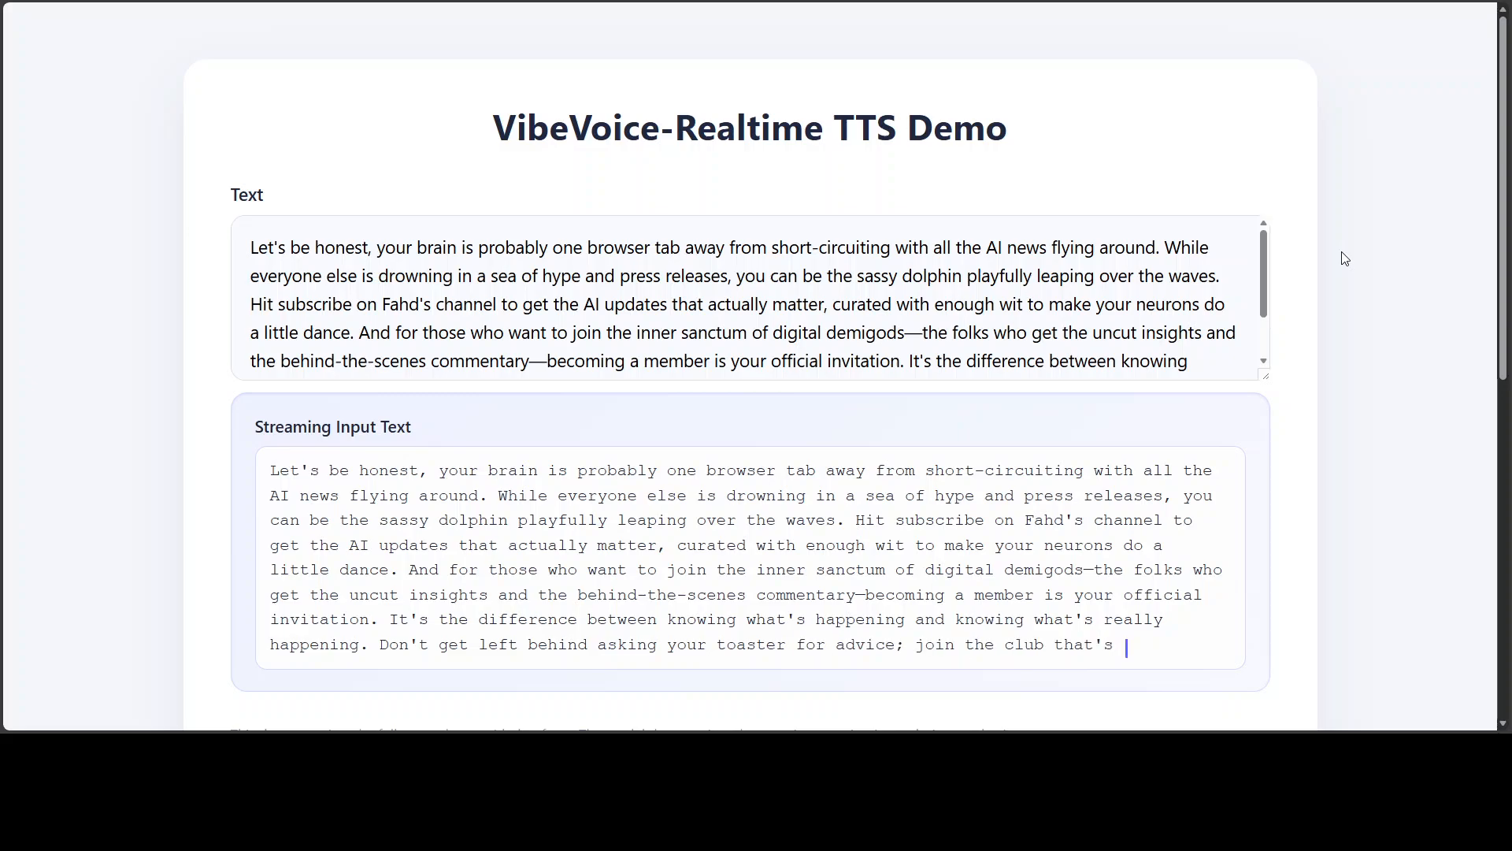
{"action": "type", "text": "already five steps ahead."}
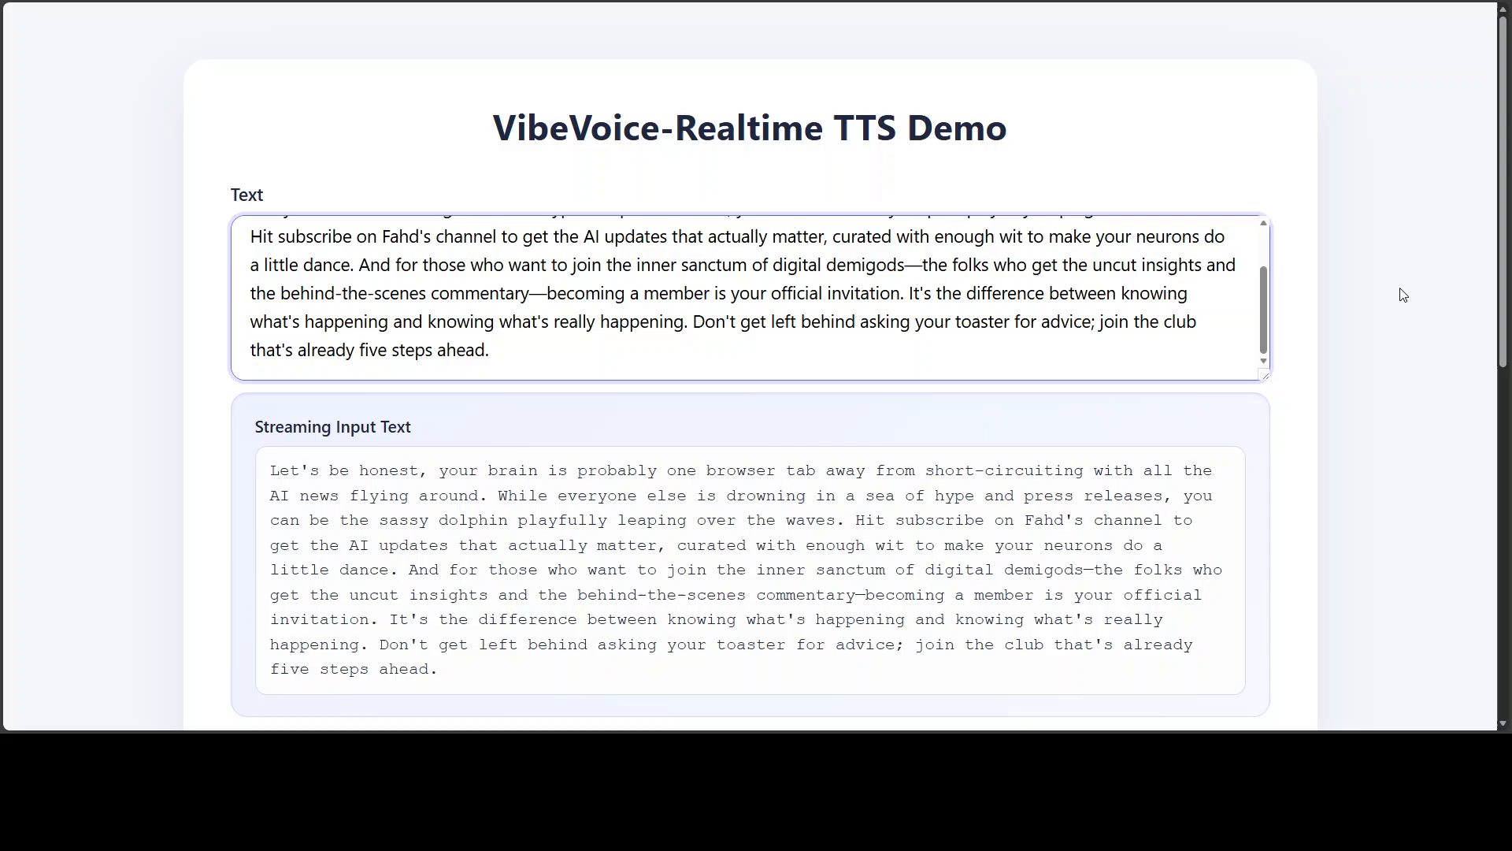
{"action": "mouse_move", "coordinate": [1389, 305]}
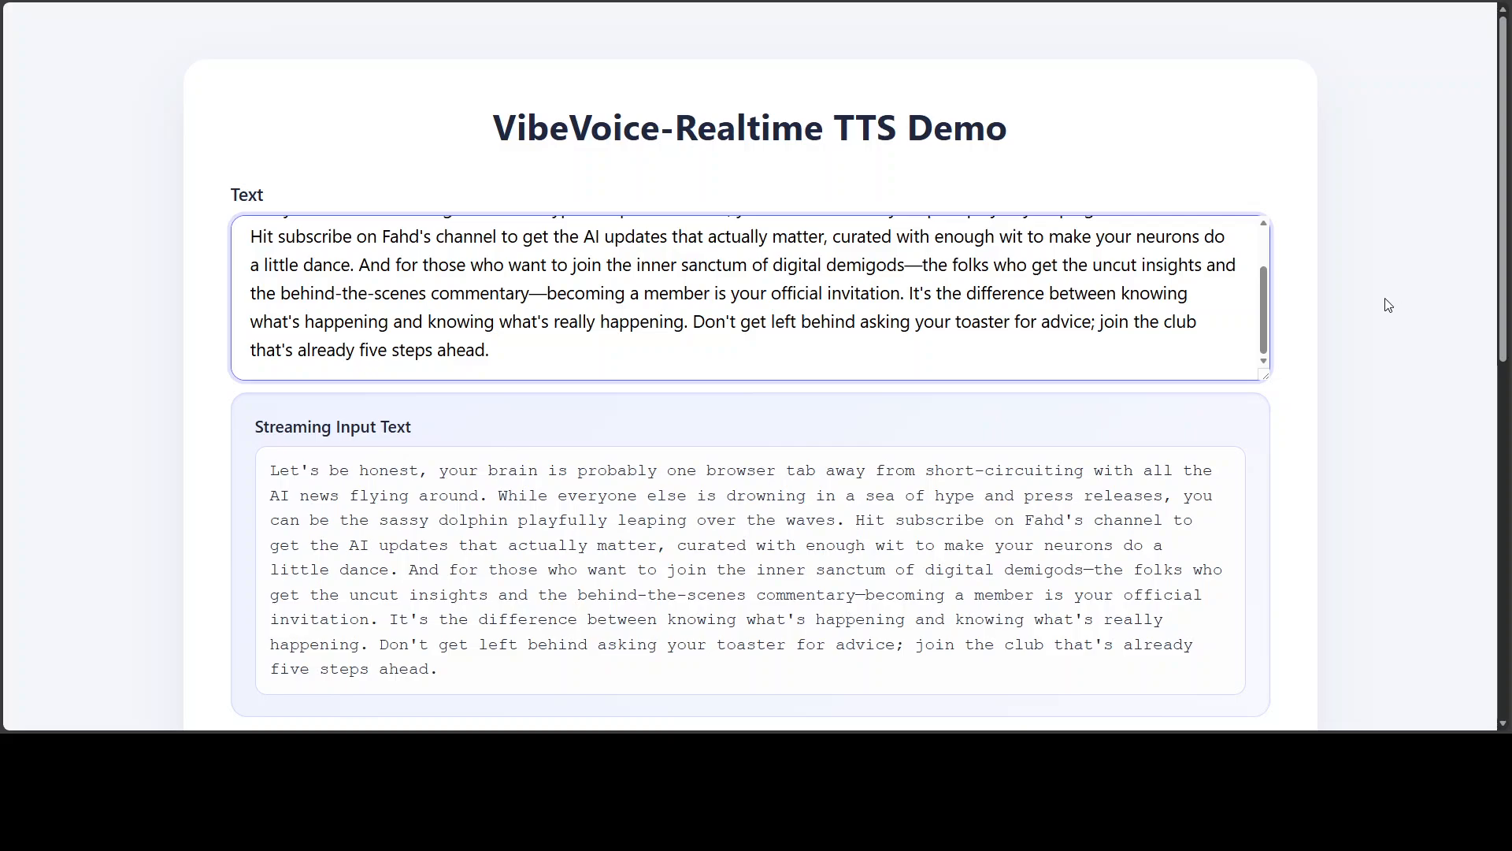
{"action": "mouse_move", "coordinate": [1320, 385]}
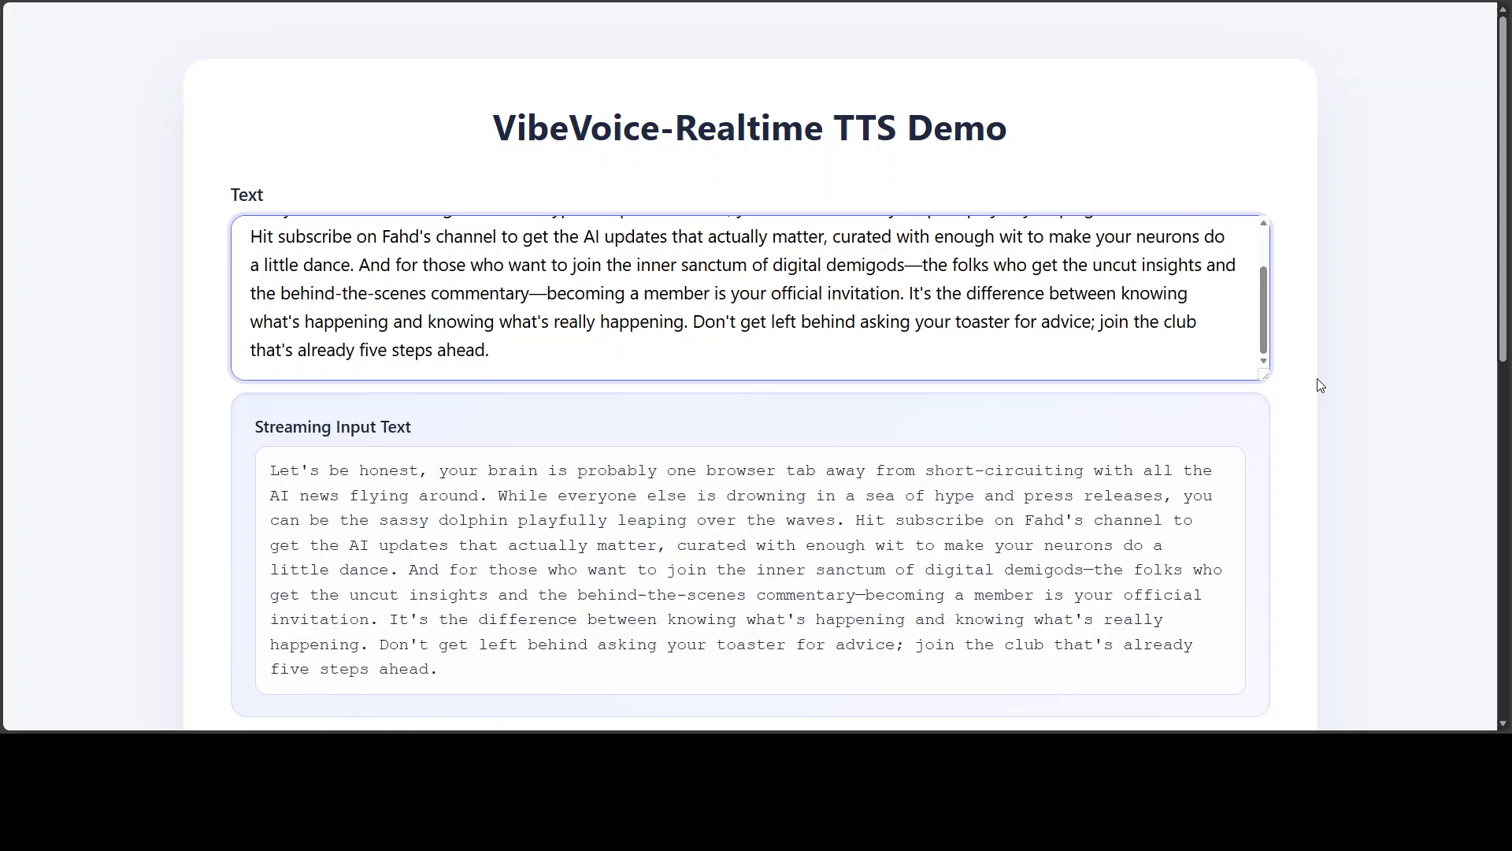
{"action": "scroll", "scroll_direction": "down", "scroll_amount": 3}
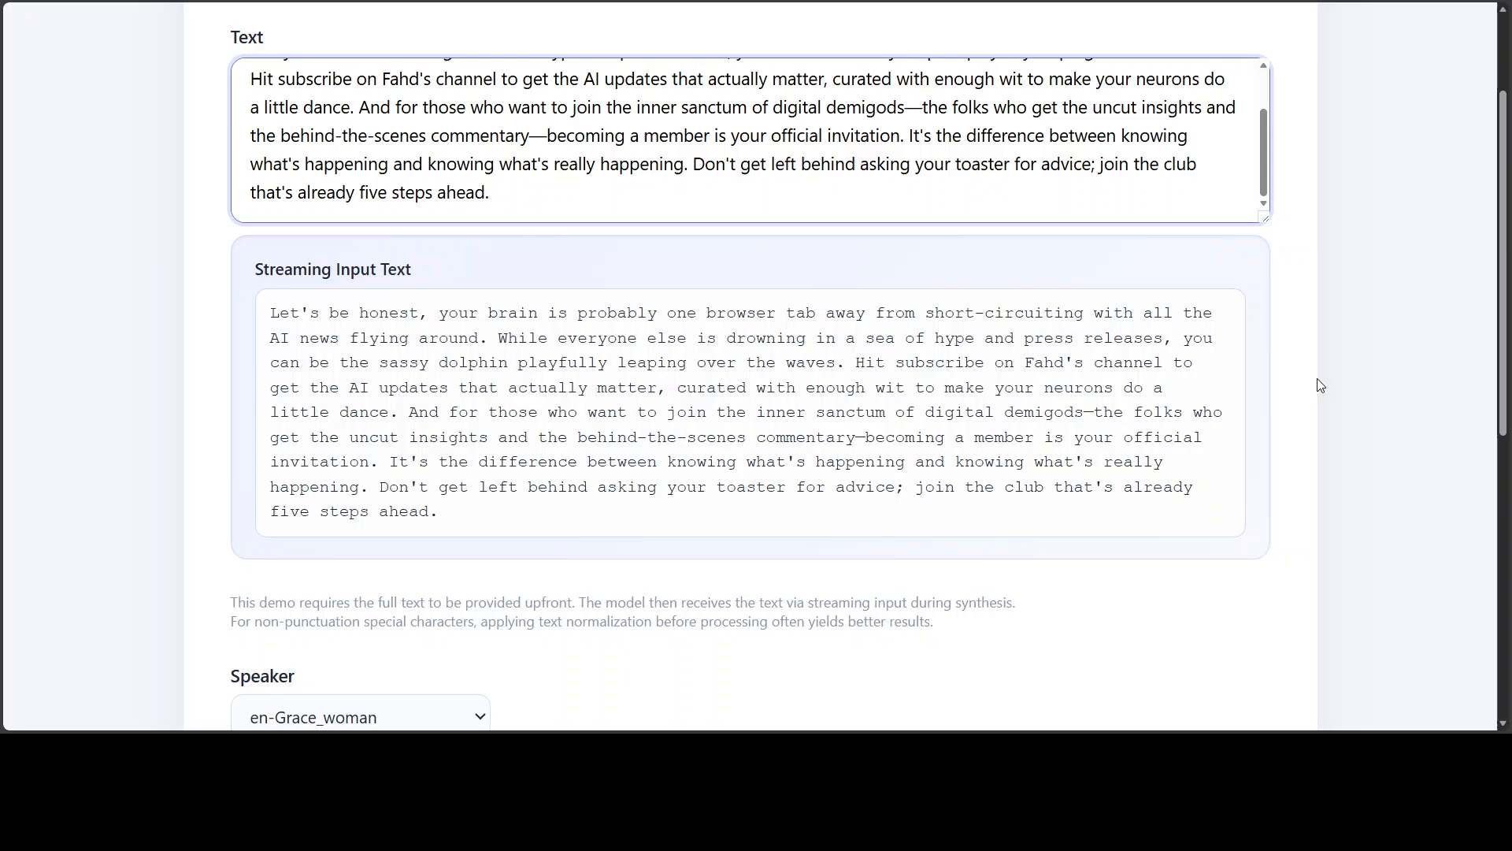
{"action": "mouse_move", "coordinate": [1274, 384]}
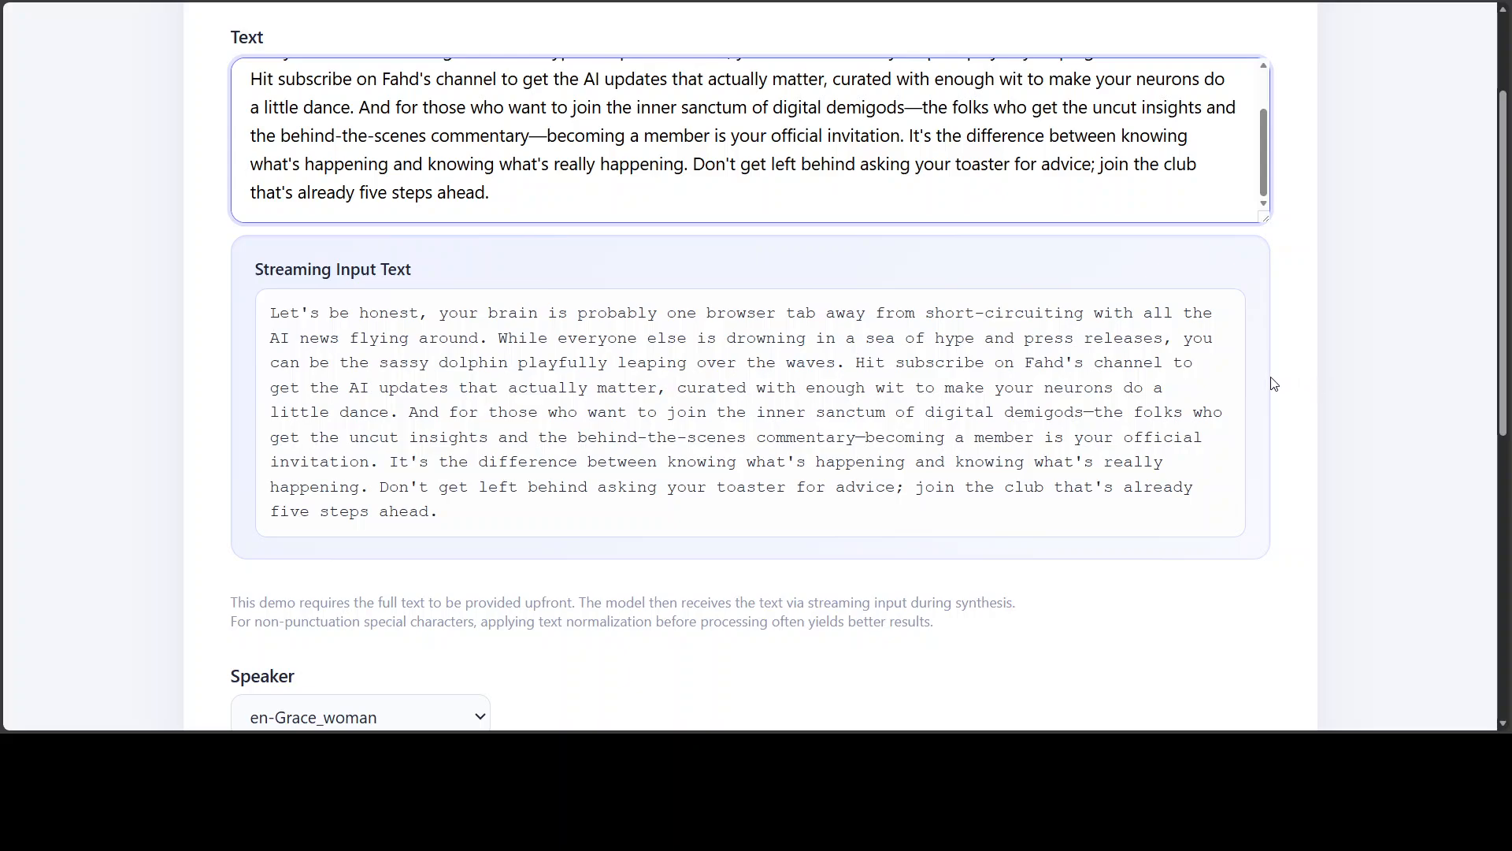
{"action": "scroll", "scroll_direction": "down", "scroll_amount": 3}
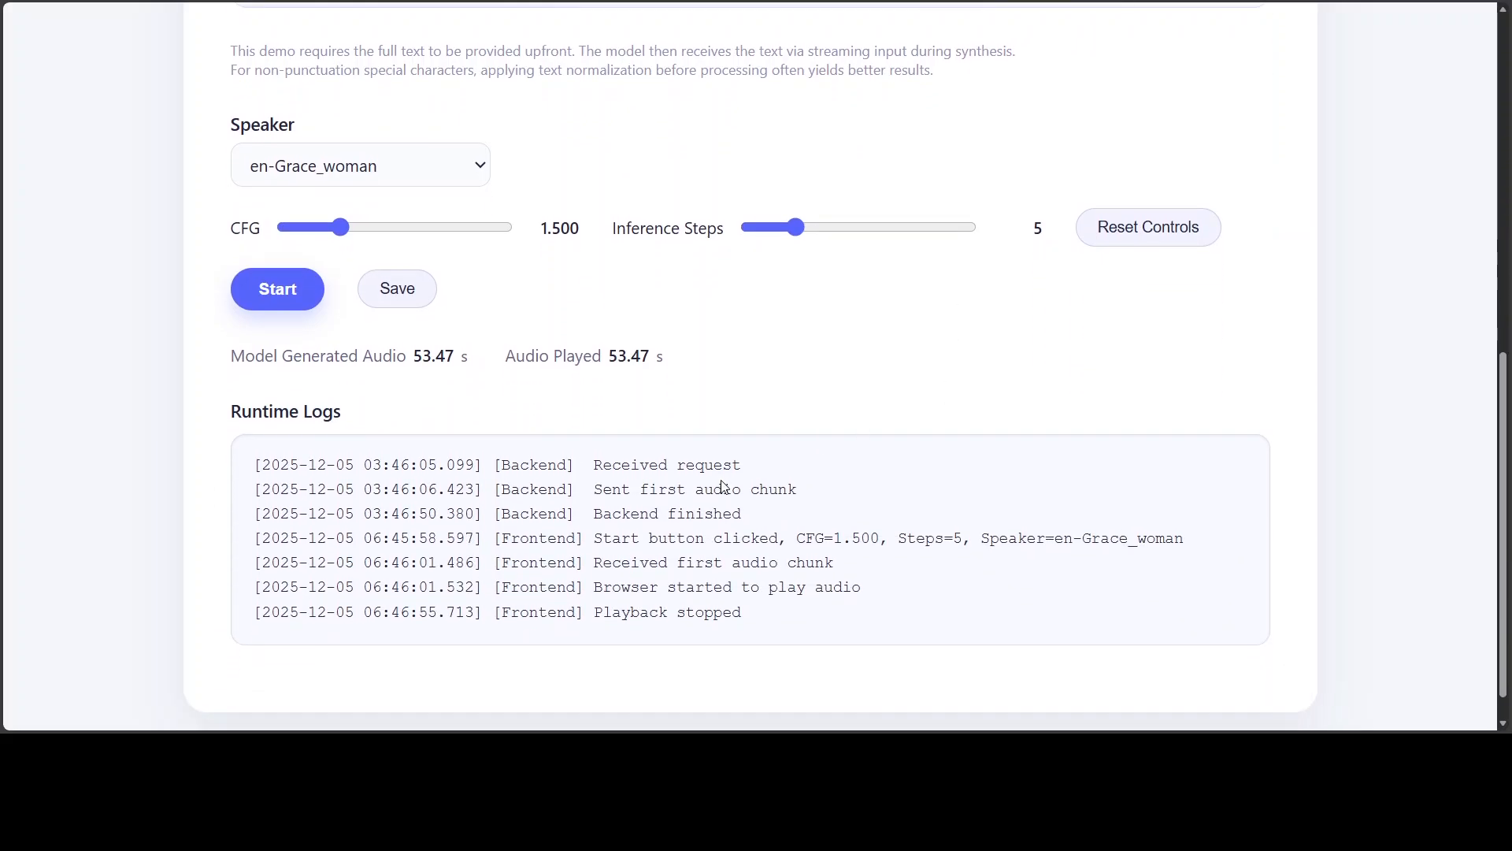
{"action": "mouse_move", "coordinate": [621, 386]}
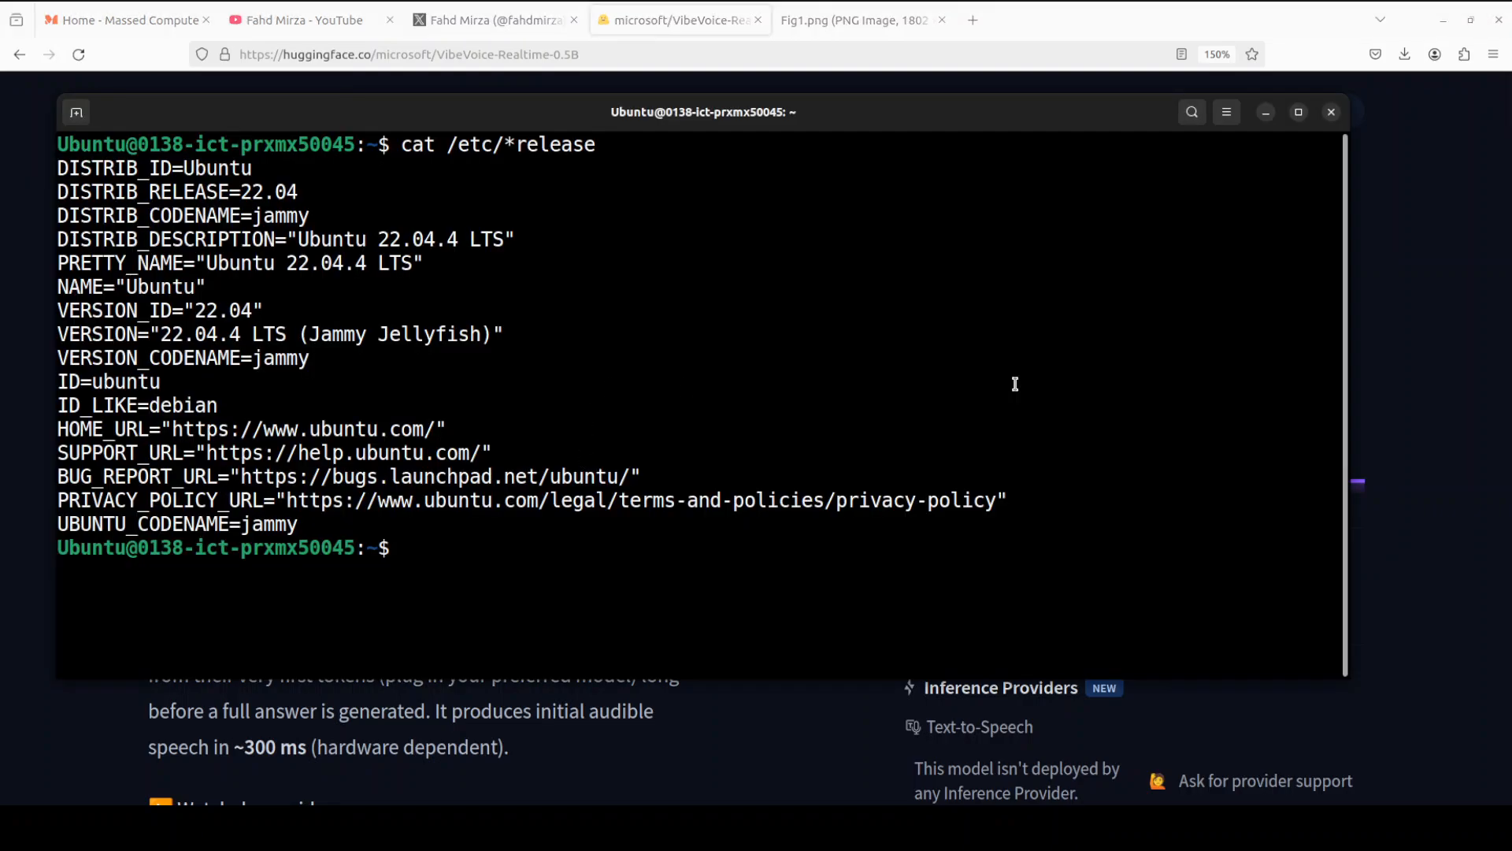
- Check the RTX A6000 with nvidia-smi and create the ai conda environment
{"action": "type", "text": "nvidia-smi"}
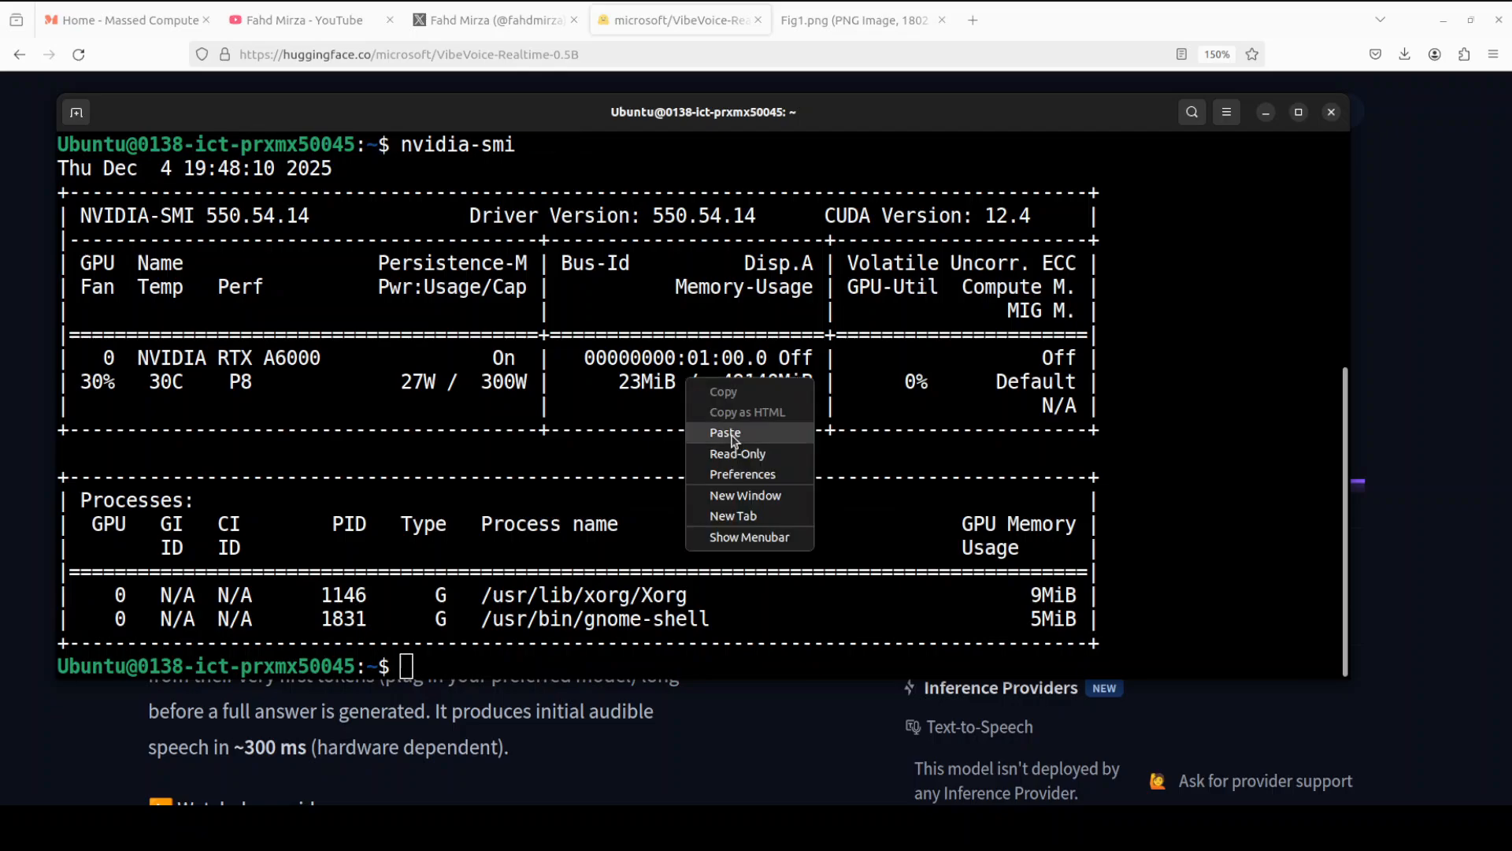
{"action": "left_click", "coordinate": [724, 432]}
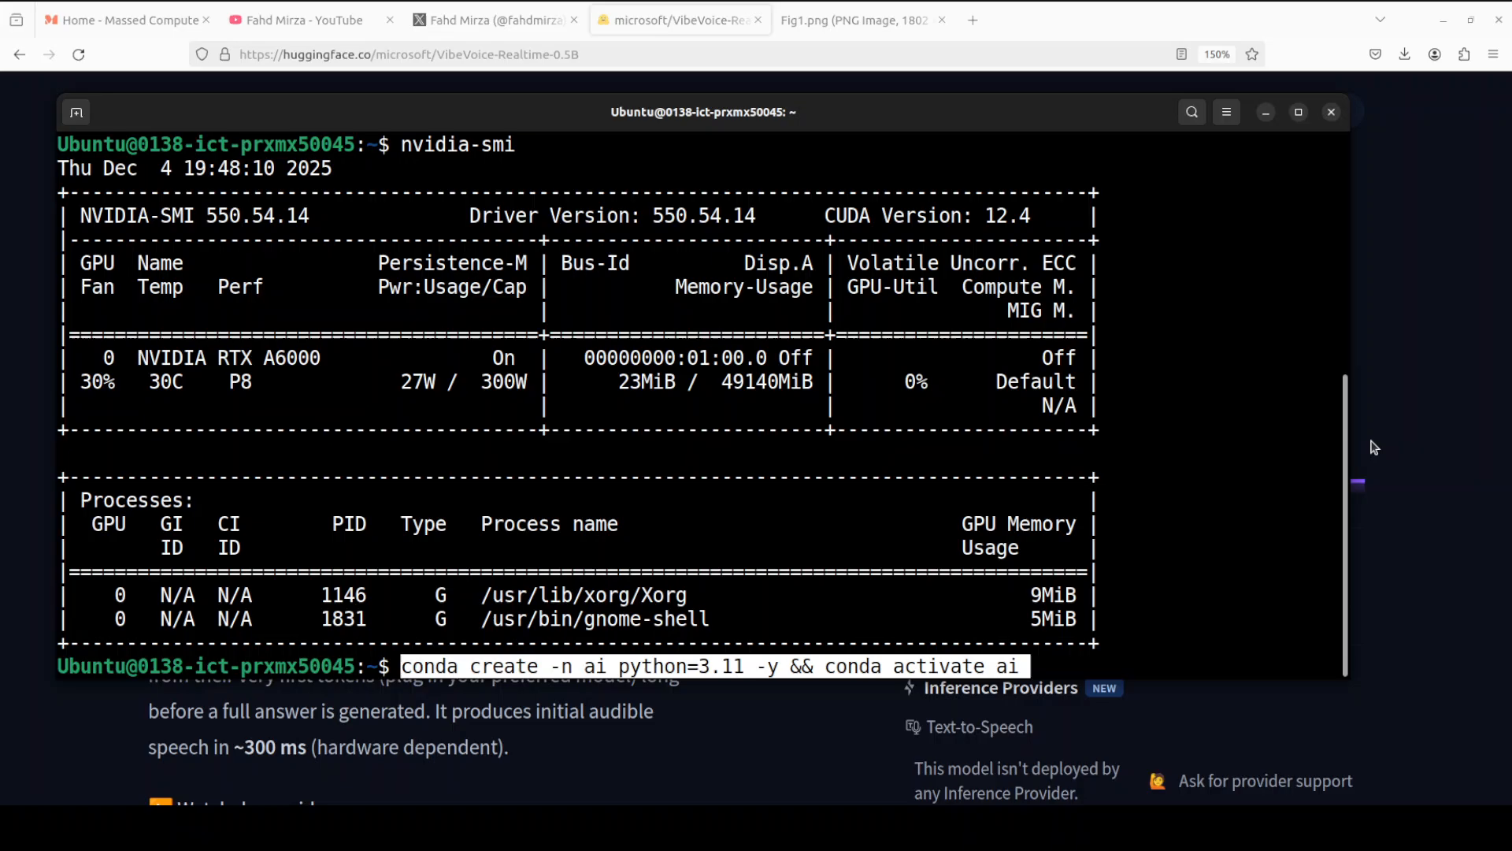
{"action": "left_click", "coordinate": [118, 20]}
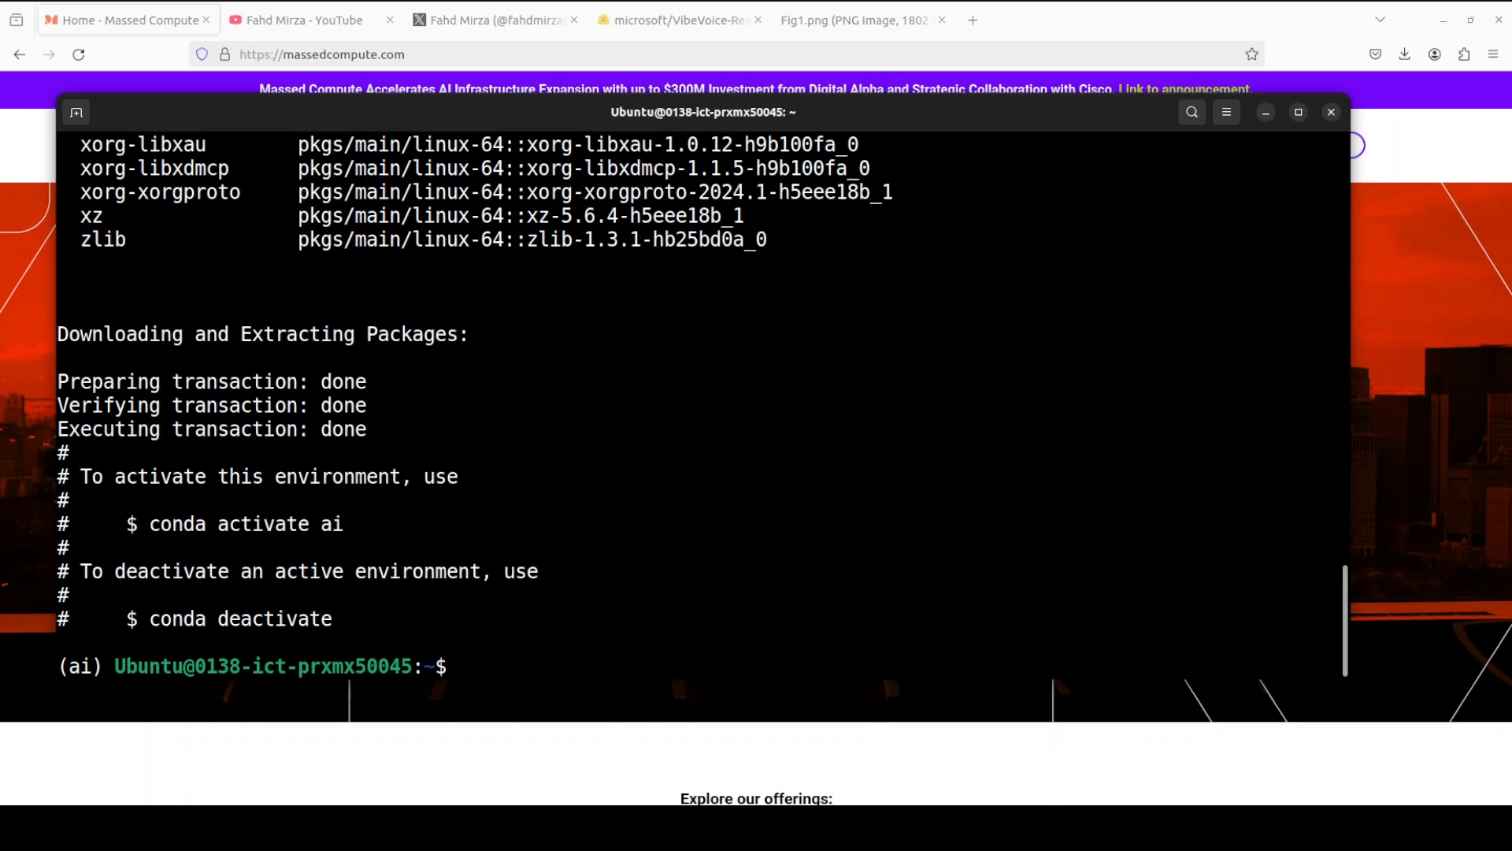
- Clone the VibeVoice repository and install it with pip install -e
{"action": "type", "text": "git clone https://github.com/microsoft/VibeVoice.git && cd VibeVoice/"}
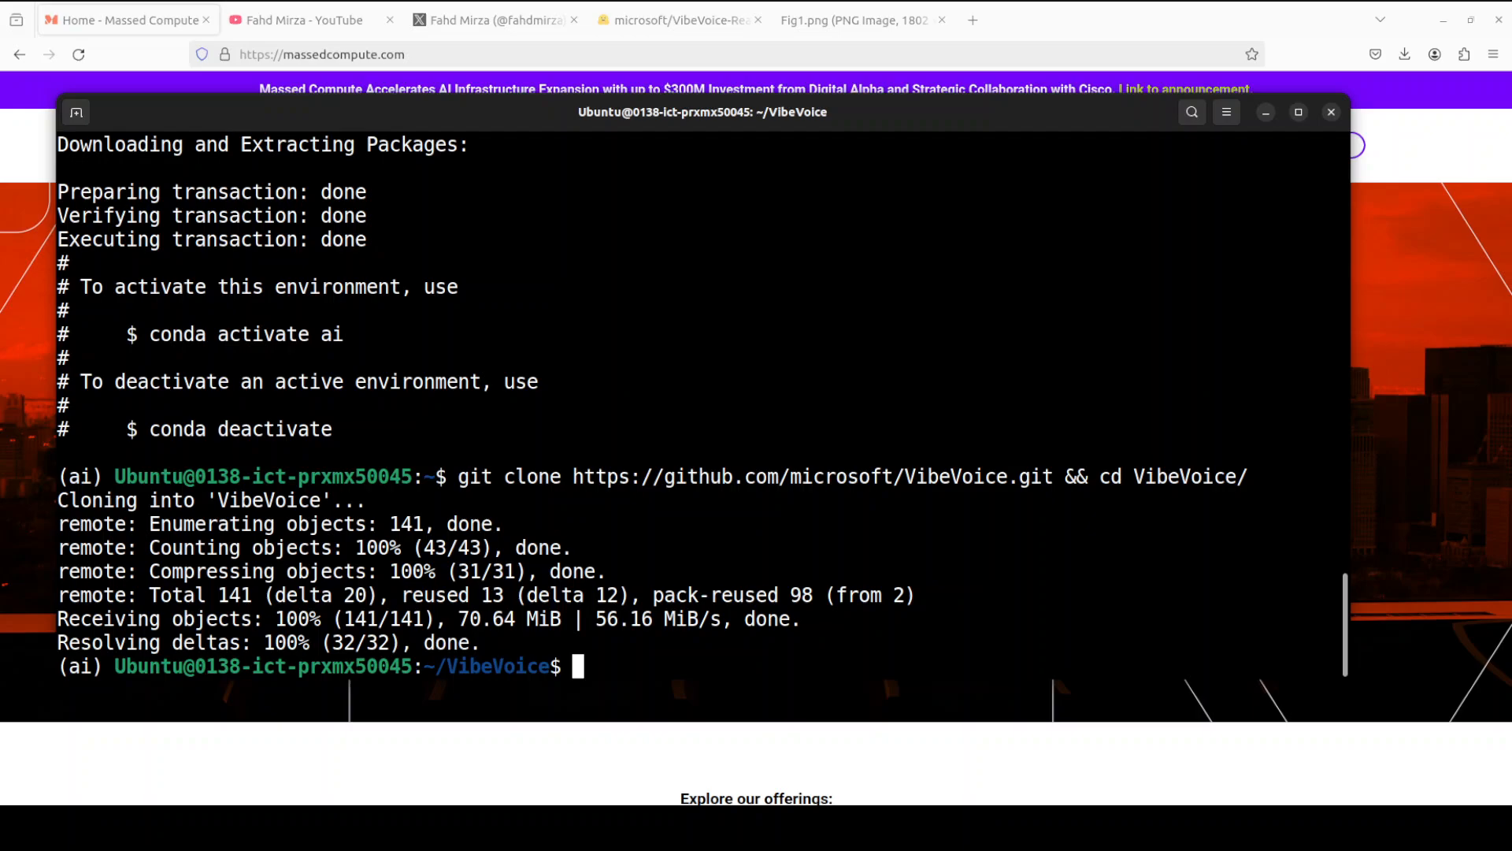
{"action": "type", "text": "pip install -e ."}
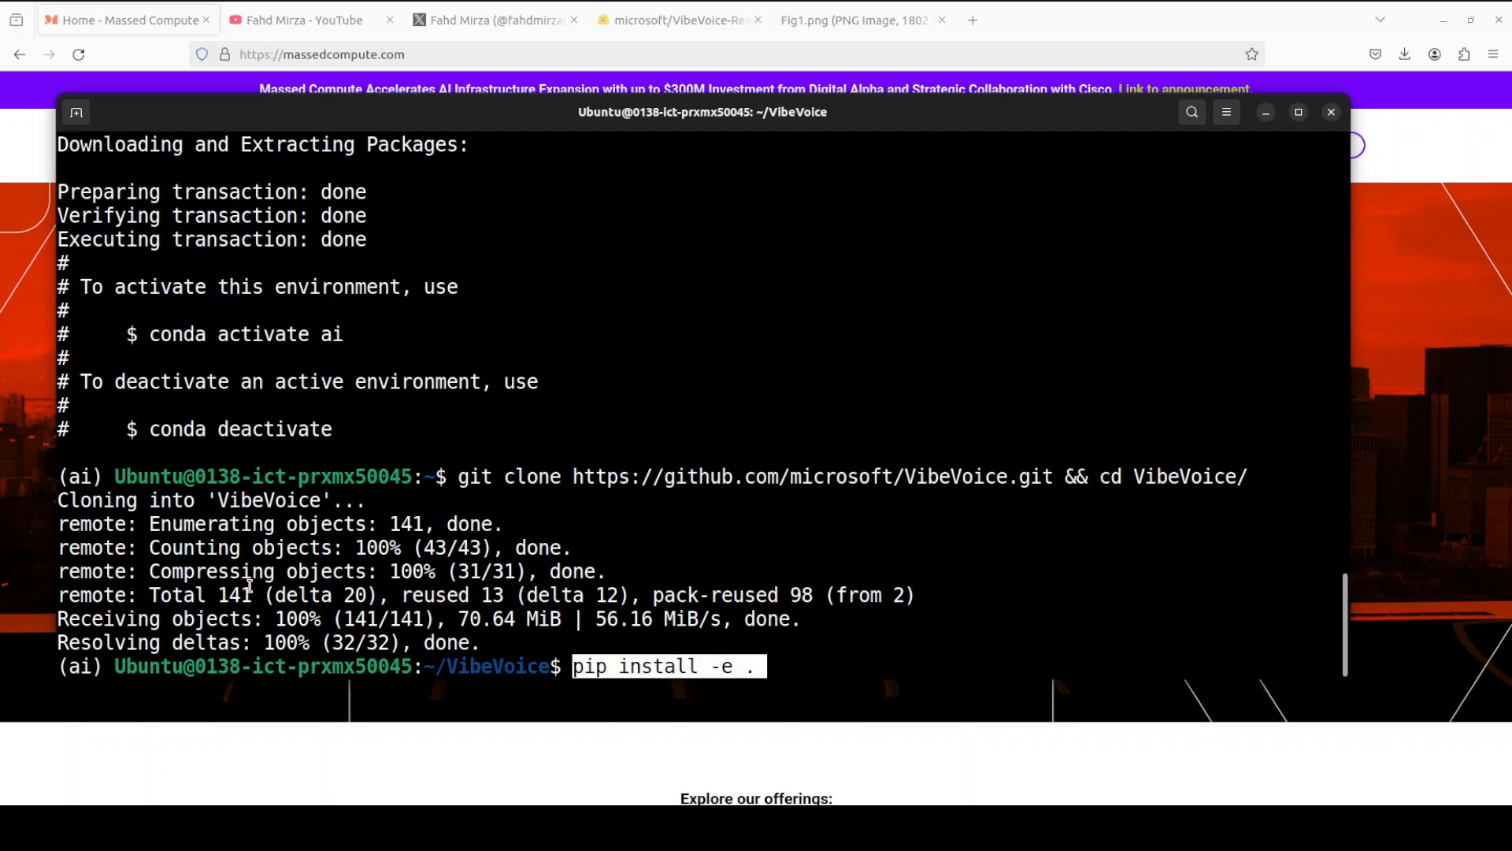
{"action": "key", "text": "Return"}
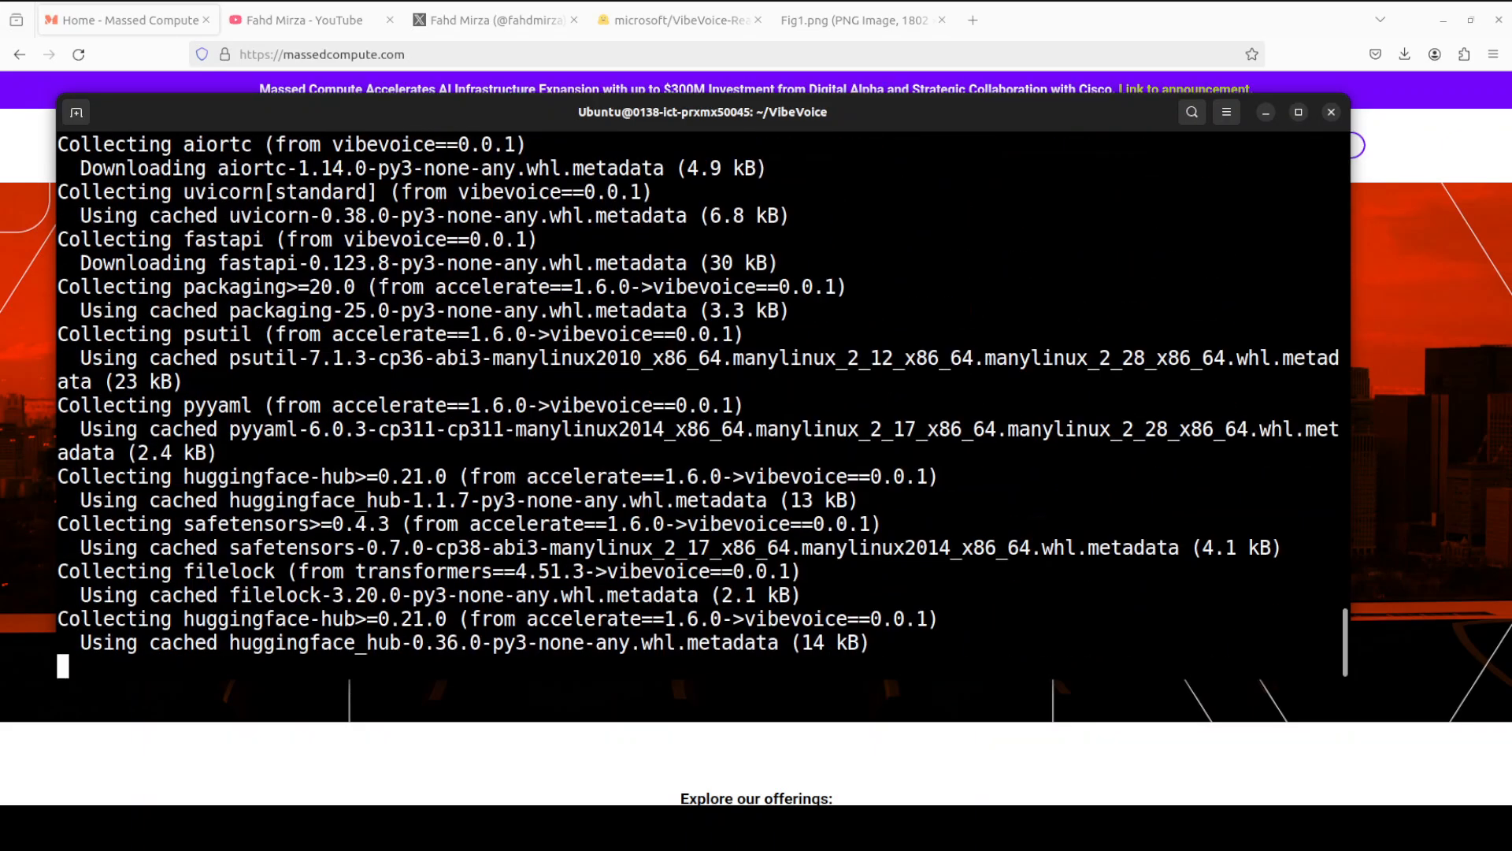
{"action": "left_click", "coordinate": [848, 19]}
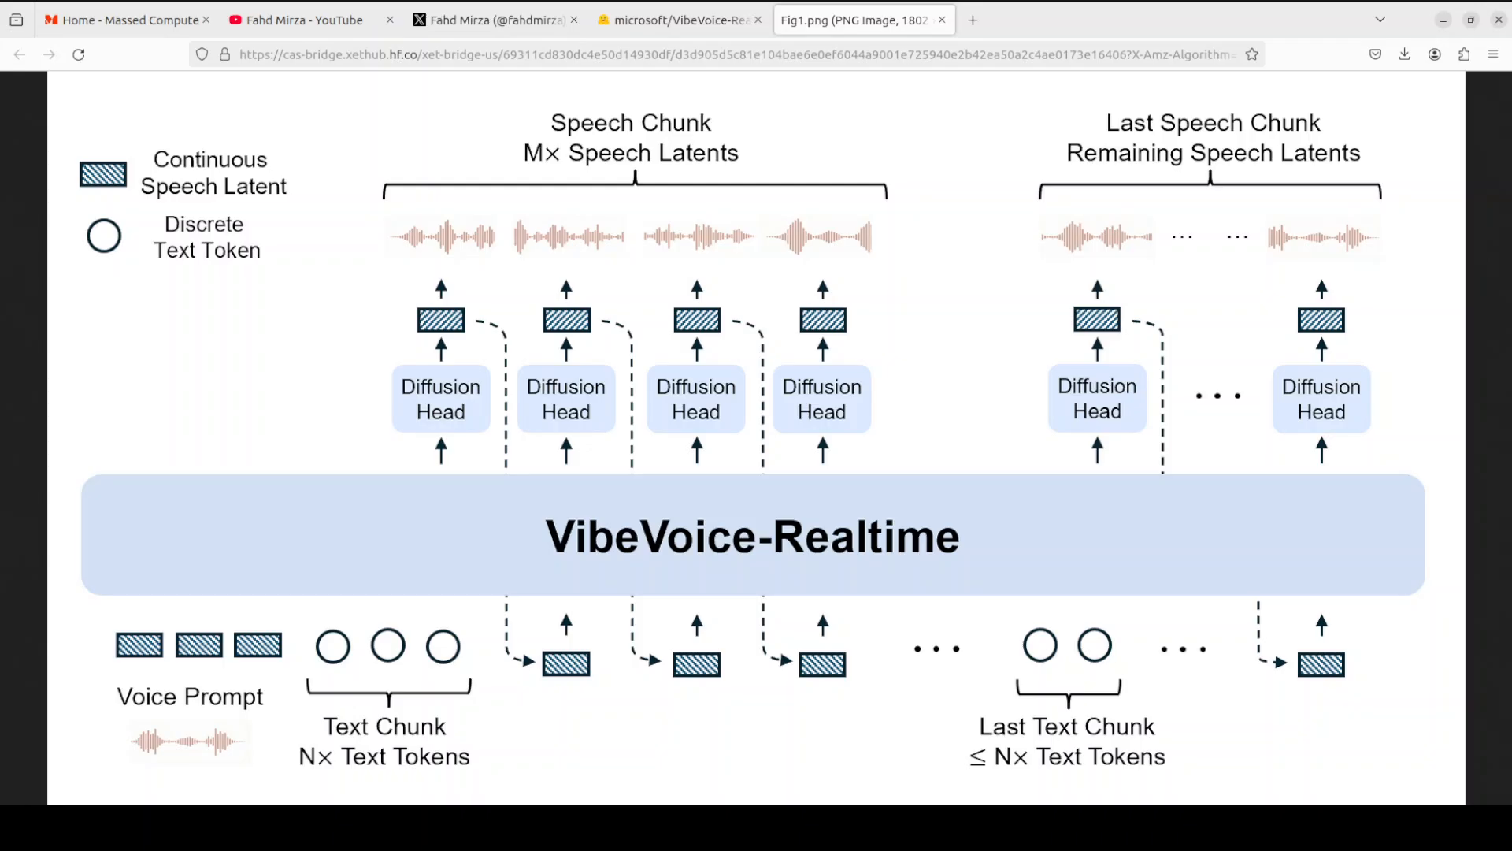
- Return from the architecture diagram to the terminal and clear it
{"action": "left_click", "coordinate": [491, 20]}
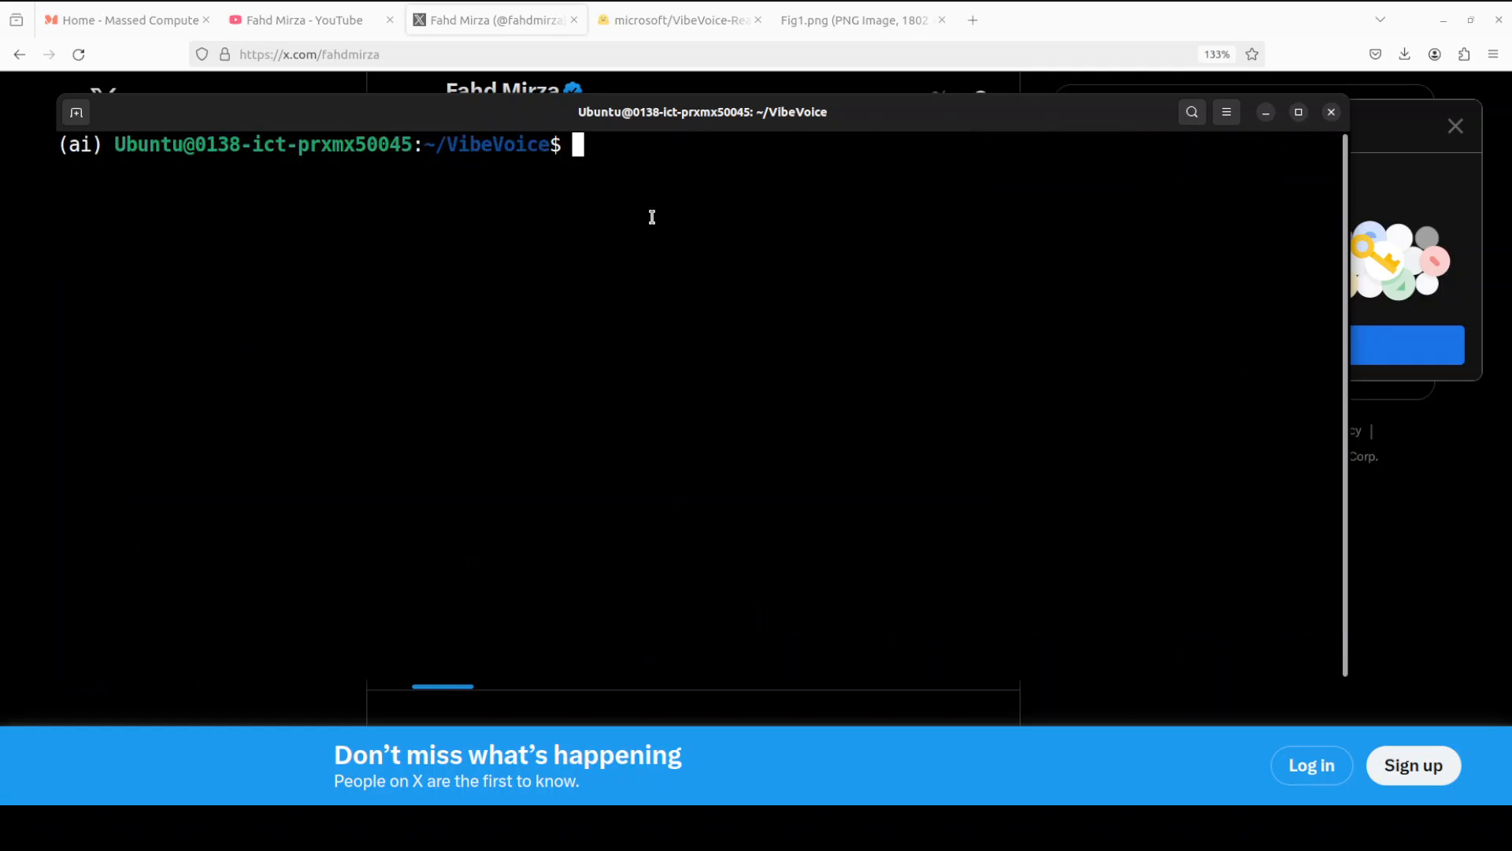
- Launch vibevoice_realtime_demo.py with microsoft/VibeVoice-Realtime-0.5B and open a second terminal
{"action": "type", "text": "python demo/vibevoice_realtime_demo.py --model_path microsoft/VibeVoice-Realtime-0.5B"}
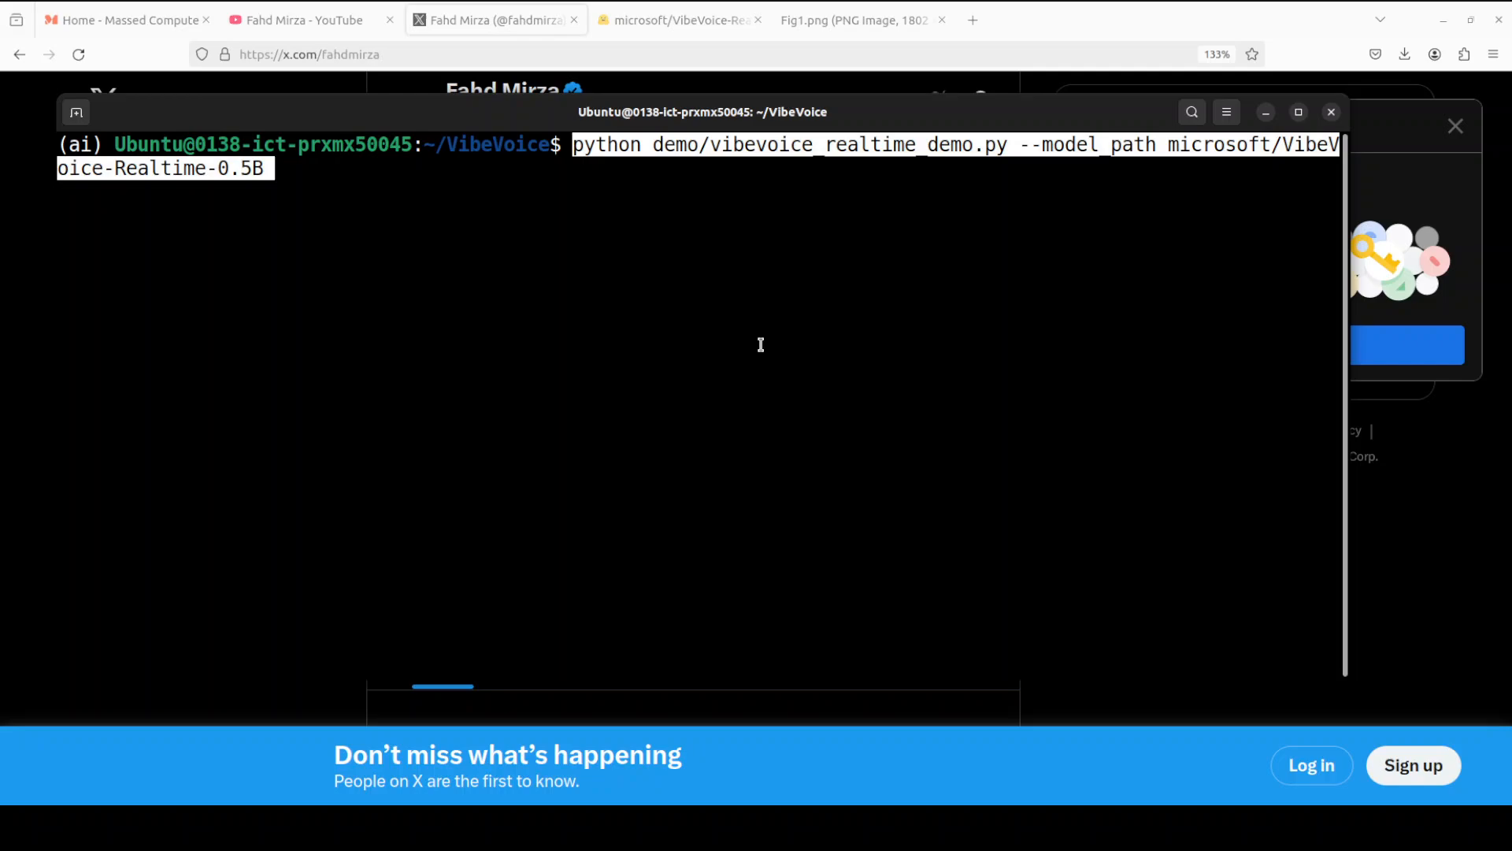
{"action": "mouse_move", "coordinate": [1074, 216]}
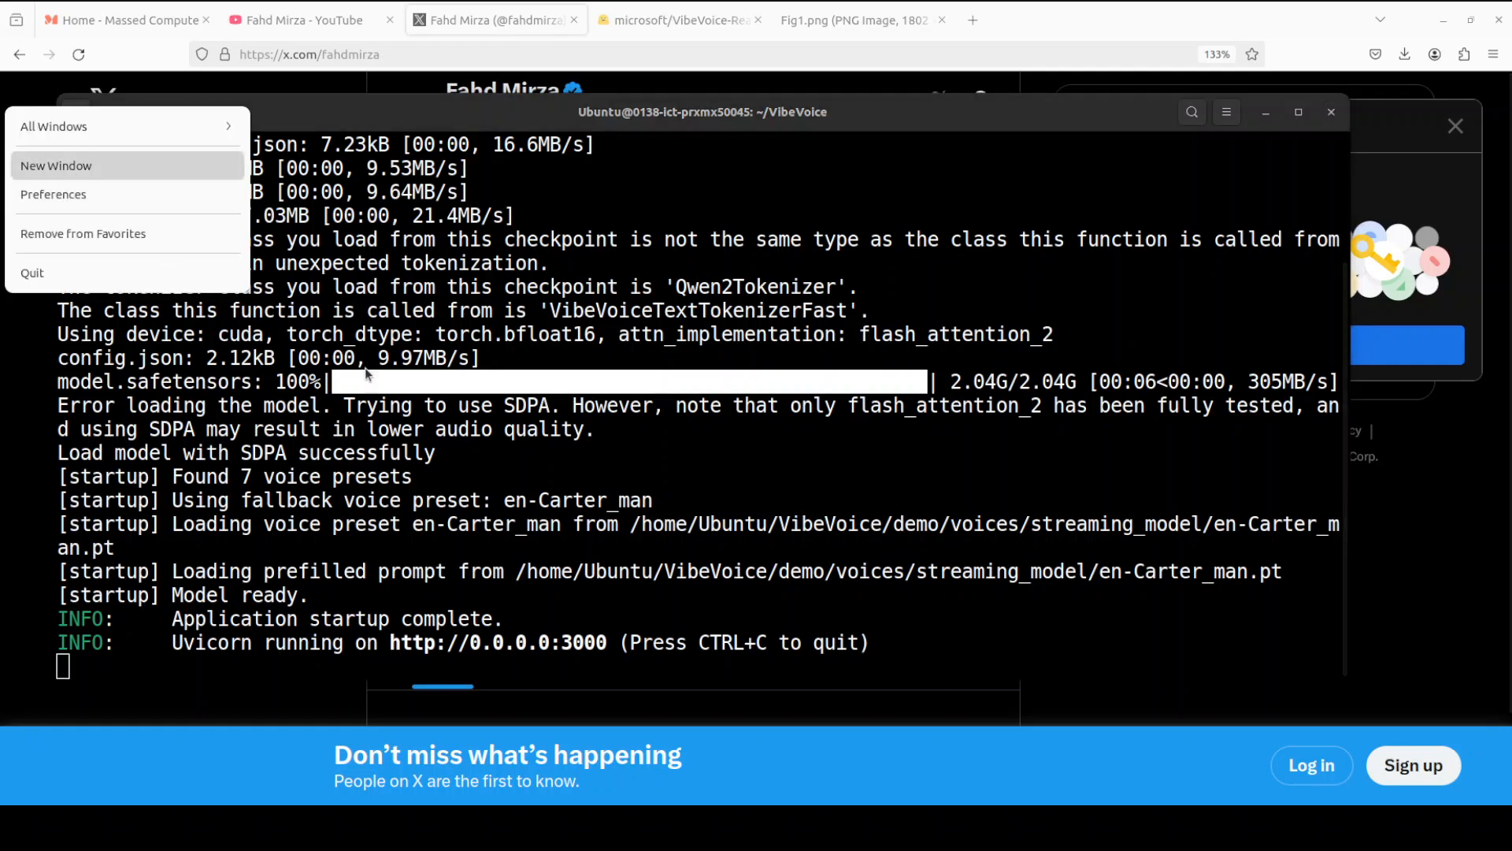
{"action": "left_click", "coordinate": [56, 165]}
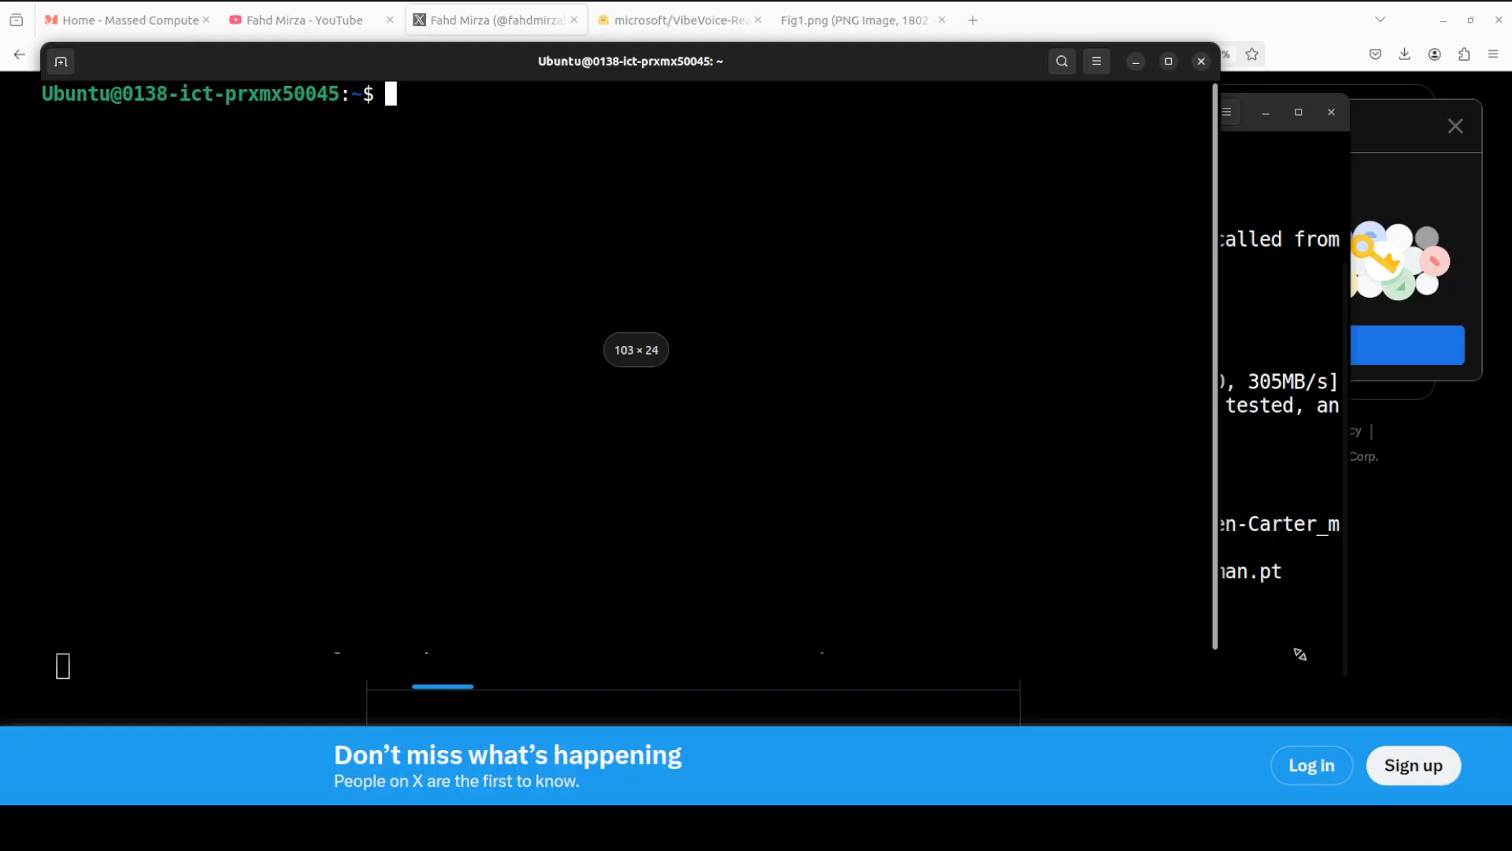
{"action": "type", "text": "nv"}
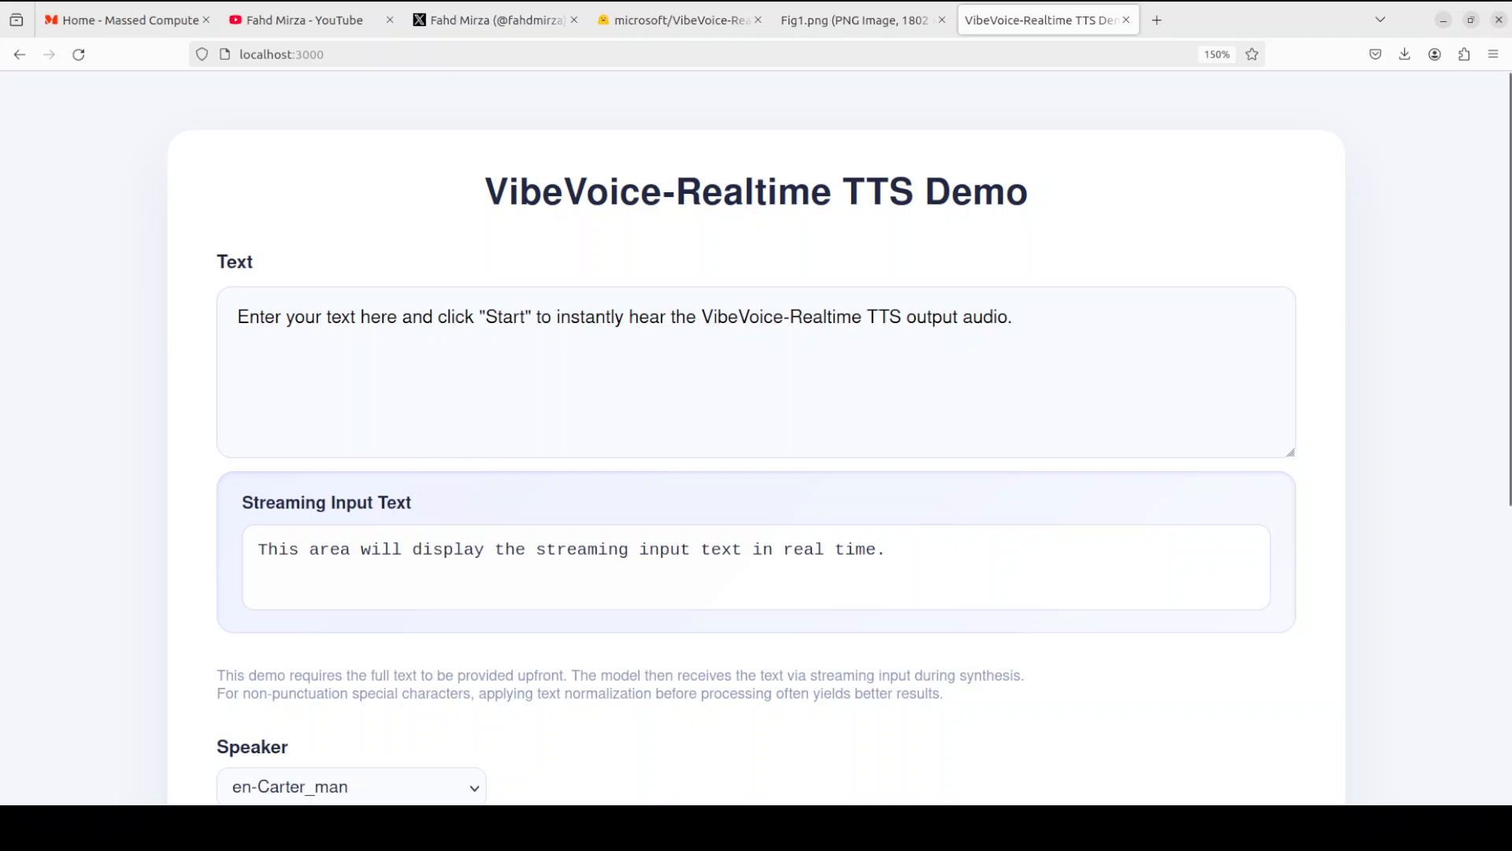
- Replace the sample text with the song lyrics "It's been a long day... without you, my friend"
{"action": "left_click", "coordinate": [573, 370]}
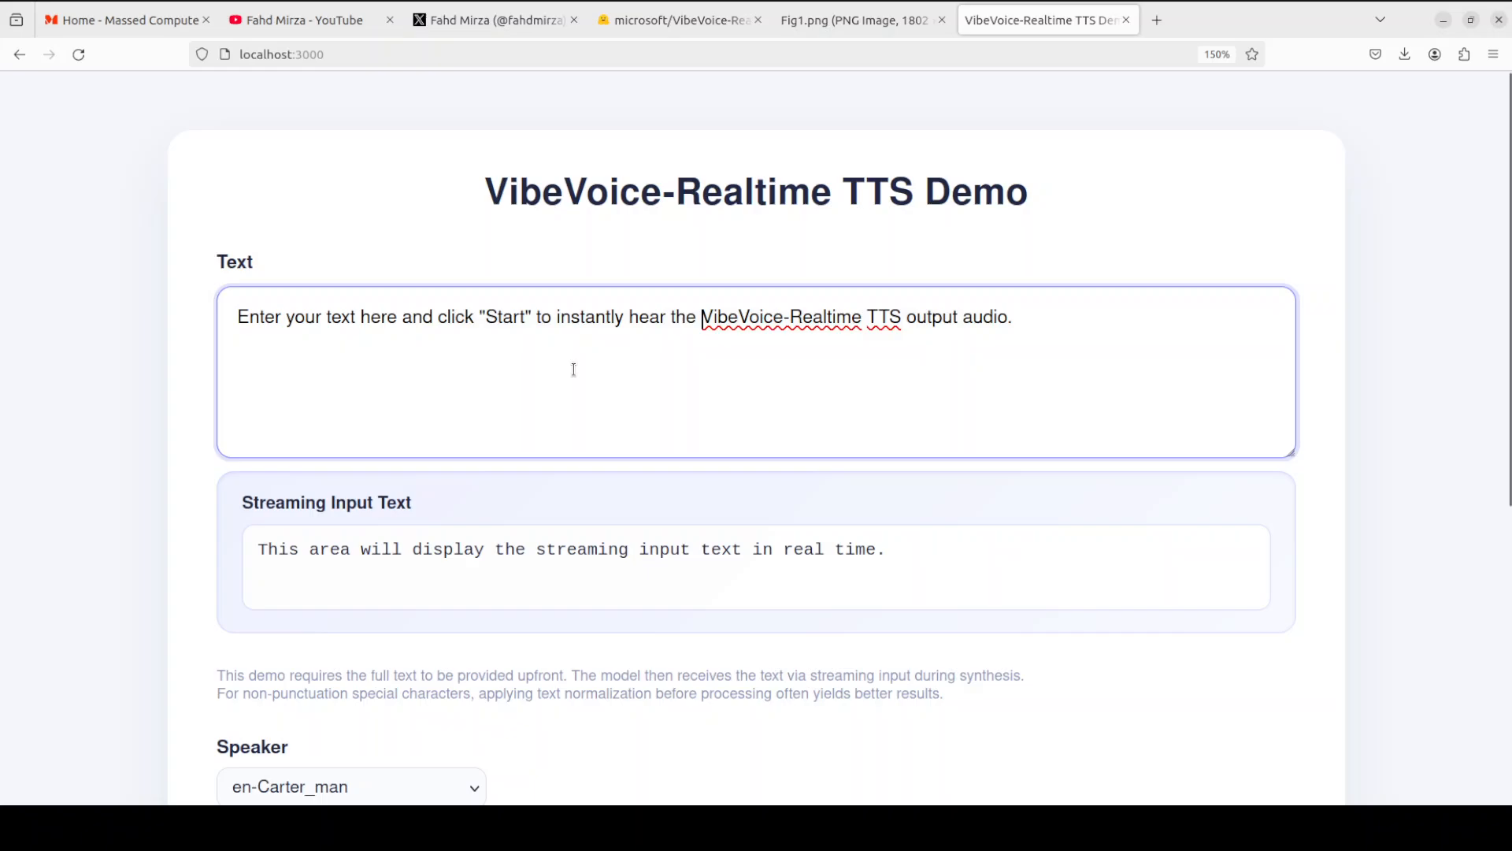
{"action": "scroll", "scroll_direction": "down", "scroll_amount": 3}
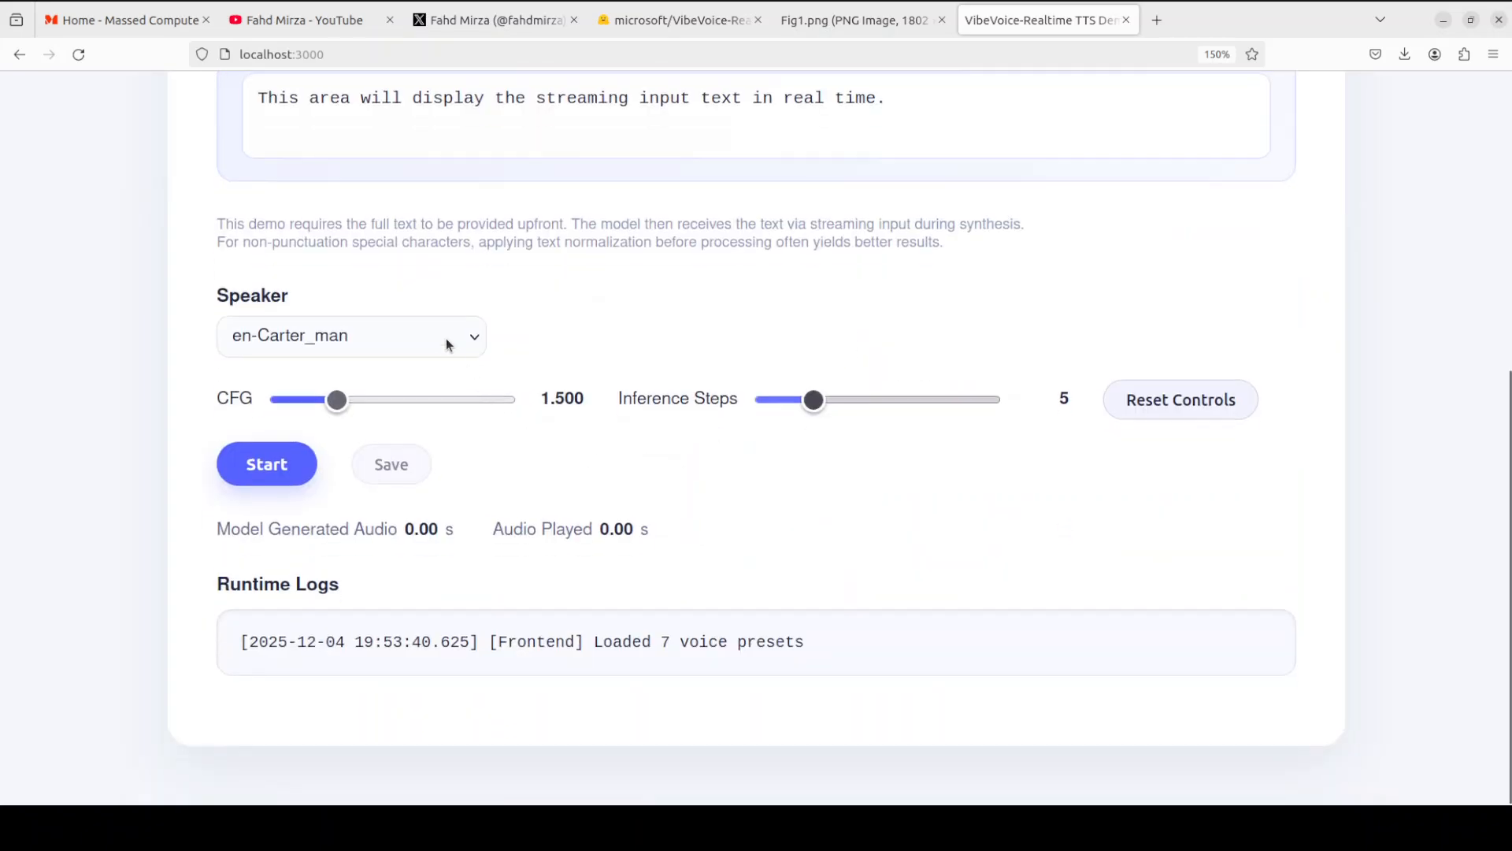
{"action": "scroll", "scroll_direction": "up", "scroll_amount": 3}
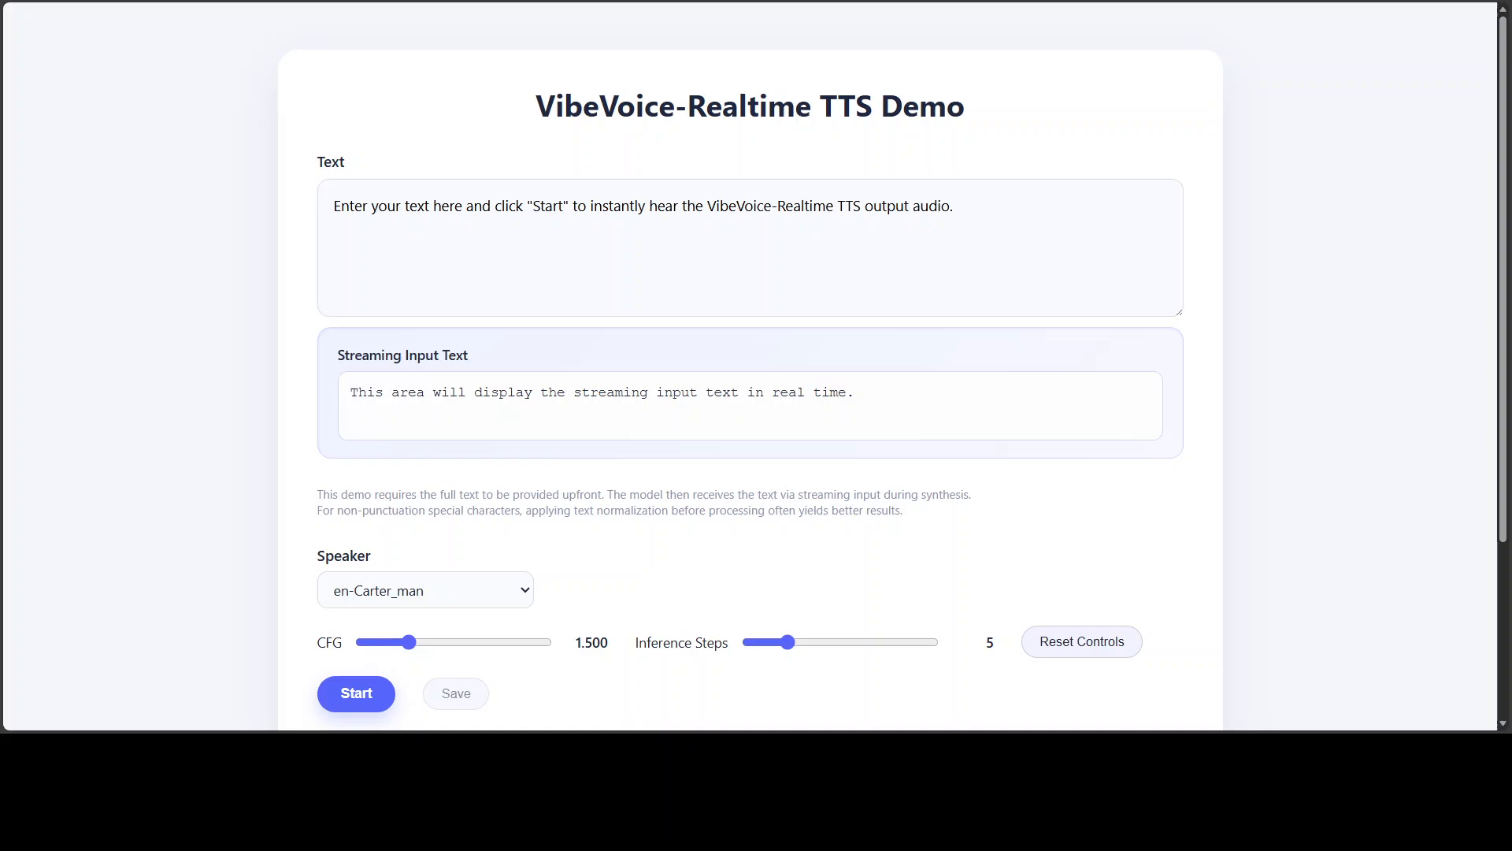
{"action": "left_click_drag", "start_coordinate": [590, 206], "coordinate": [953, 206]}
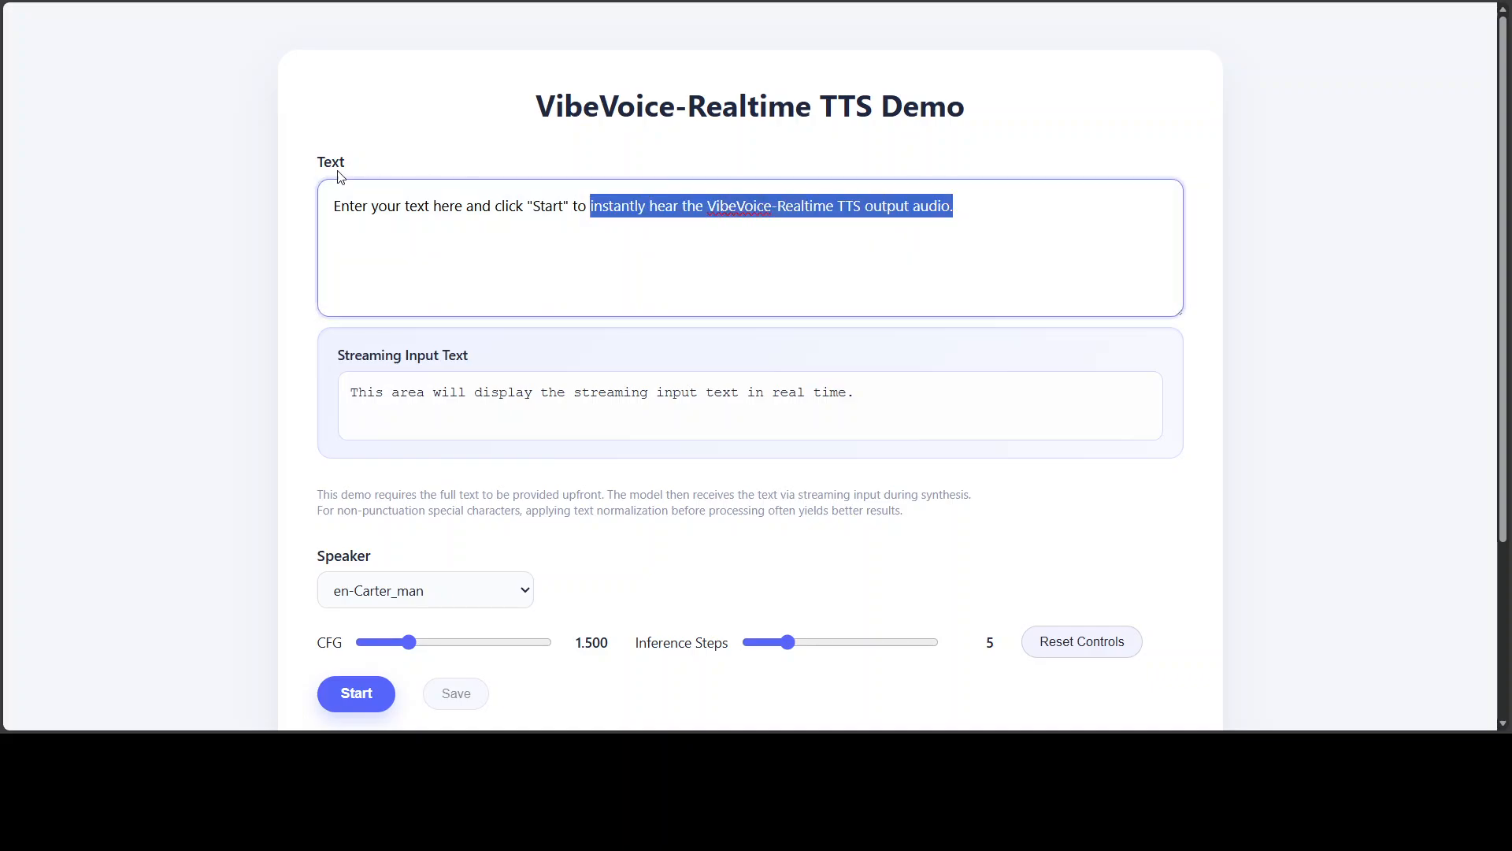
{"action": "type", "text": "Let me try to sing a part of it for you. \"It's been a long day... without you, my friend. And I'll tell you all about it when I see you again...\""}
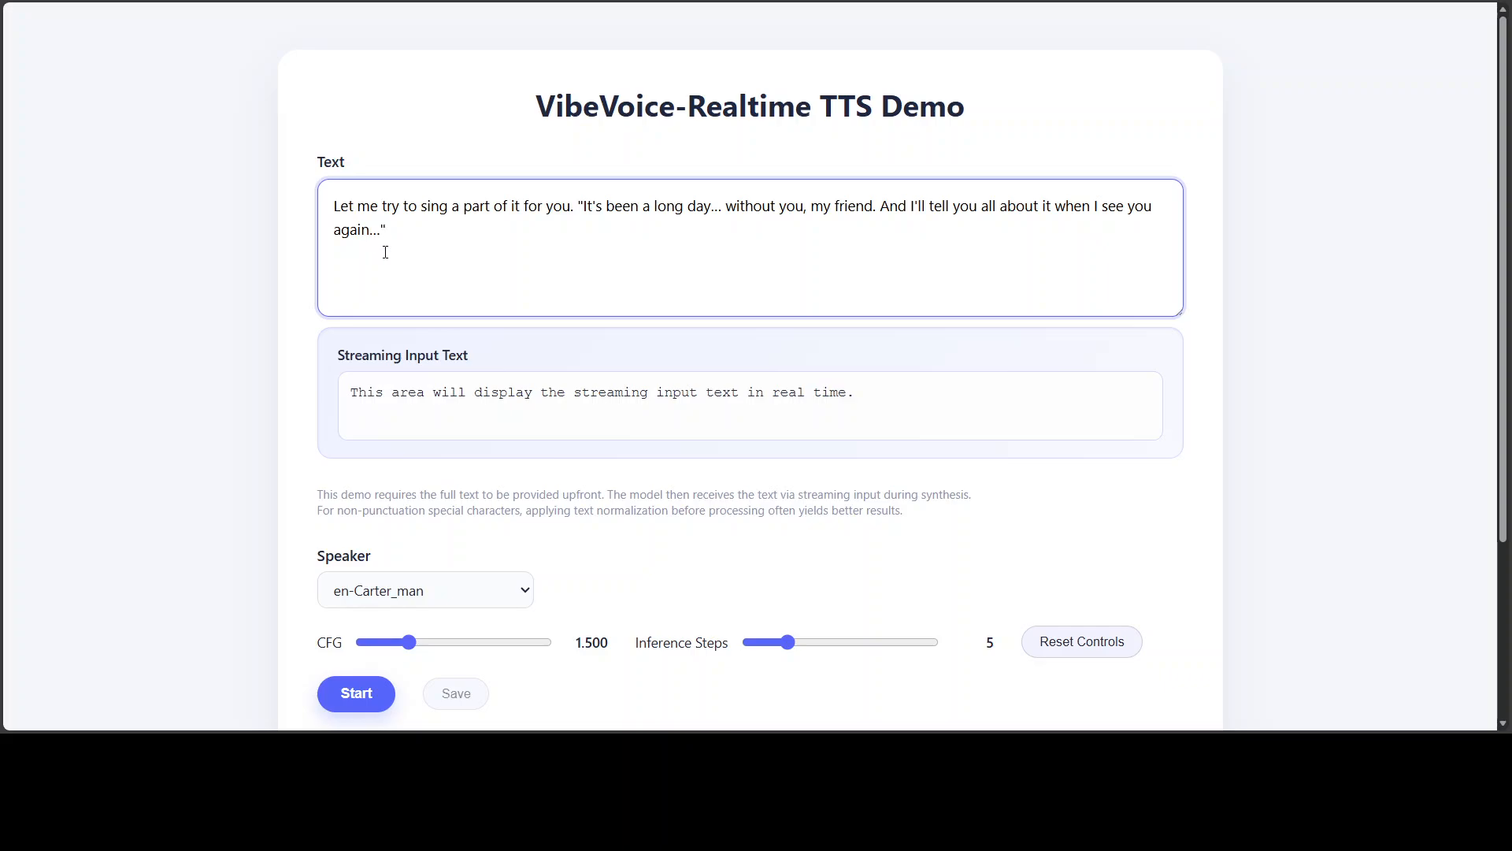
{"action": "mouse_move", "coordinate": [608, 237]}
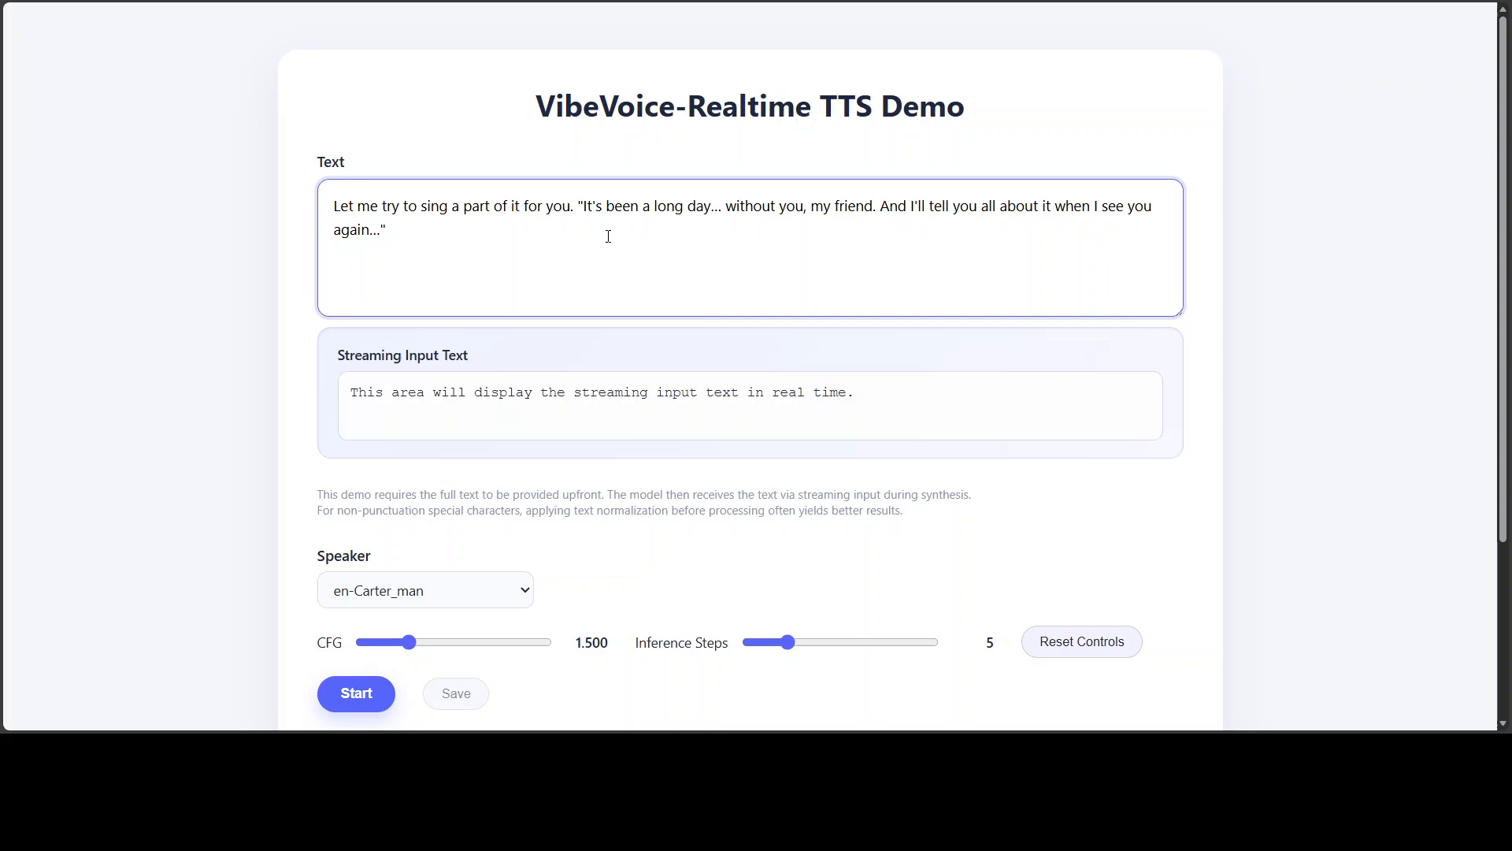
{"action": "mouse_move", "coordinate": [826, 266]}
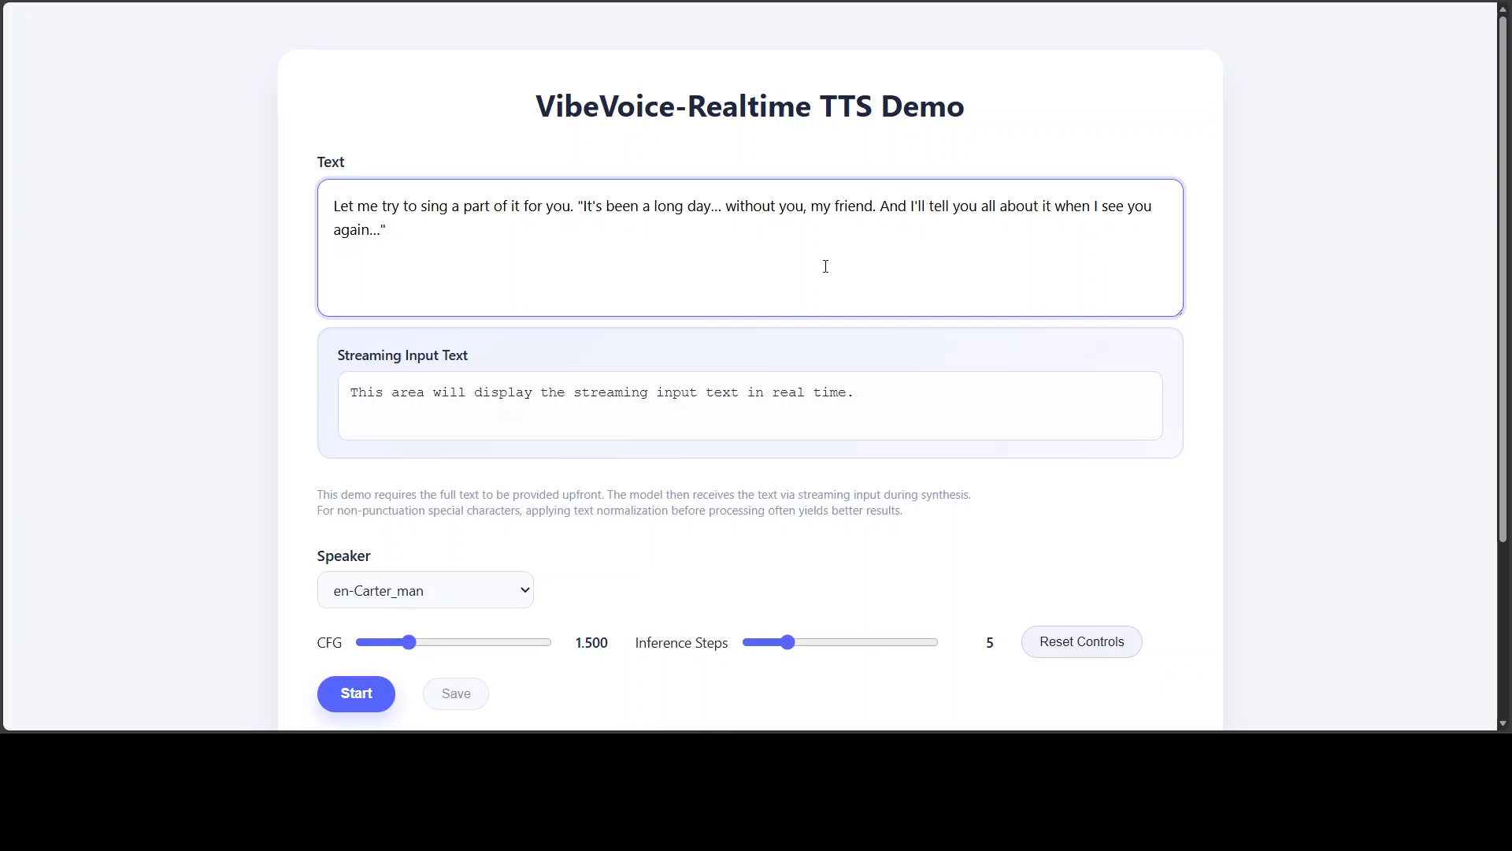
- Stream the lyrics in the en-Emma_woman voice, then enter the angry two-hours-waiting complaint
{"action": "left_click", "coordinate": [425, 590]}
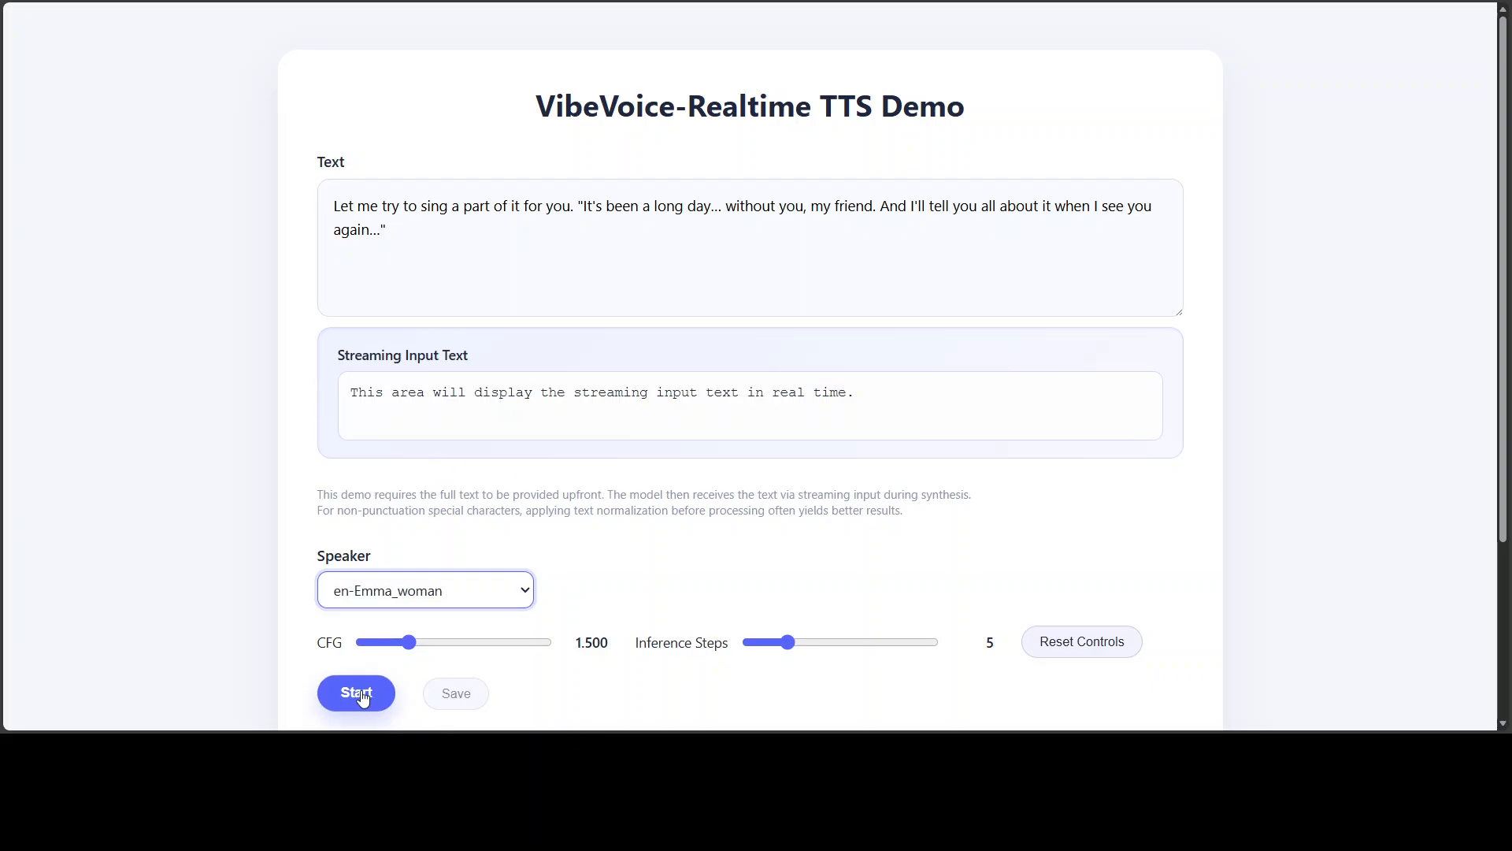
{"action": "left_click", "coordinate": [356, 693]}
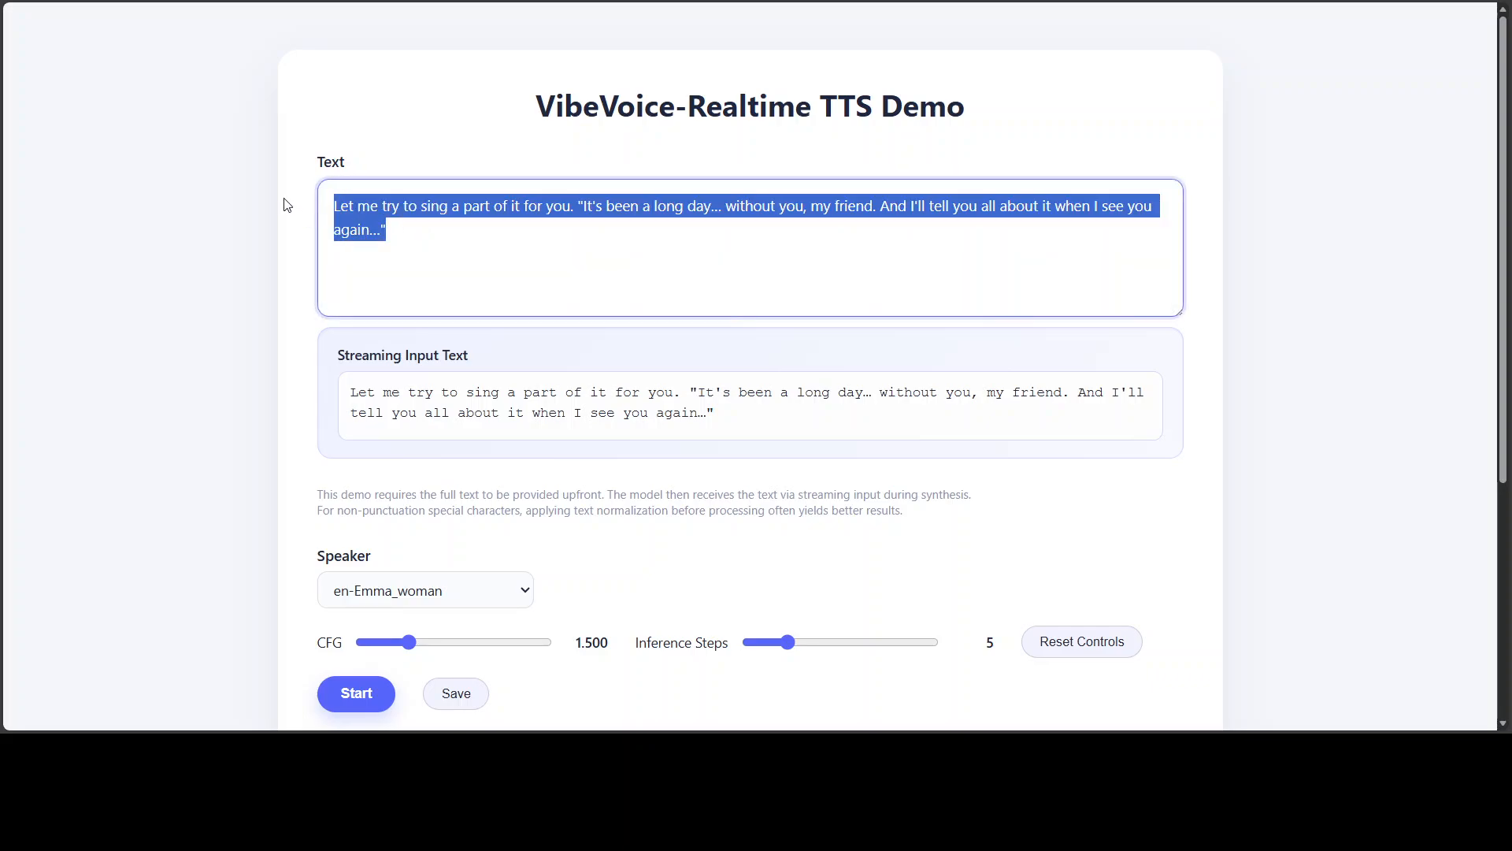
{"action": "type", "text": "I can't believe you did it again. I waited for two hours. Two hours! Not a single call, not a text. Do you have any idea how embarrassing that was, just sitting there alone?"}
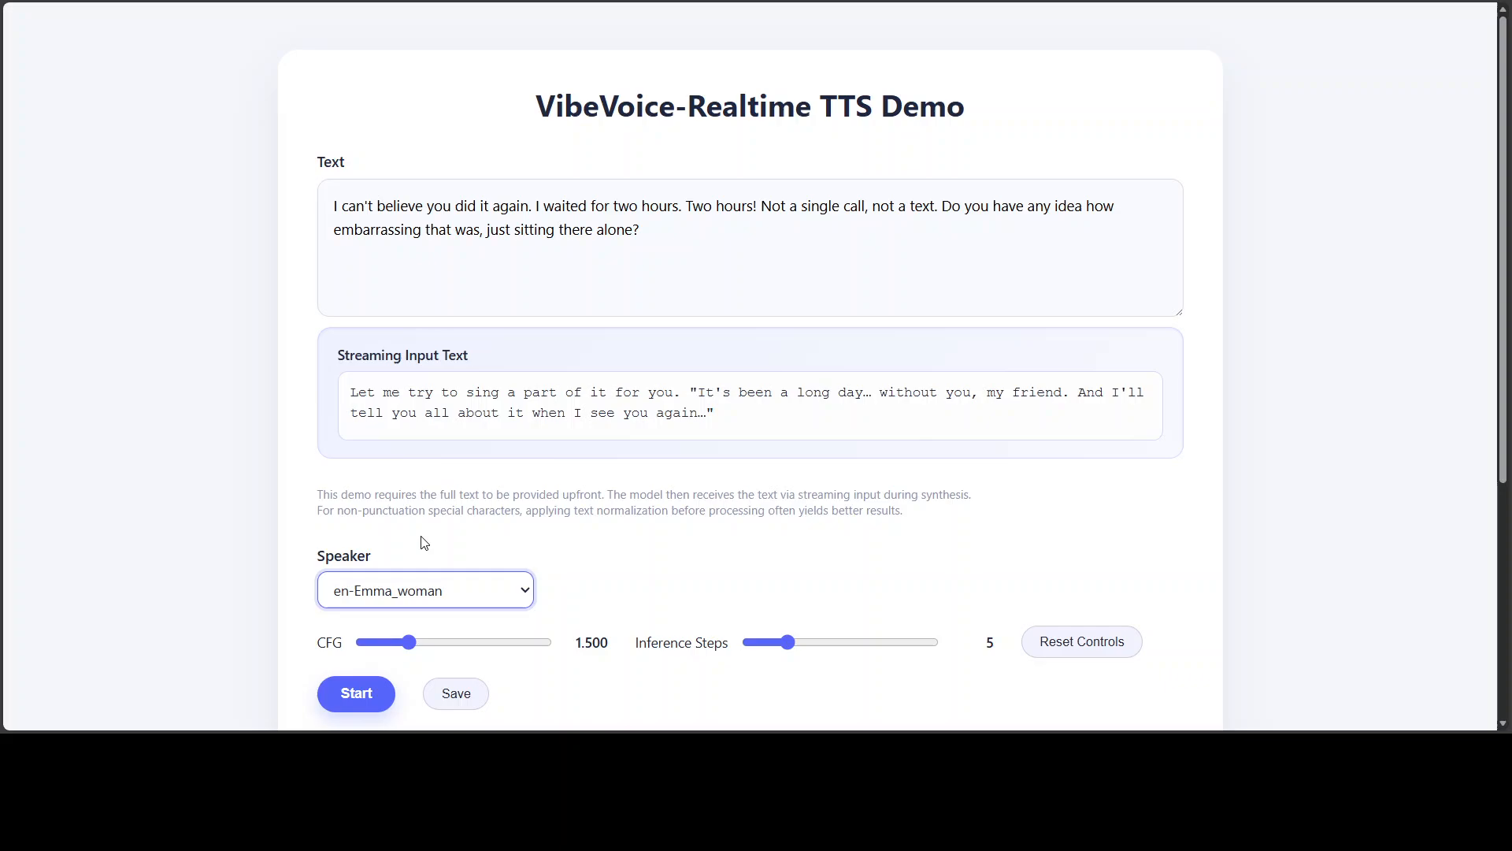
- Stream the angry complaint with en-Davis_man and stop playback once it finishes
{"action": "left_click", "coordinate": [426, 590]}
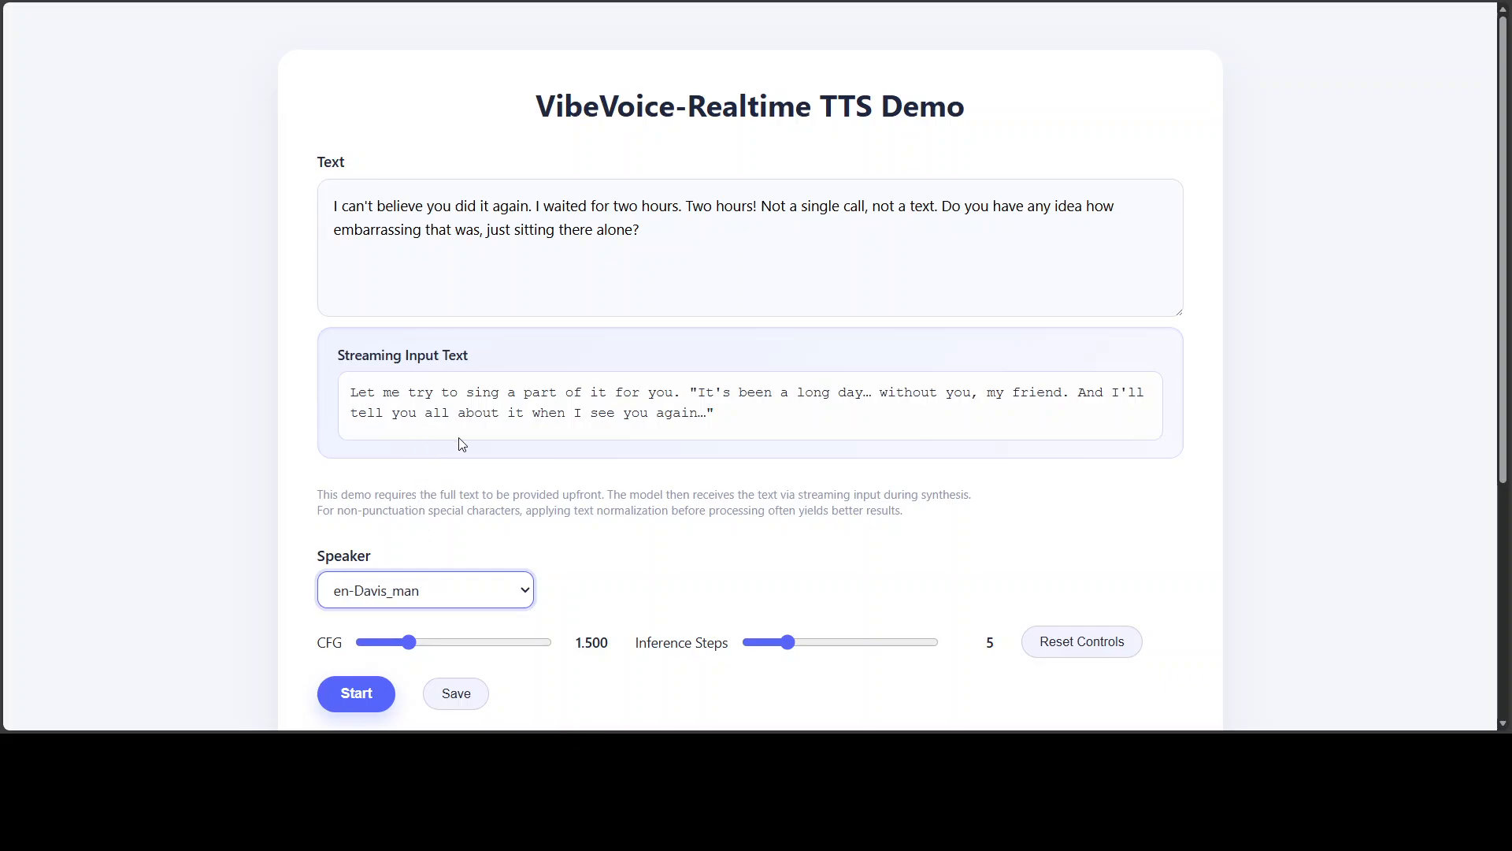
{"action": "left_click", "coordinate": [356, 693]}
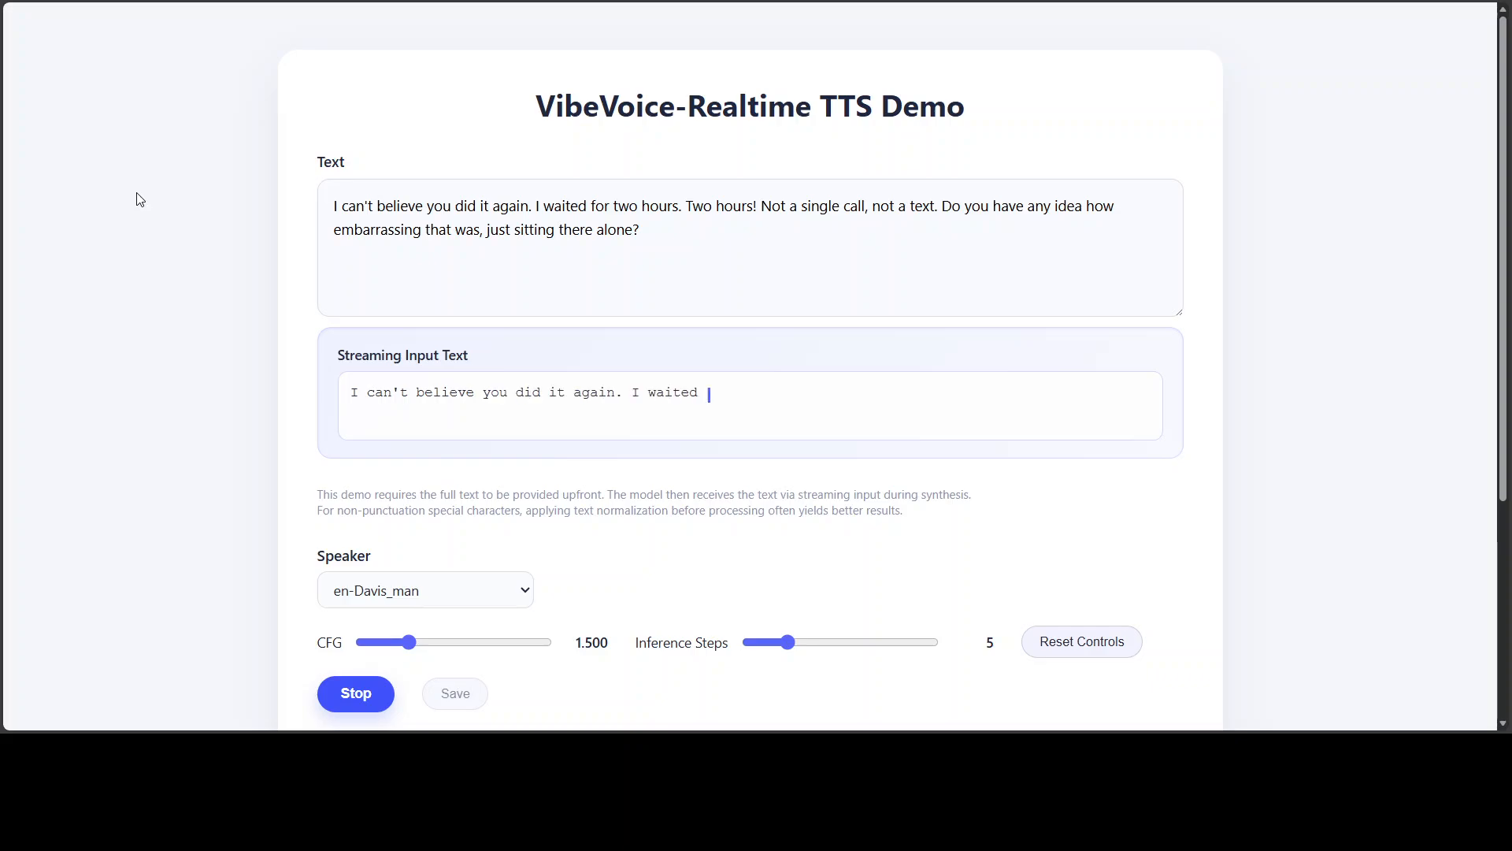
{"action": "type", "text": "for two hours. Two hours!"}
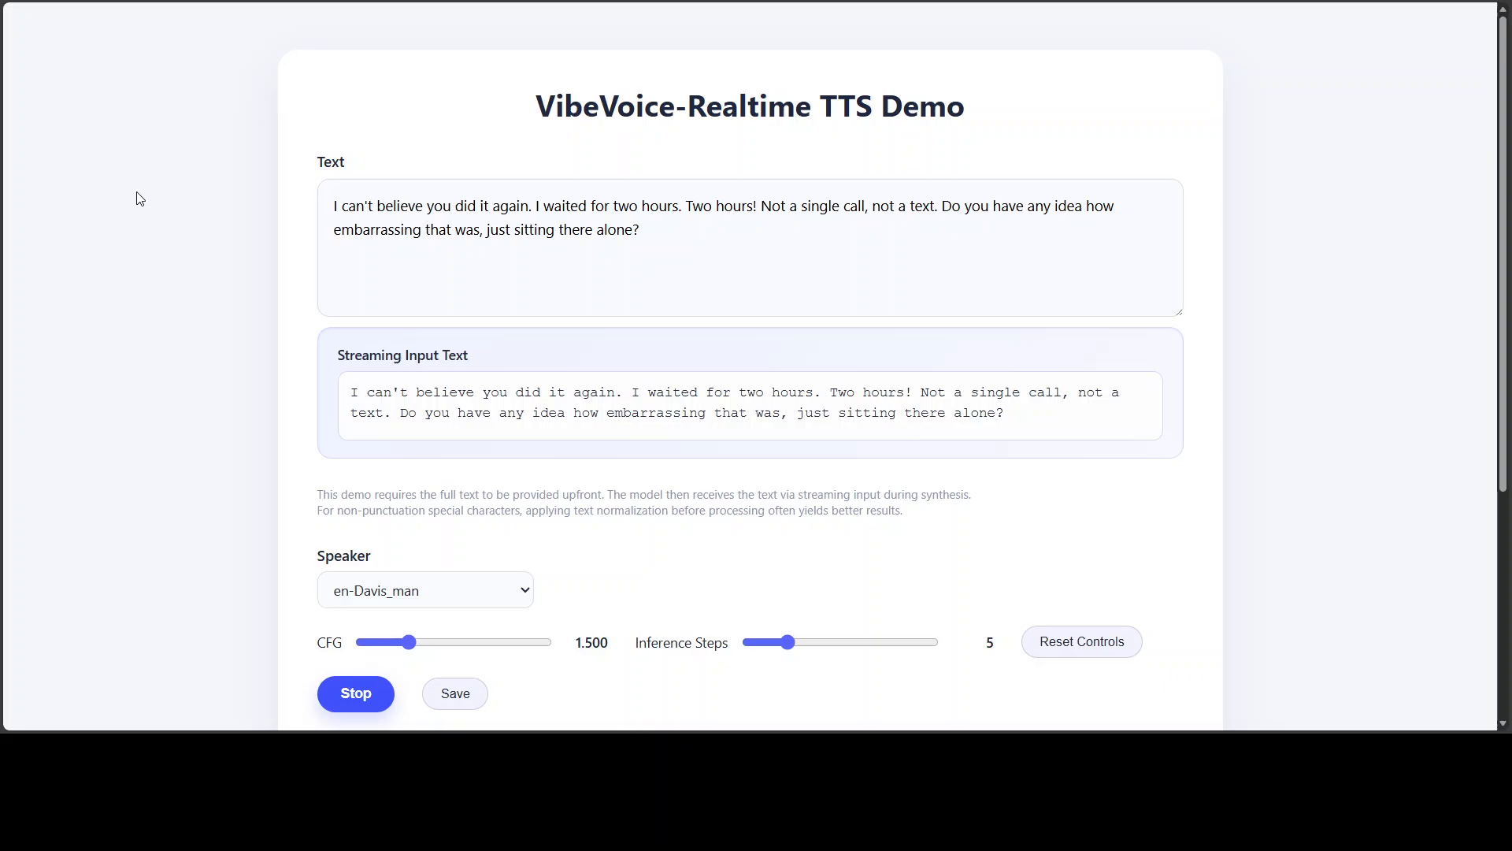
{"action": "left_click", "coordinate": [355, 693]}
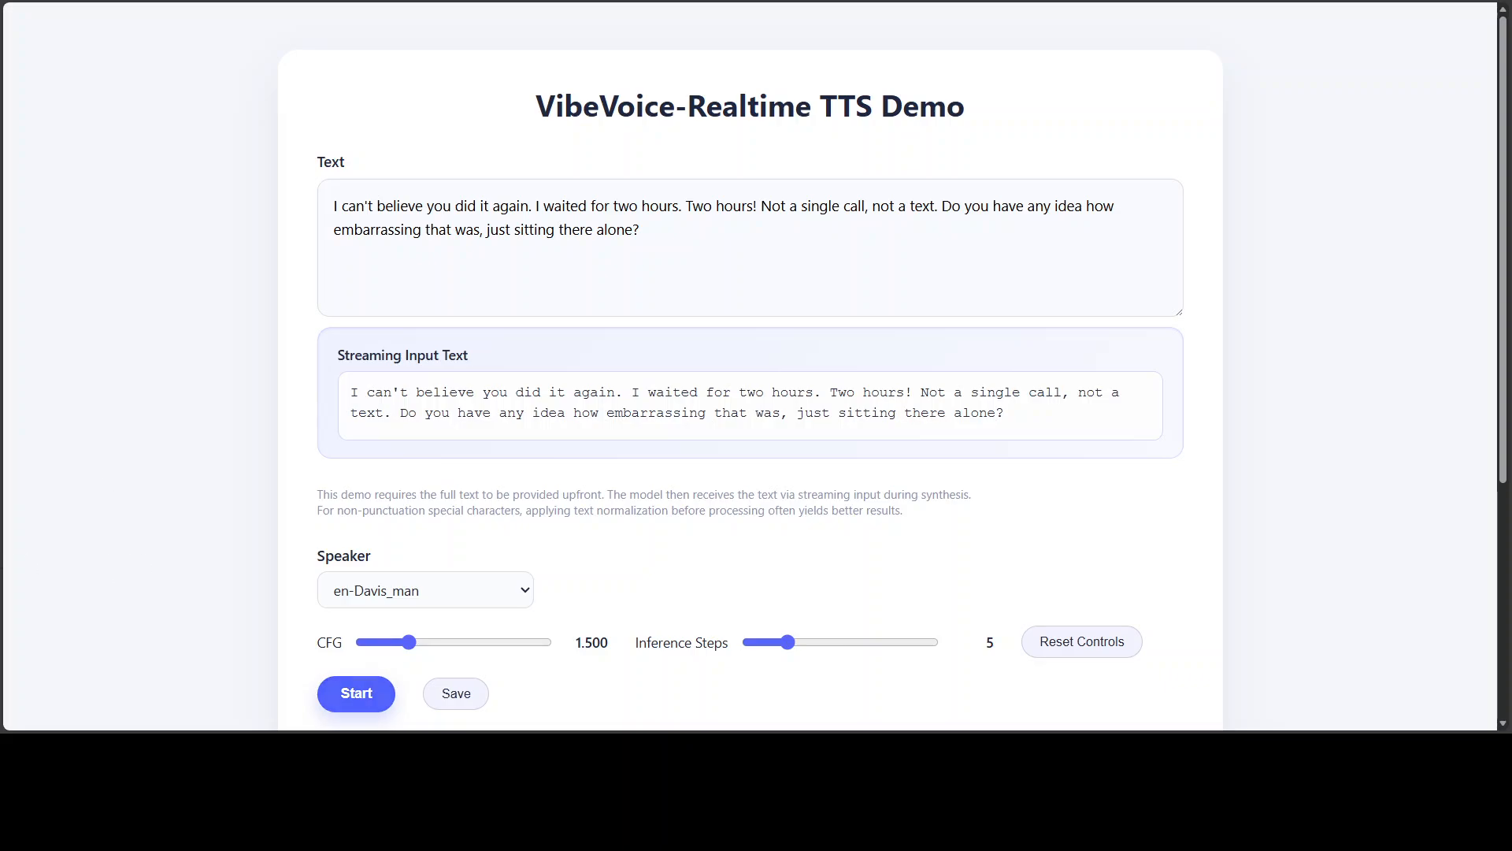
{"action": "left_click", "coordinate": [675, 21]}
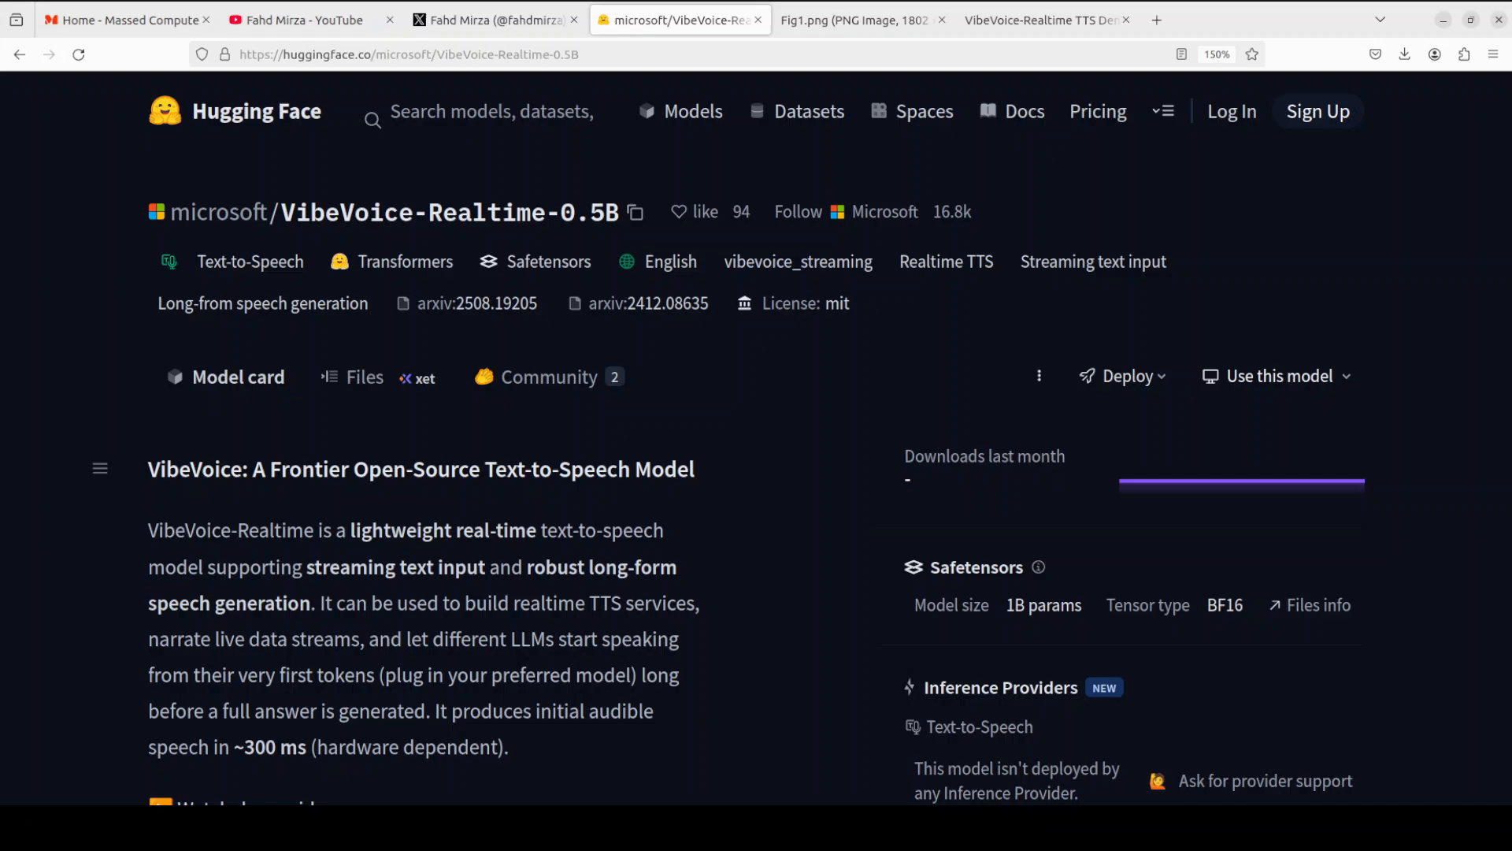
- Scroll the YouTube VibeVoice results, glance at the X profile, then return to YouTube
{"action": "left_click", "coordinate": [306, 20]}
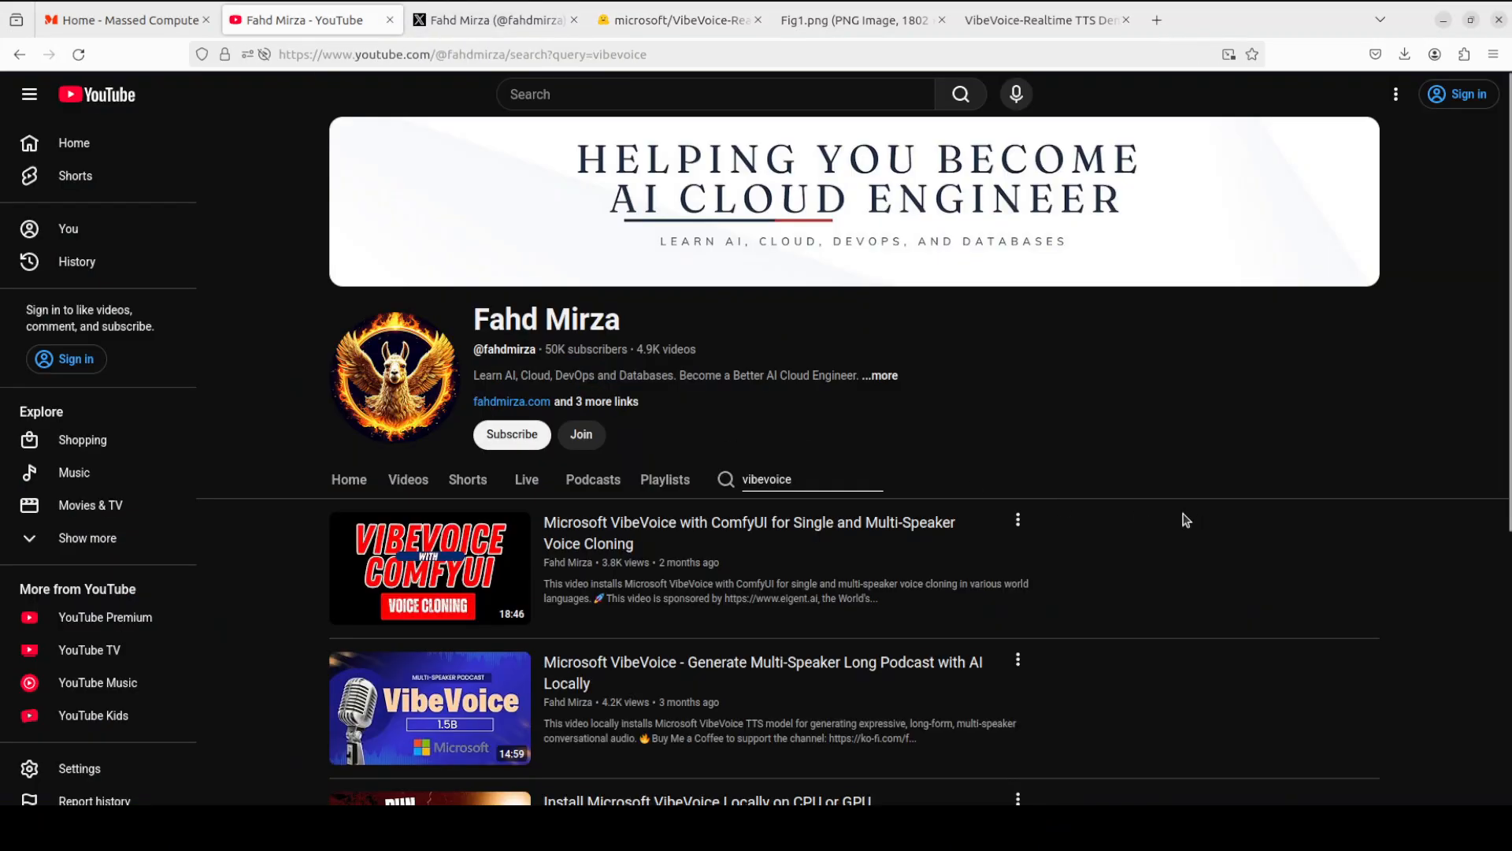
{"action": "mouse_move", "coordinate": [814, 597]}
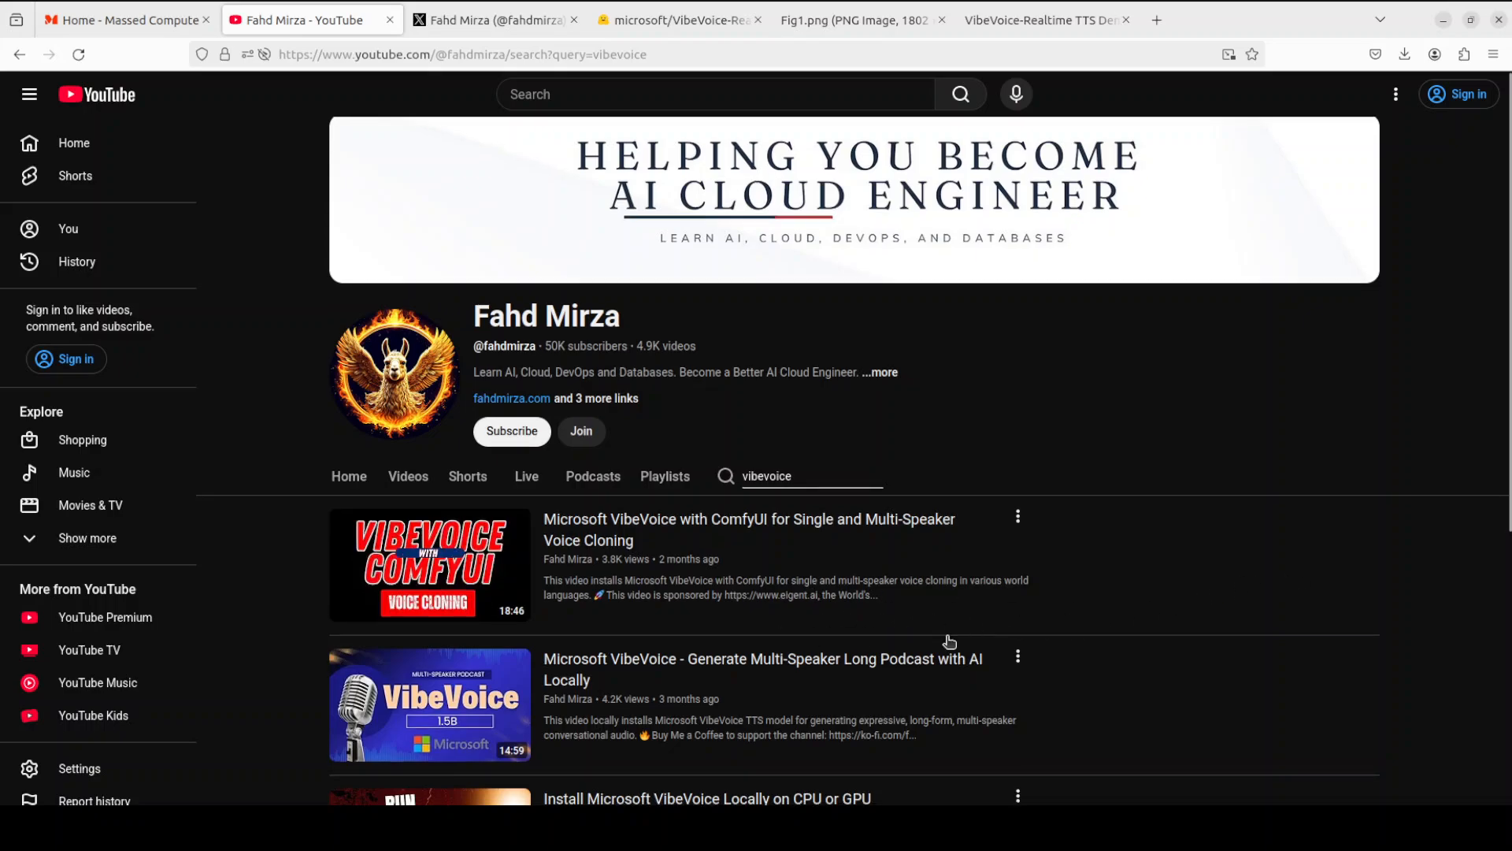
{"action": "scroll", "scroll_direction": "down", "scroll_amount": 3}
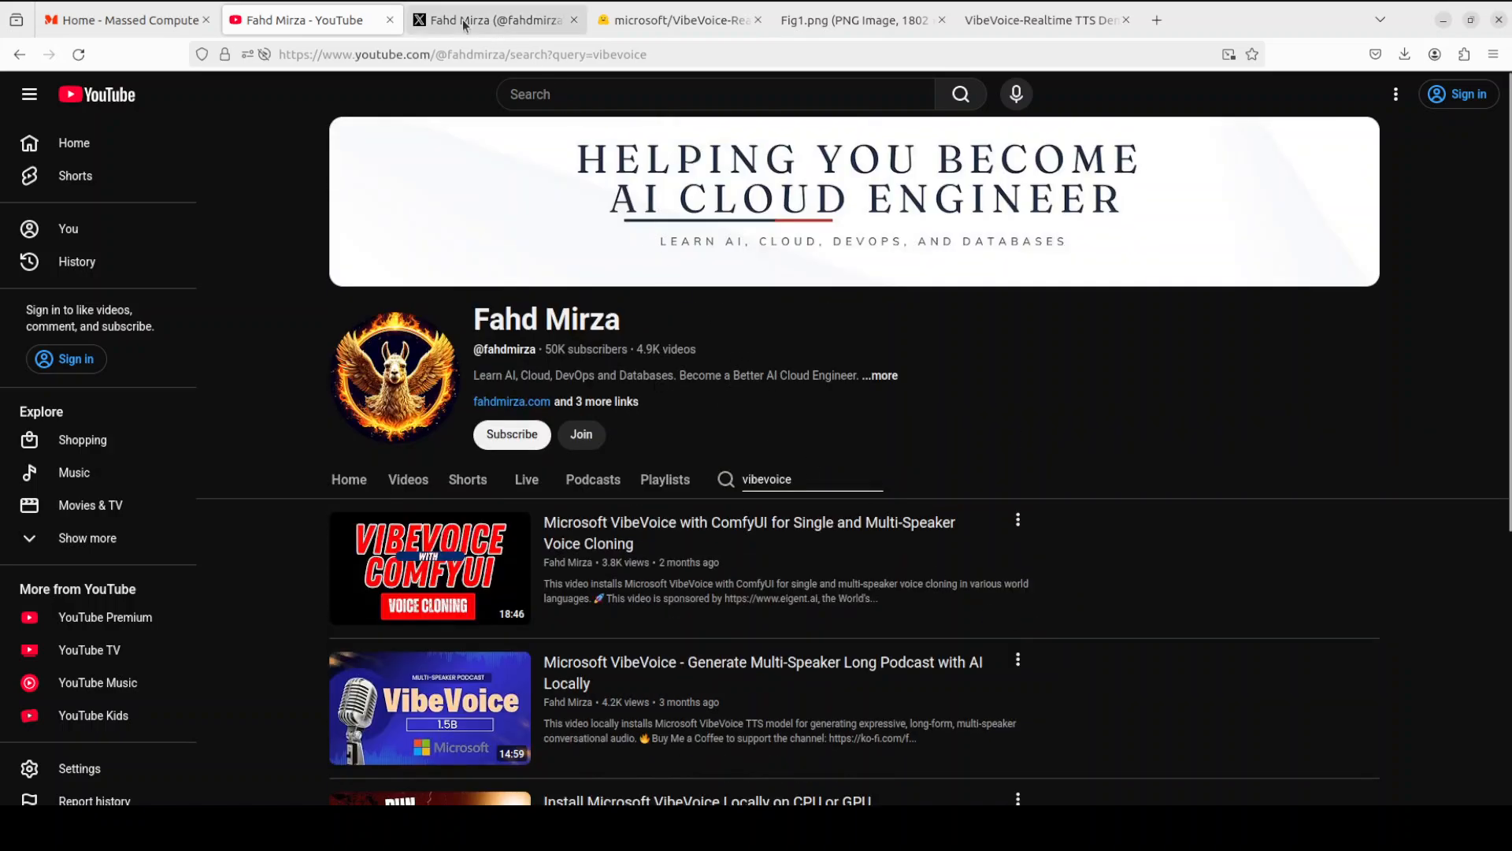
{"action": "left_click", "coordinate": [491, 20]}
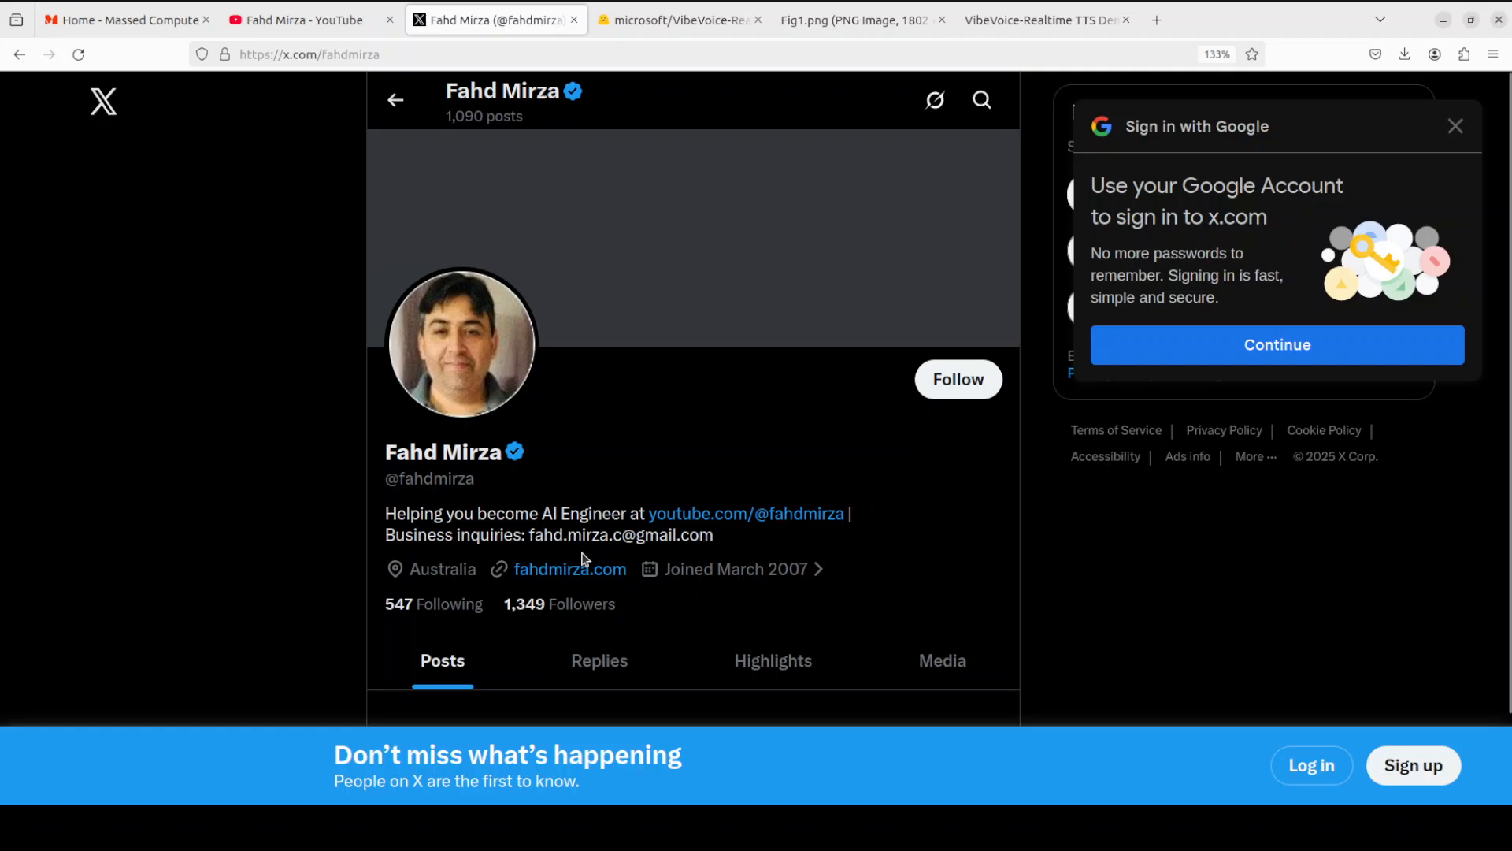
{"action": "mouse_move", "coordinate": [216, 61]}
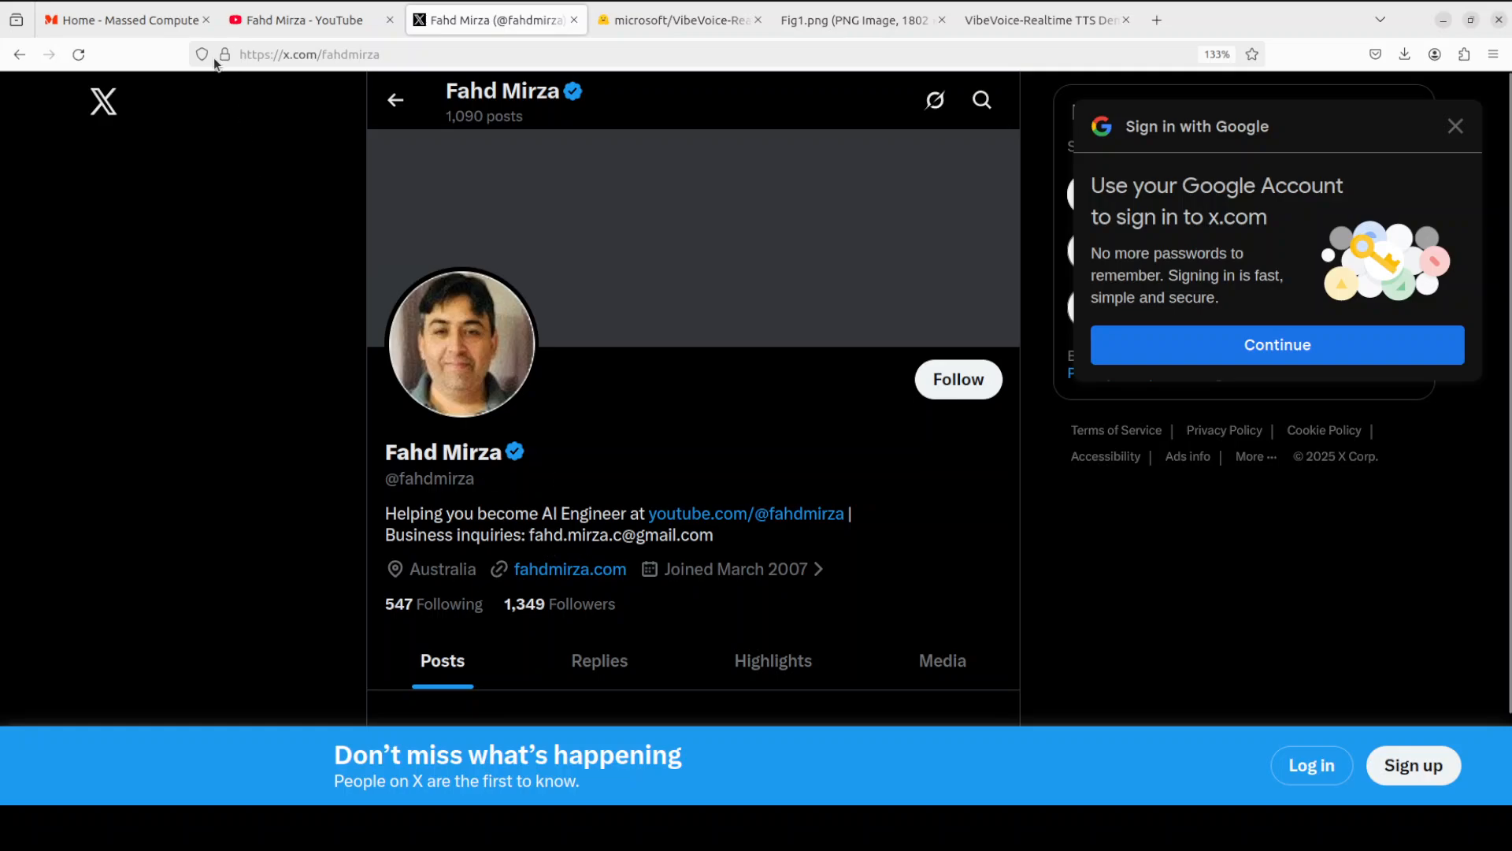
{"action": "left_click", "coordinate": [301, 19]}
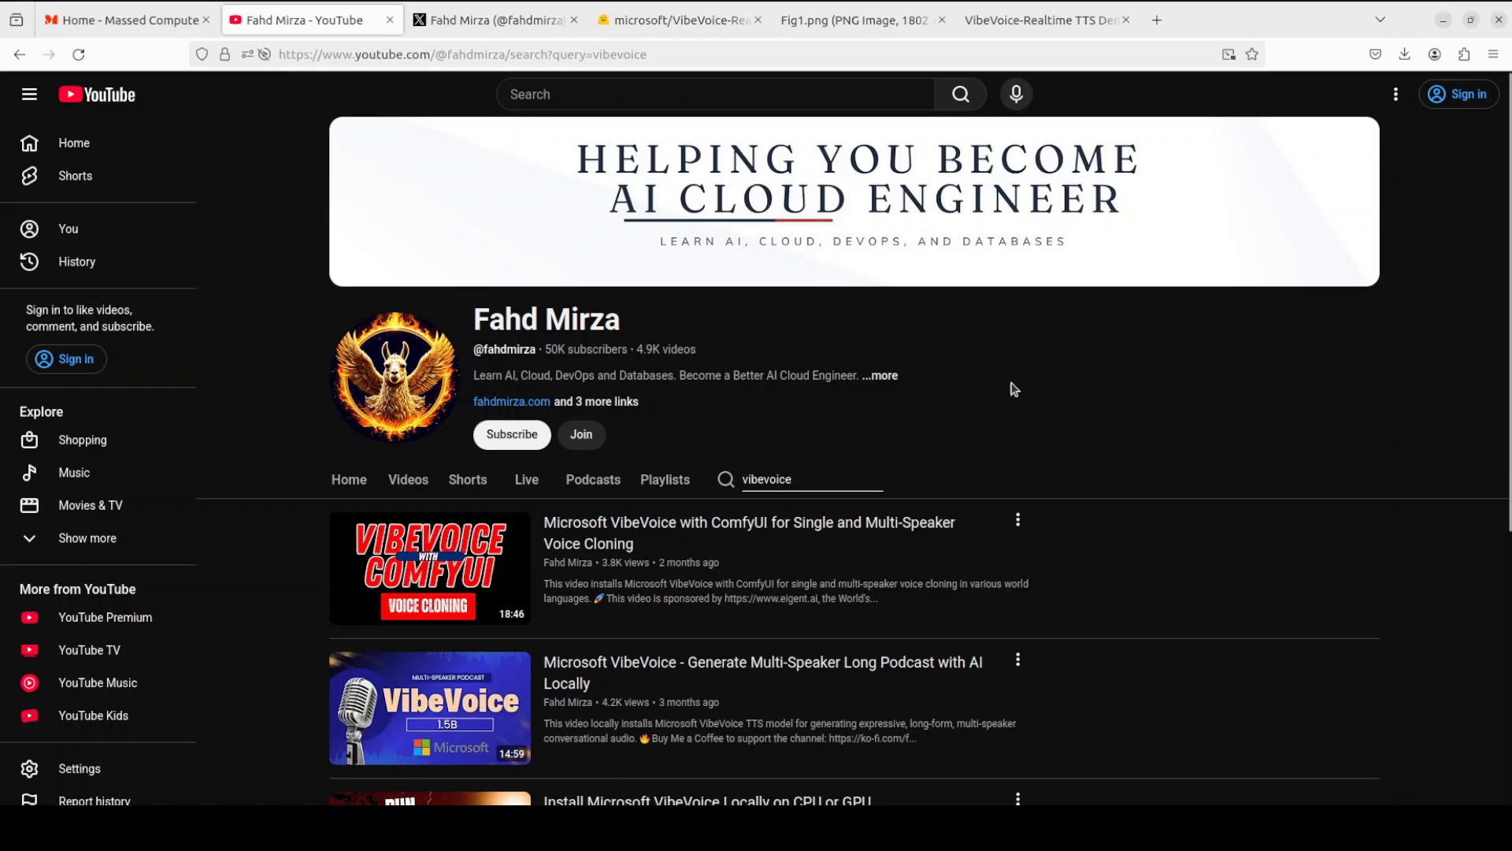
{"action": "mouse_move", "coordinate": [992, 388]}
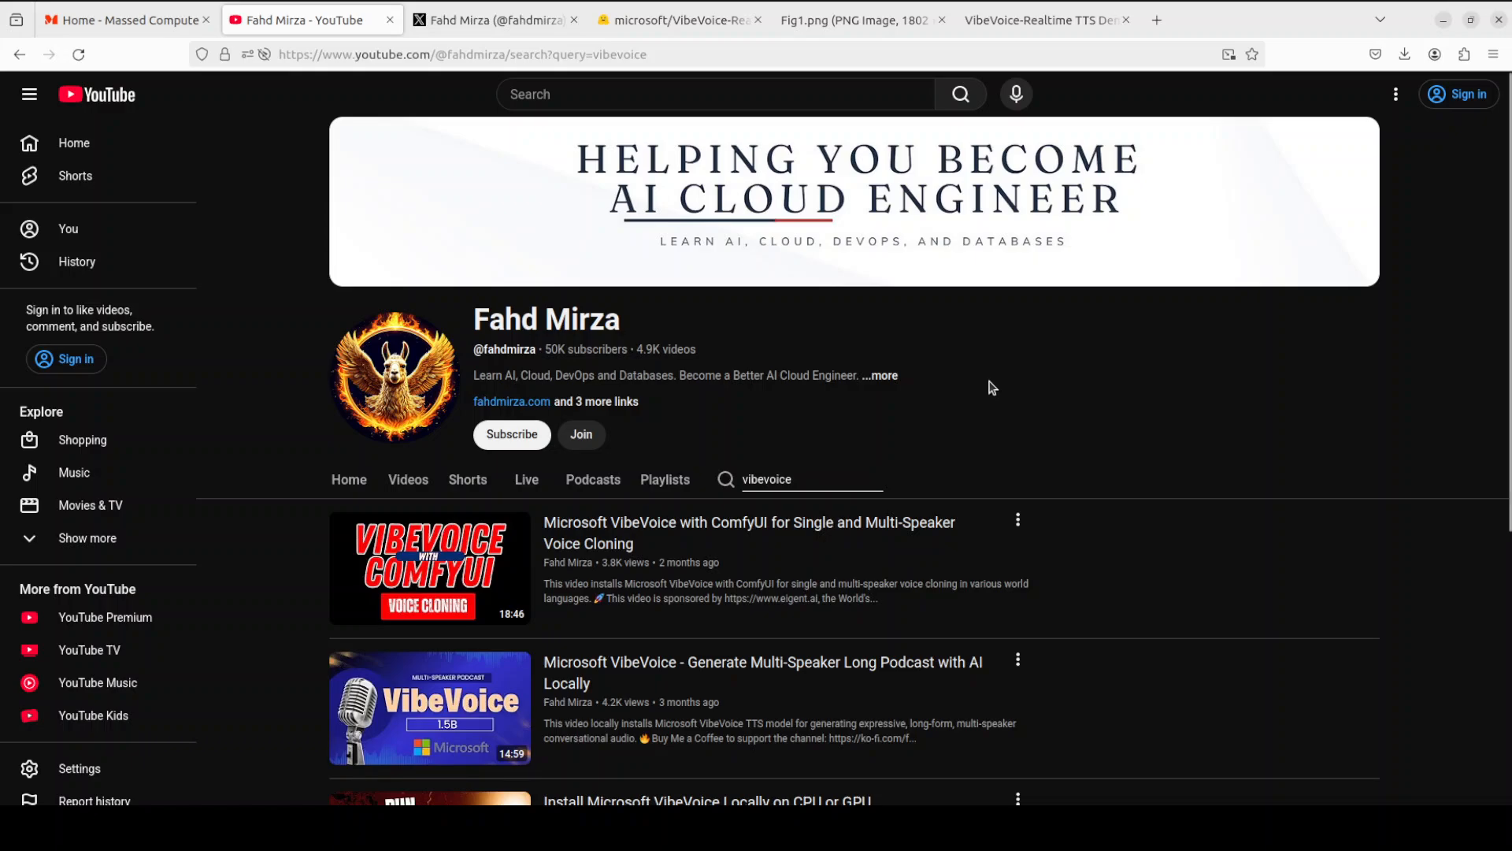
{"action": "mouse_move", "coordinate": [273, 520]}
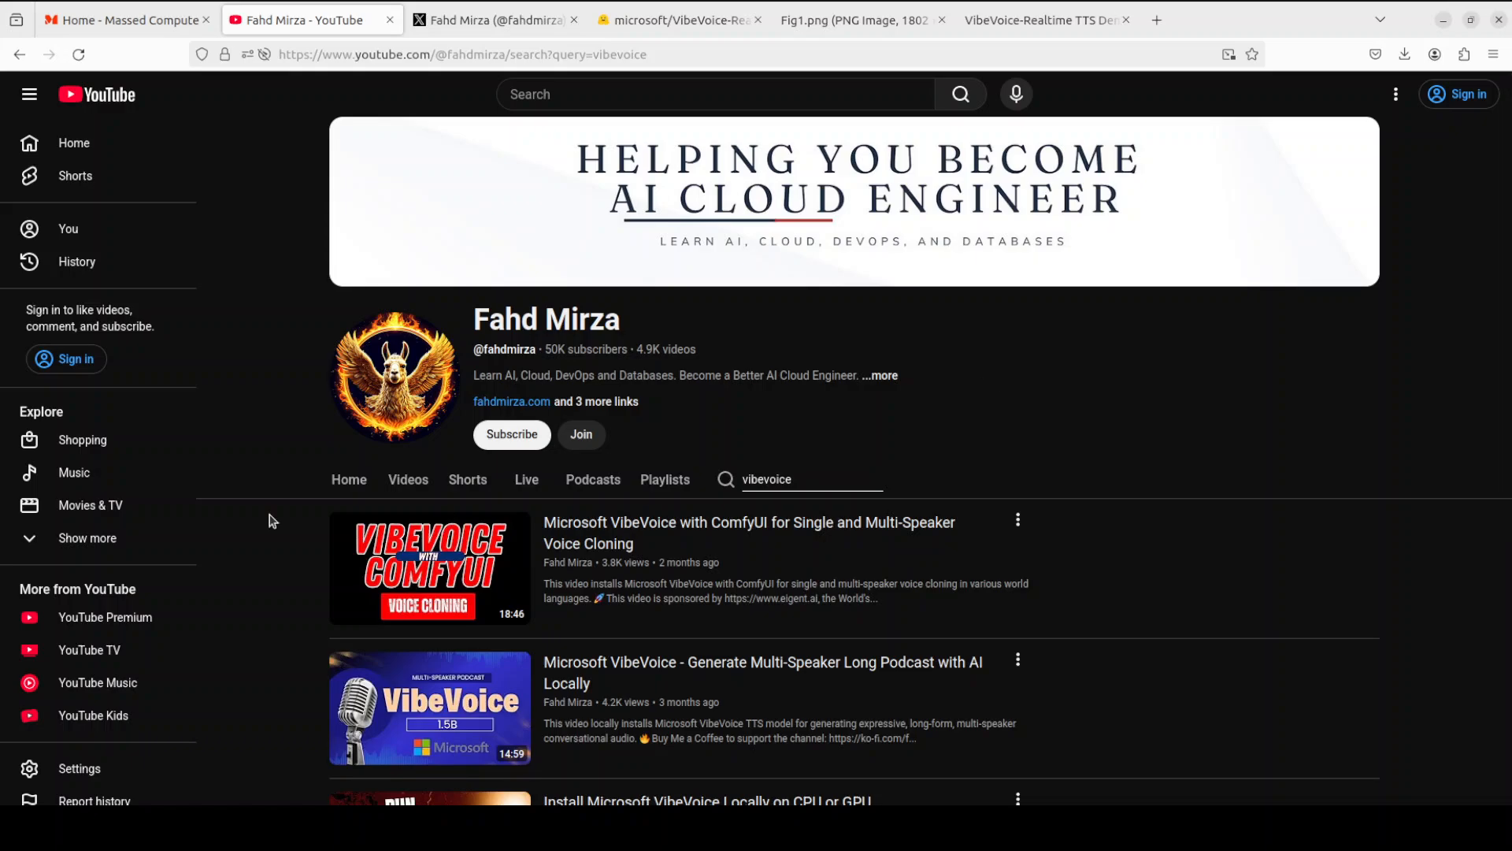